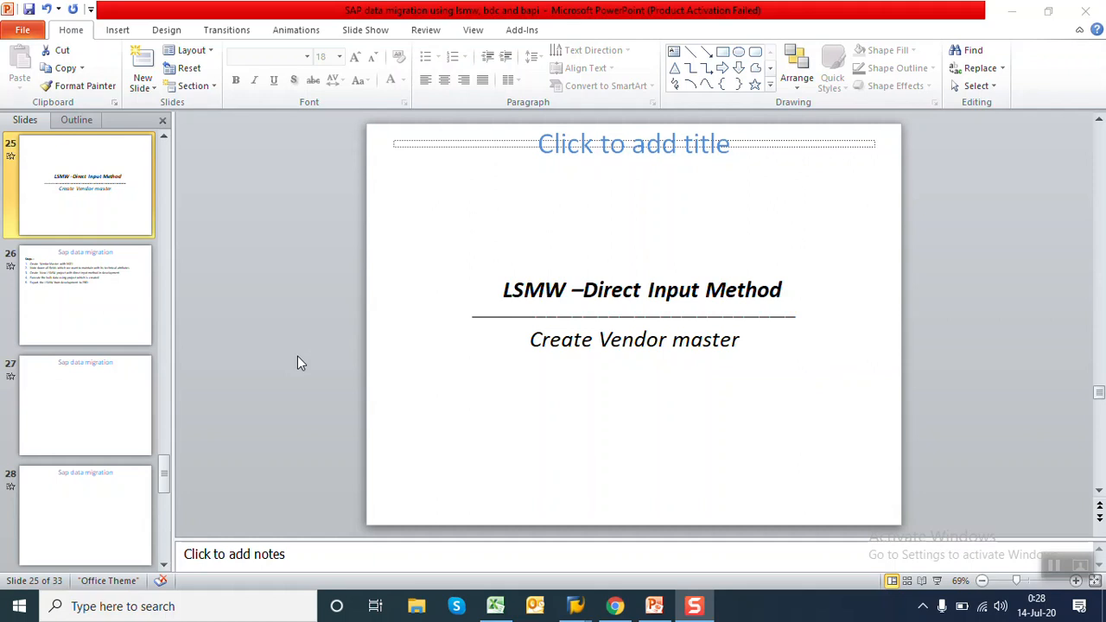
mouse_move(521, 358)
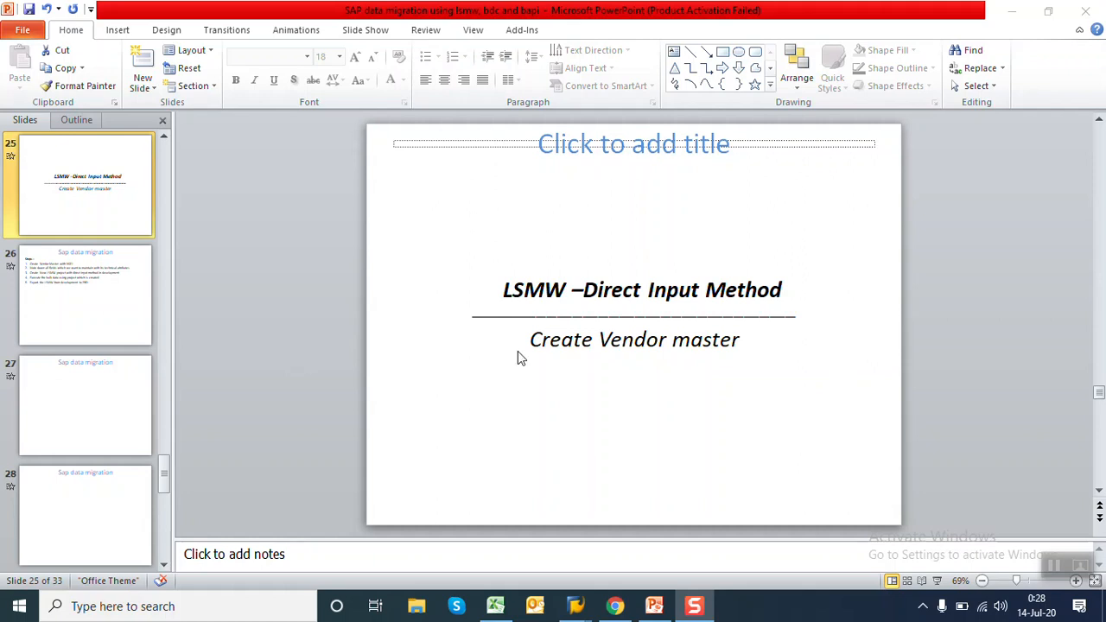
mouse_move(638, 374)
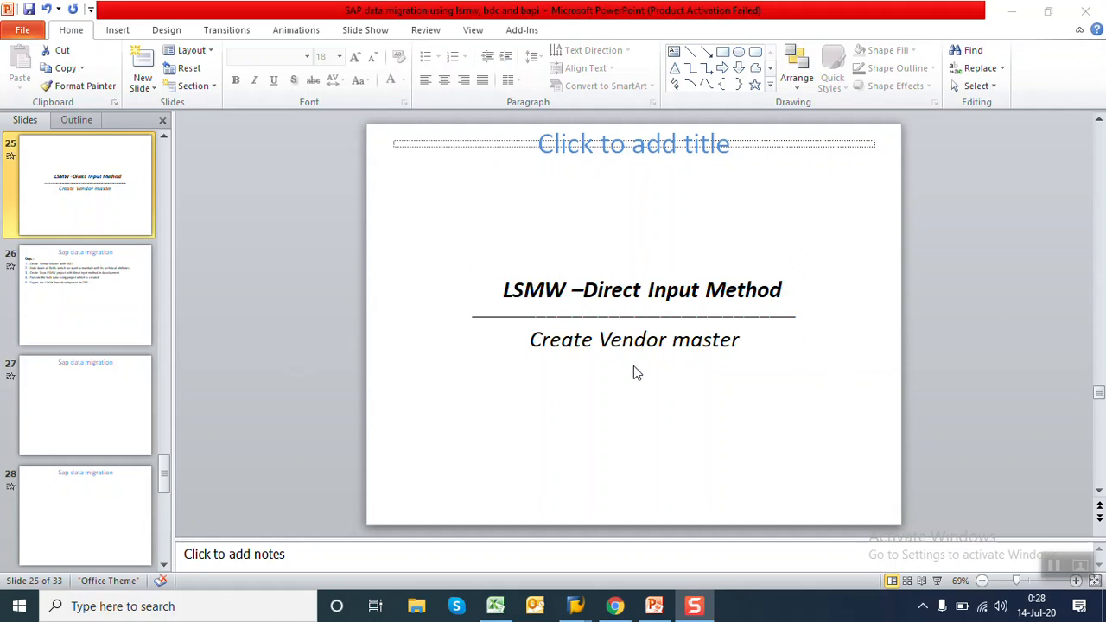
mouse_move(116, 275)
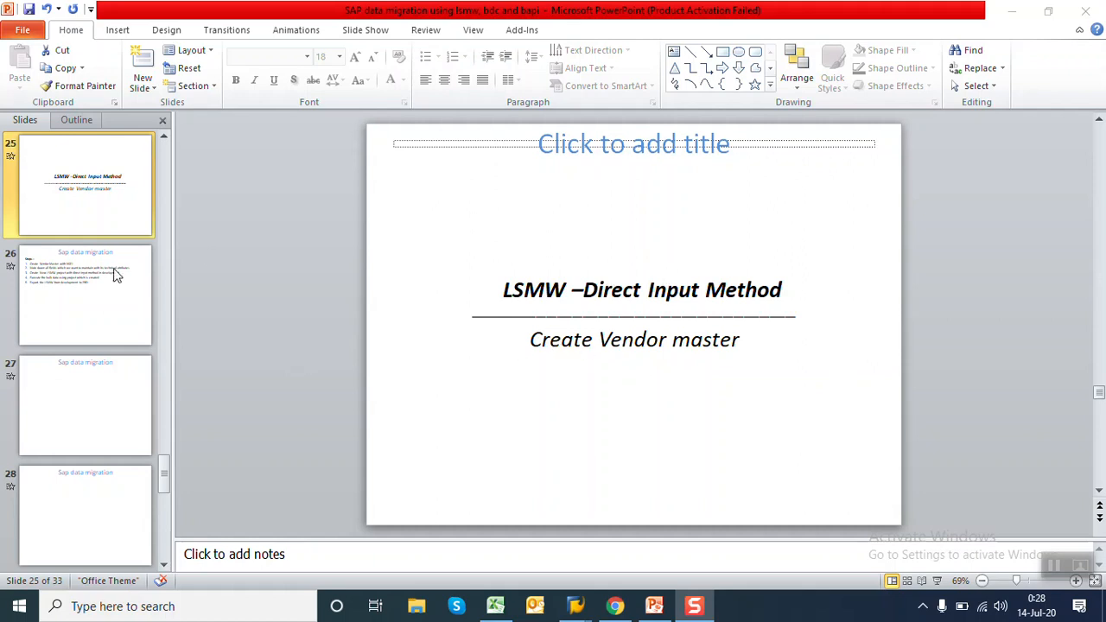
Step: Show slide 26 of the deck, listing the five vendor-master data migration steps
click(85, 294)
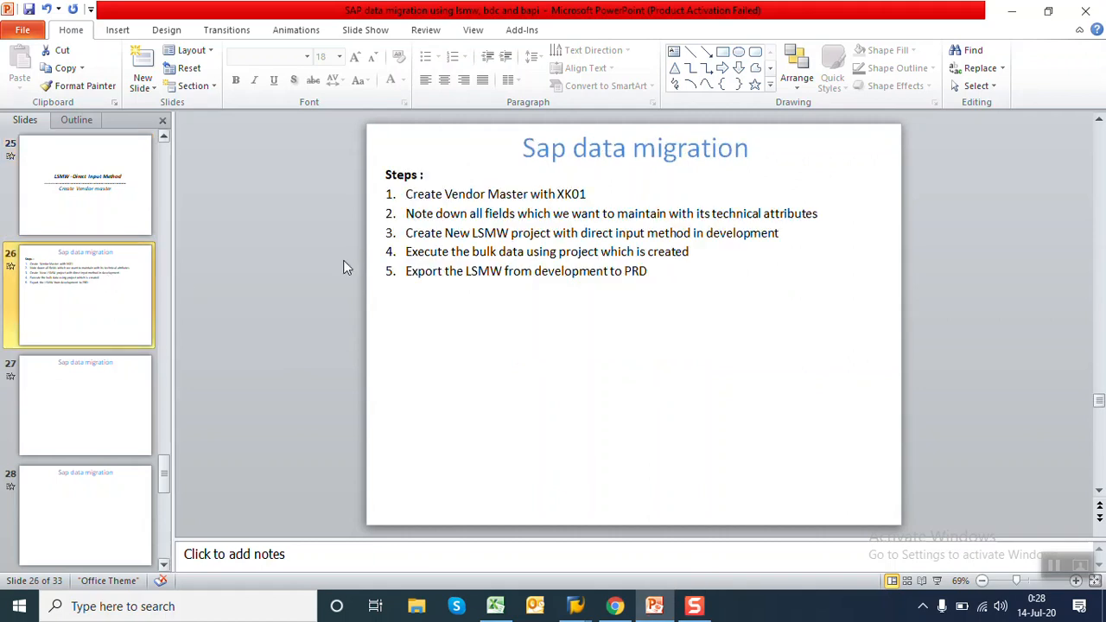
click(605, 193)
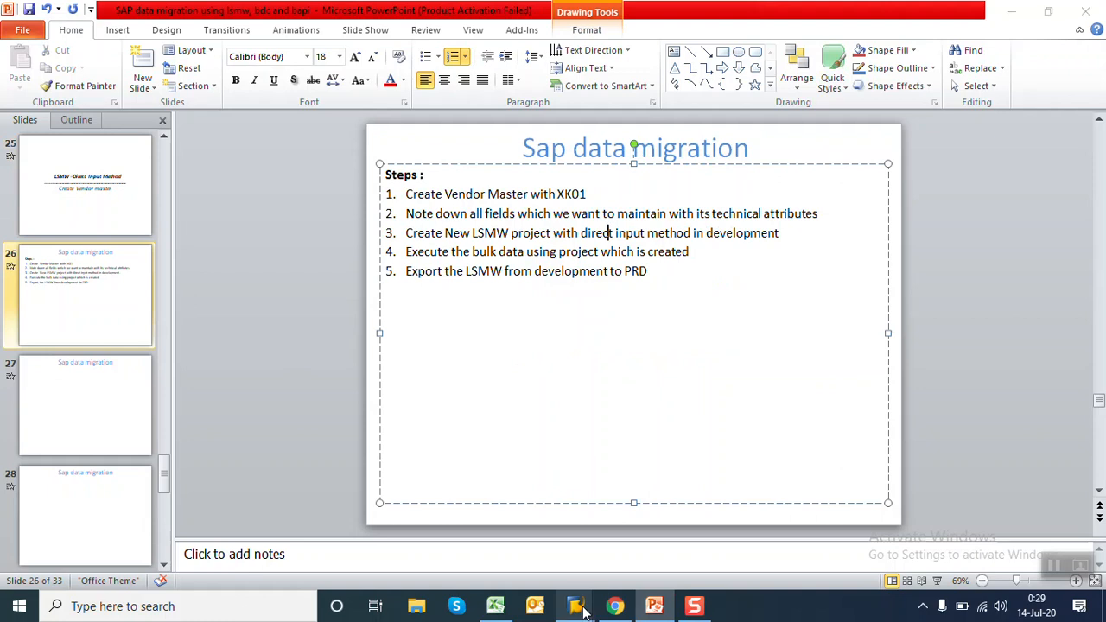
Step: Run XK01 in SAP GUI and pass the initial screen to the vendor address screen
click(575, 605)
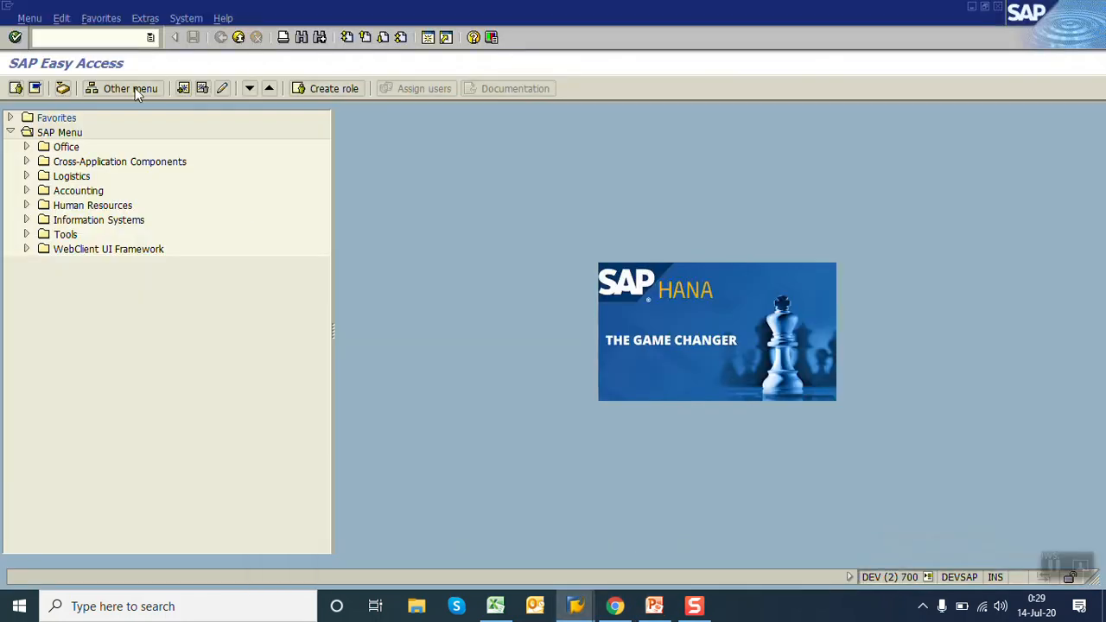
text(XK)
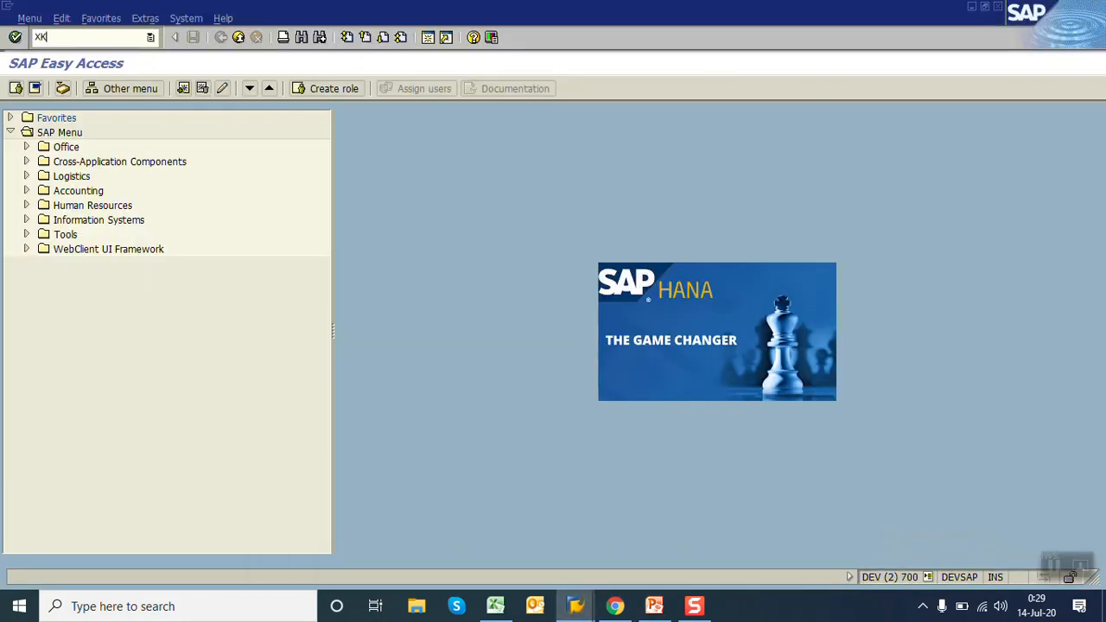
key(Enter)
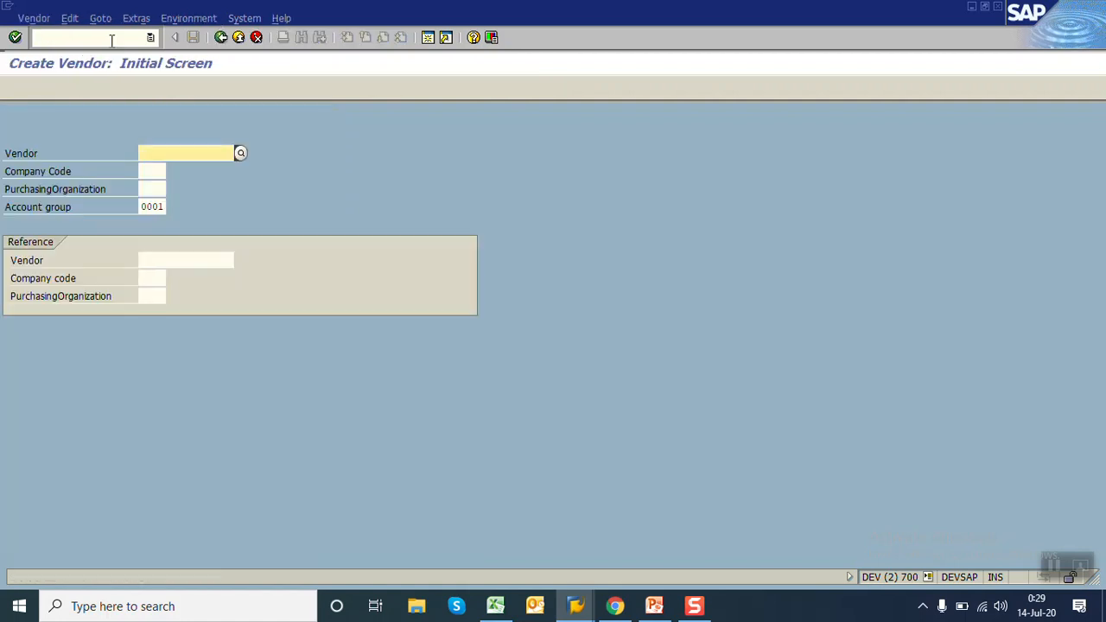
click(151, 206)
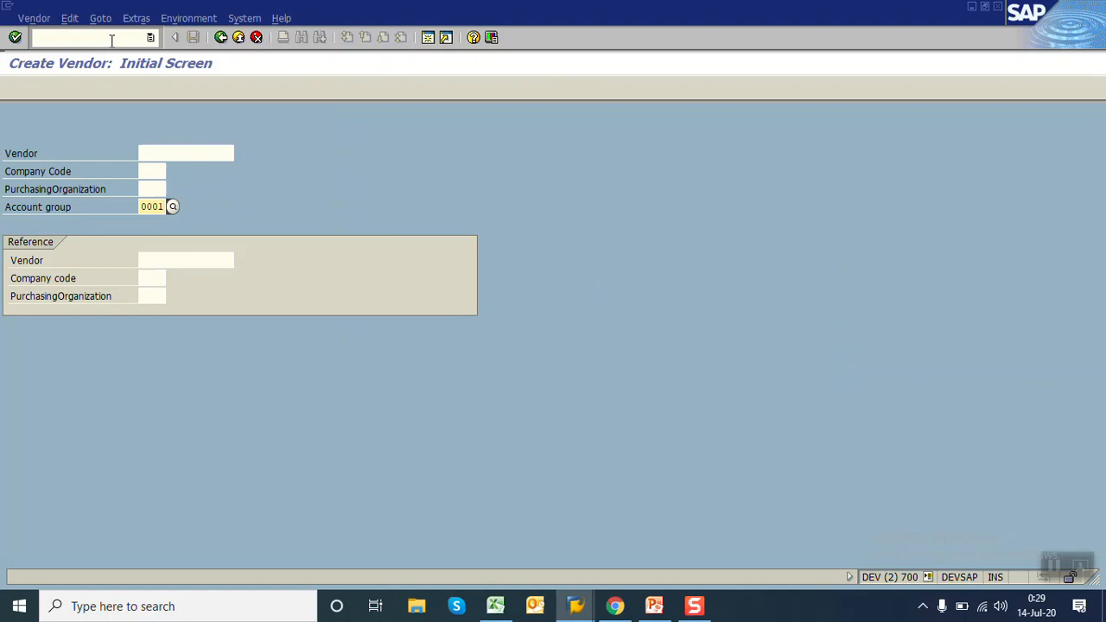
key(Enter)
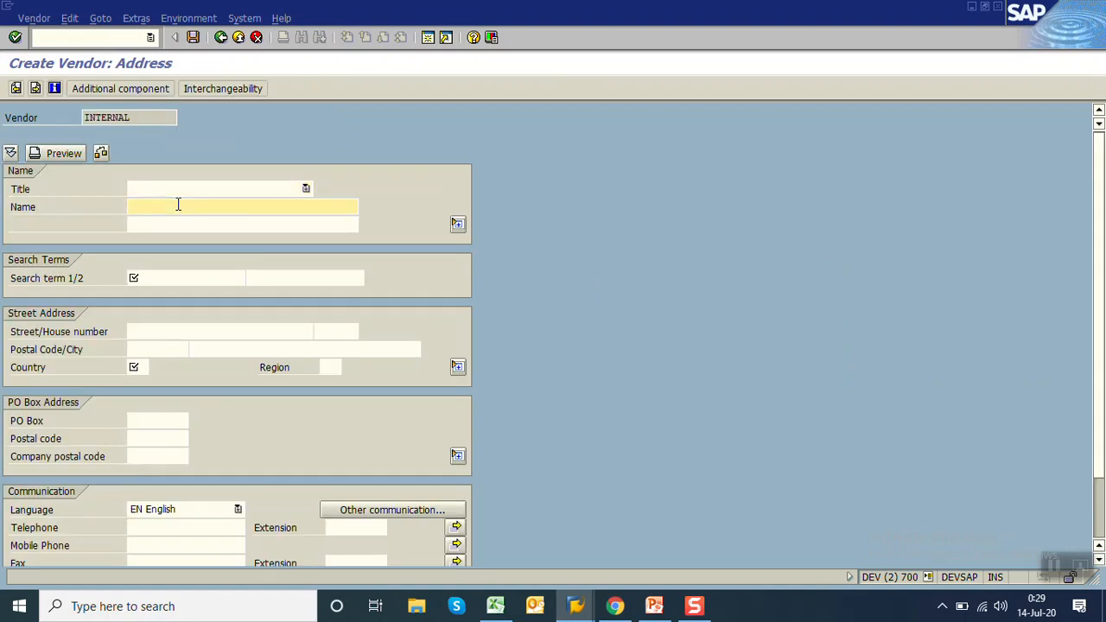
Step: Enter vendor name TEST123 and search term LSMW DI
text(TEST123)
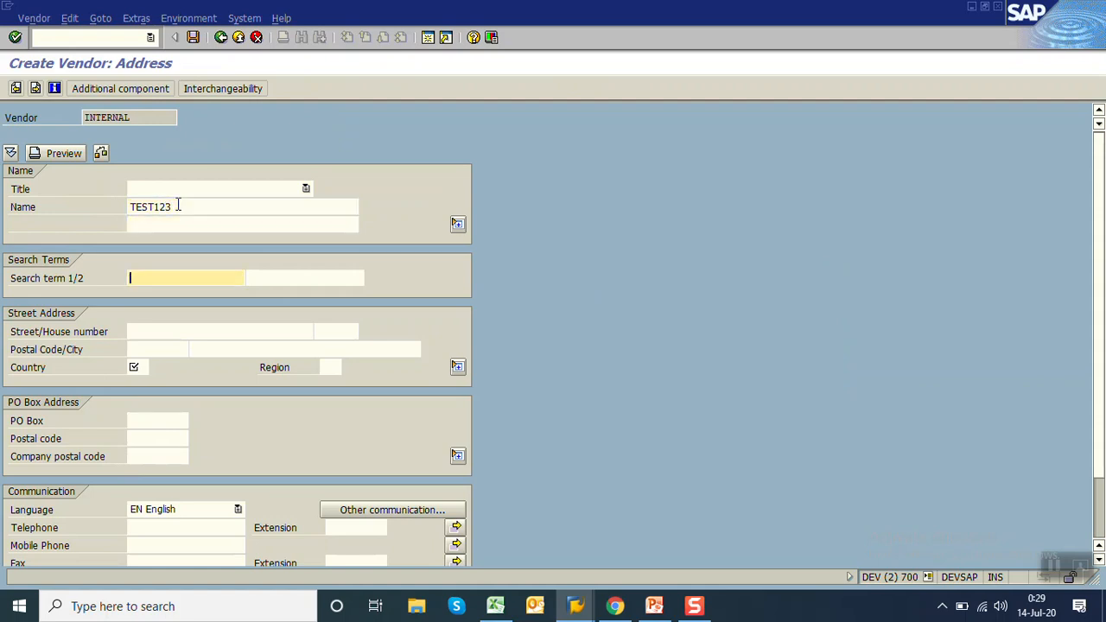
text(IDOC)
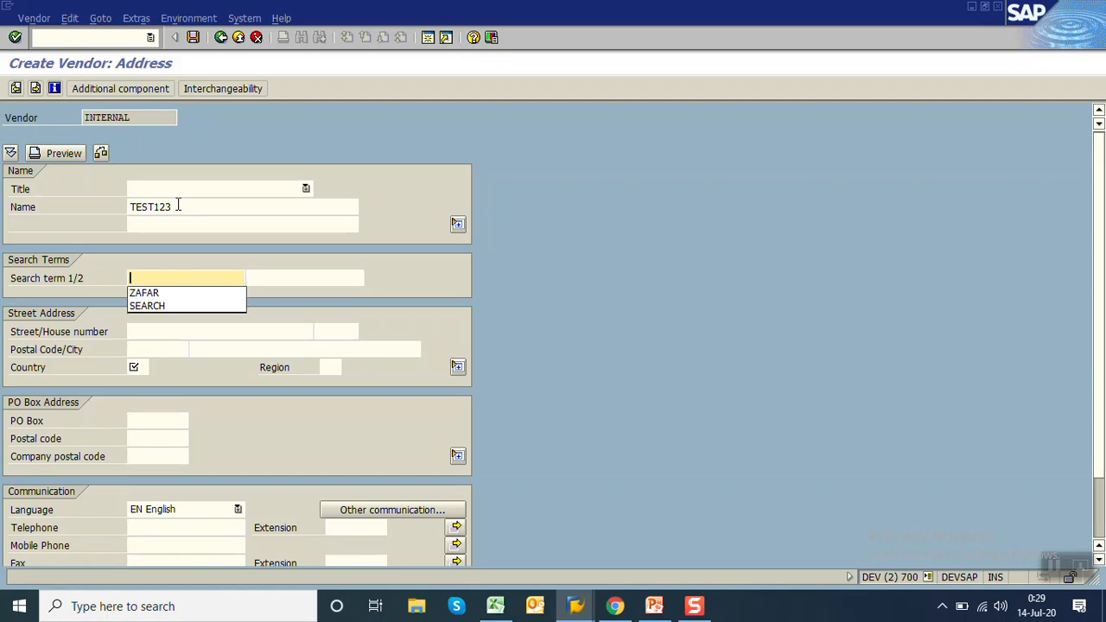
text(LSMW DI)
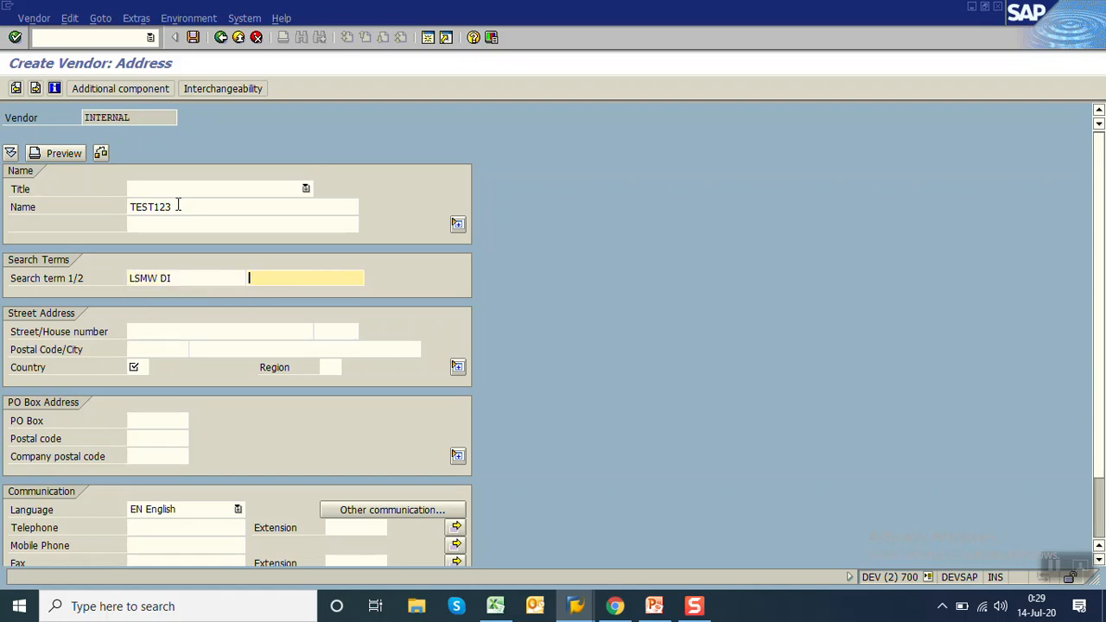
Step: Pick postal code 411004 for Pune, set region 13 and a telephone number
click(158, 349)
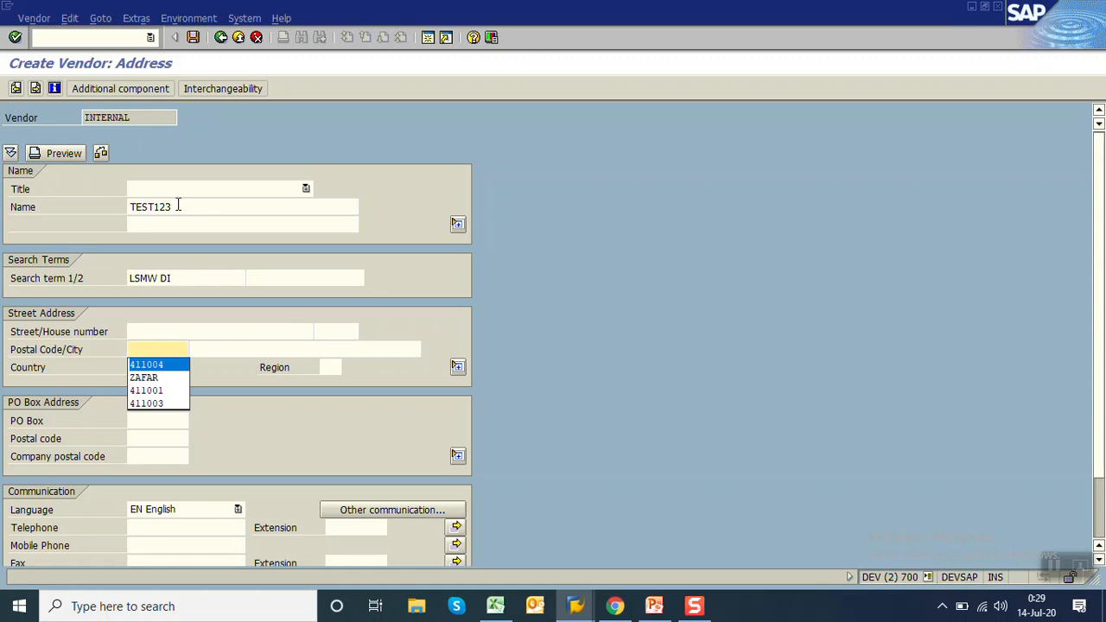
click(146, 365)
text(13)
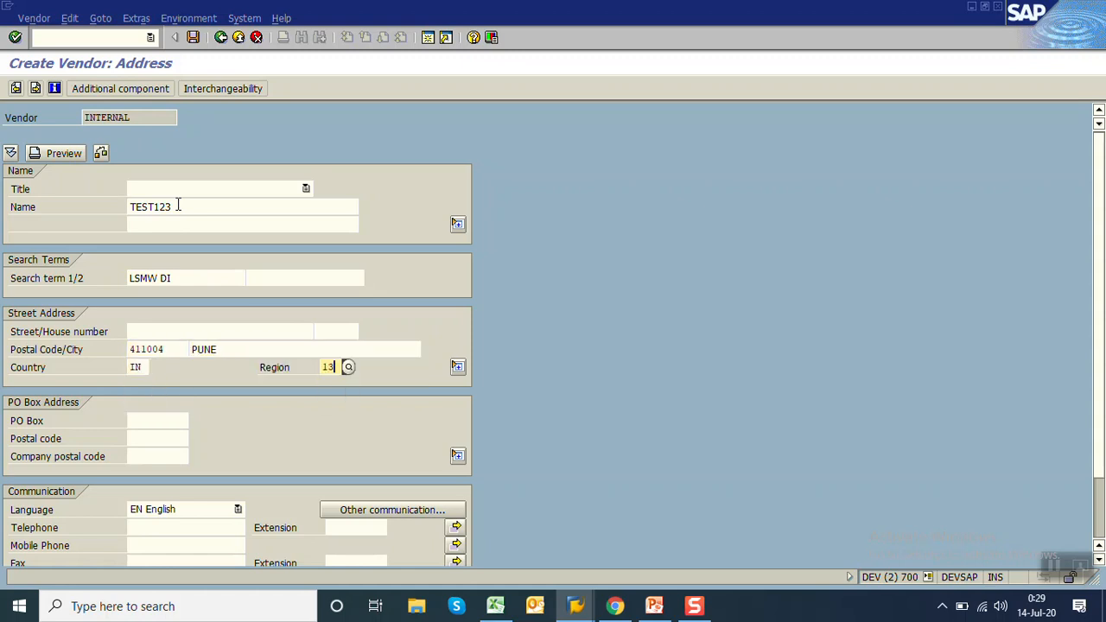
scroll(down, 3)
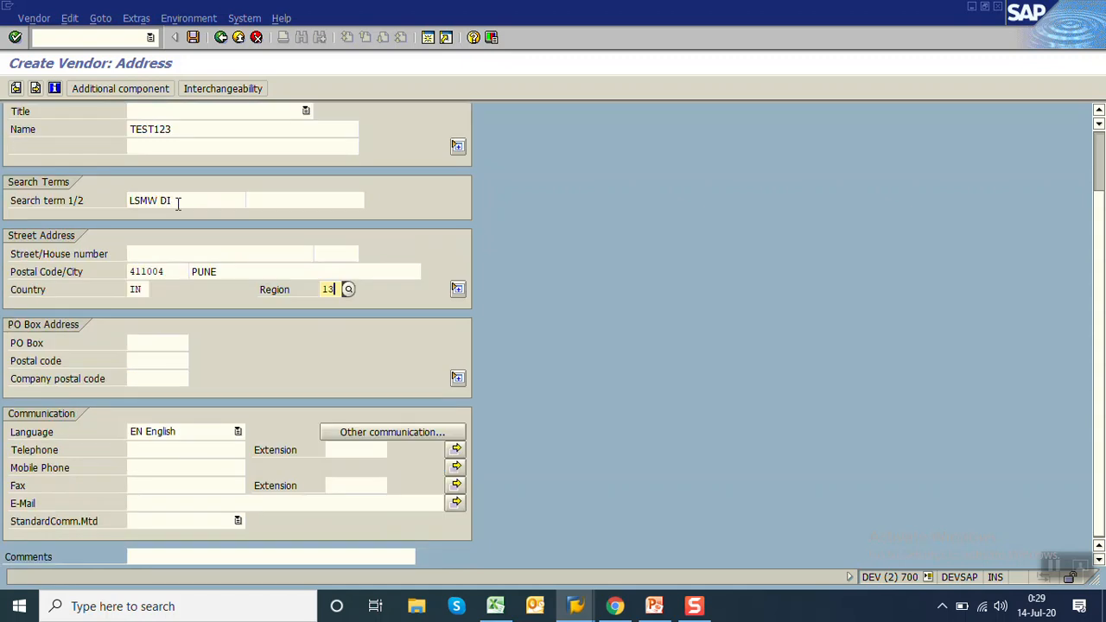
mouse_move(164, 448)
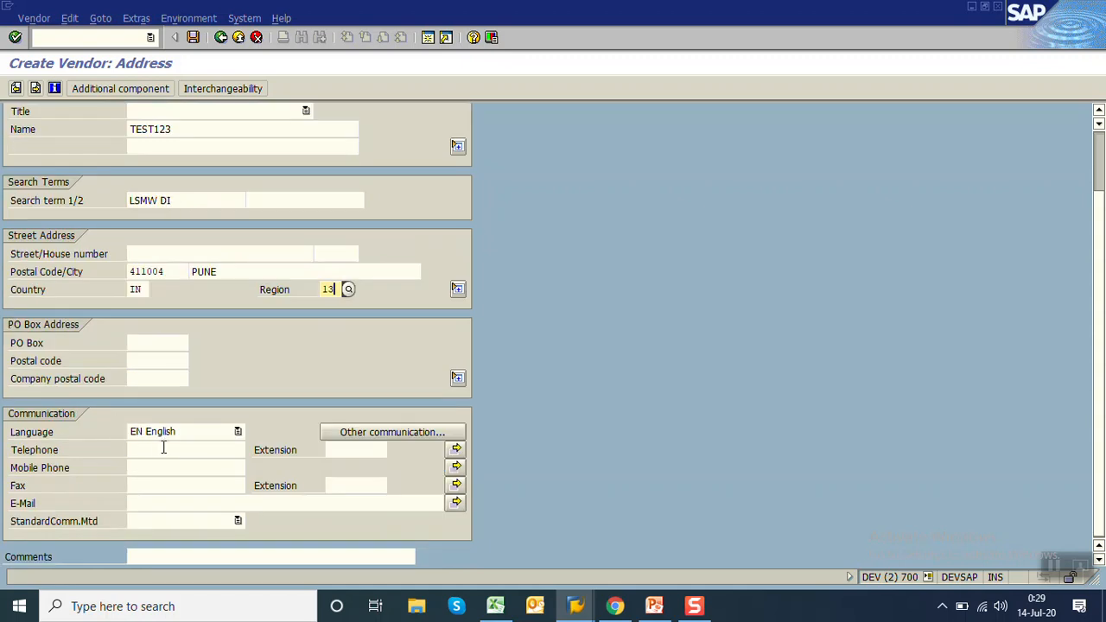
text(876543217)
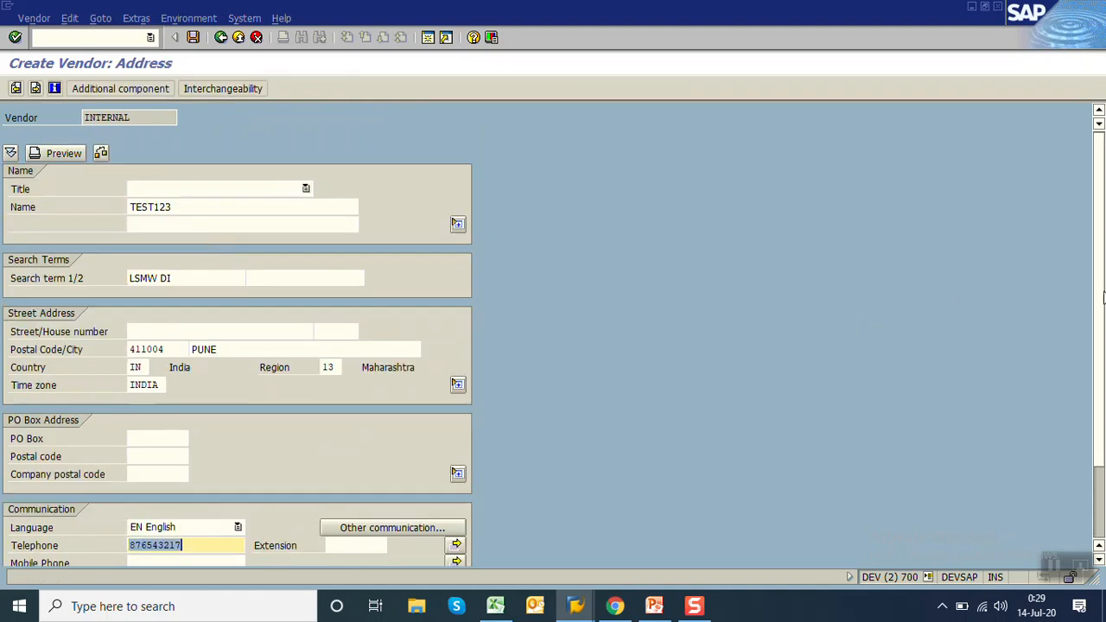
scroll(down, 3)
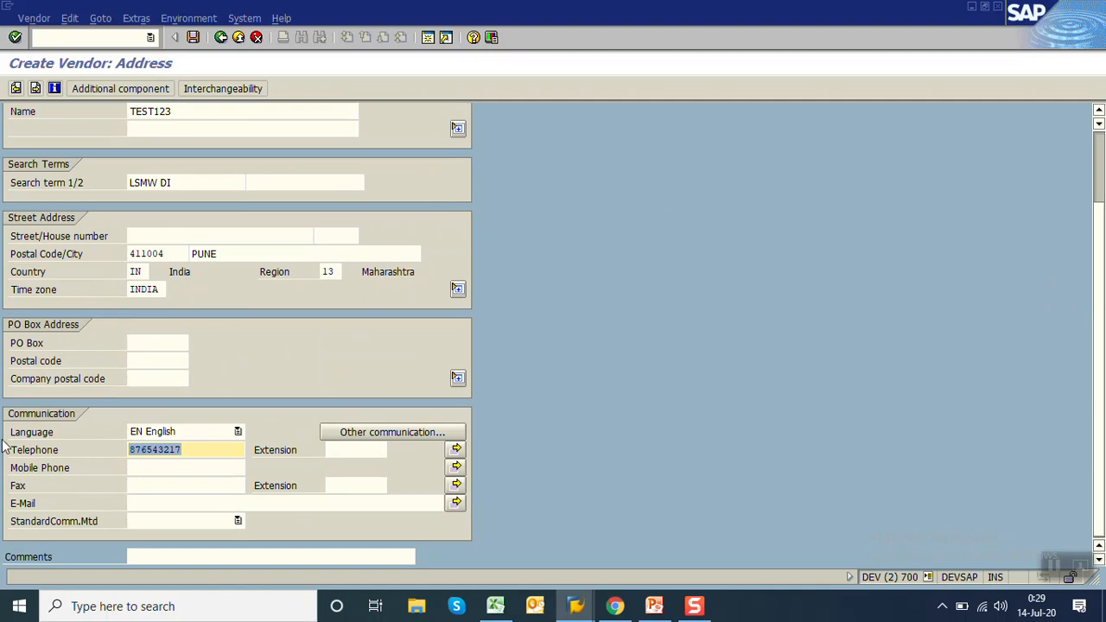
click(259, 503)
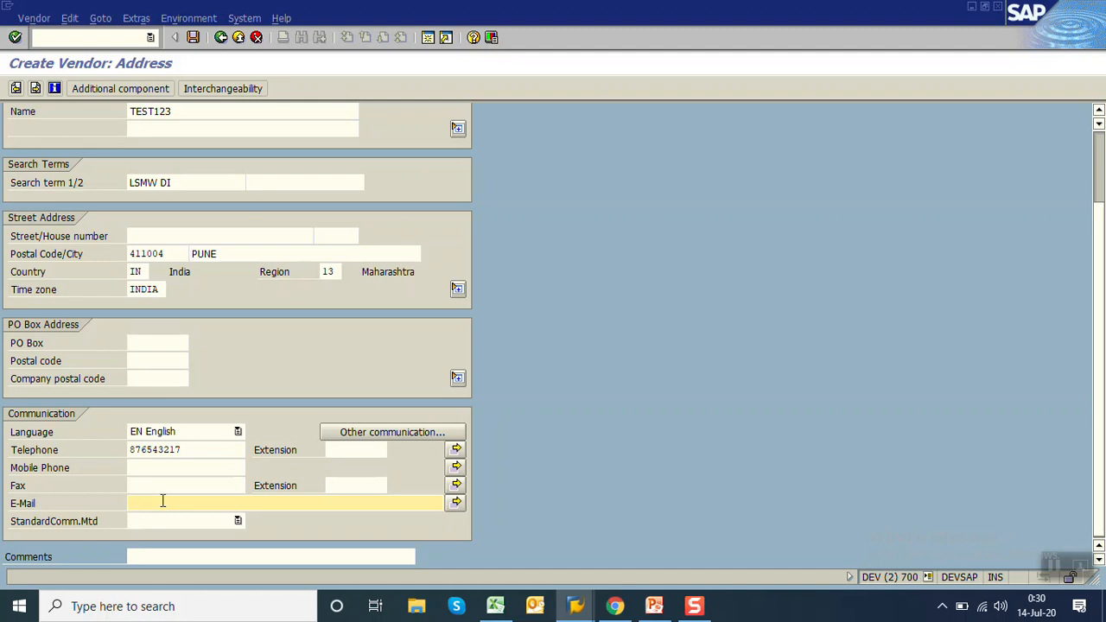
click(162, 503)
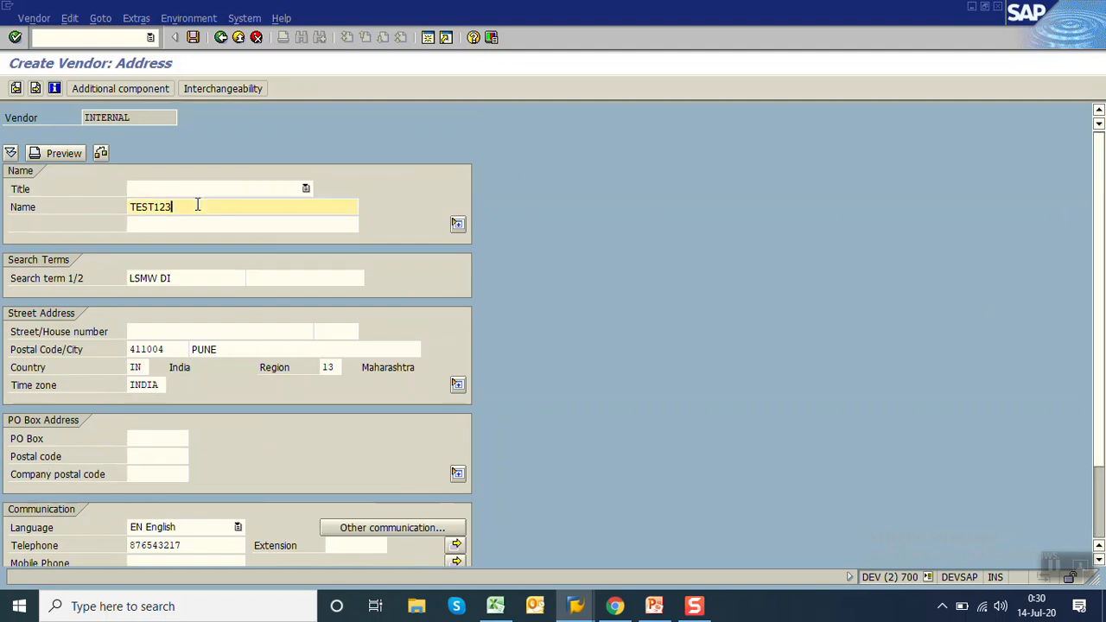
click(196, 38)
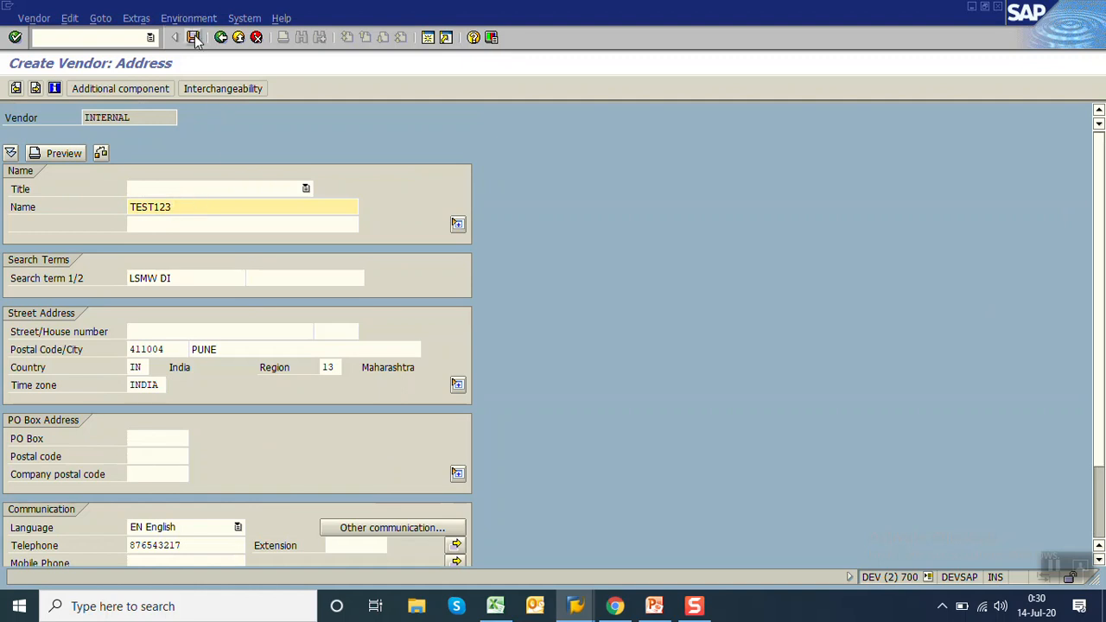
Step: Save the vendor as account 306876, return to Easy Access and open LSMW
click(194, 39)
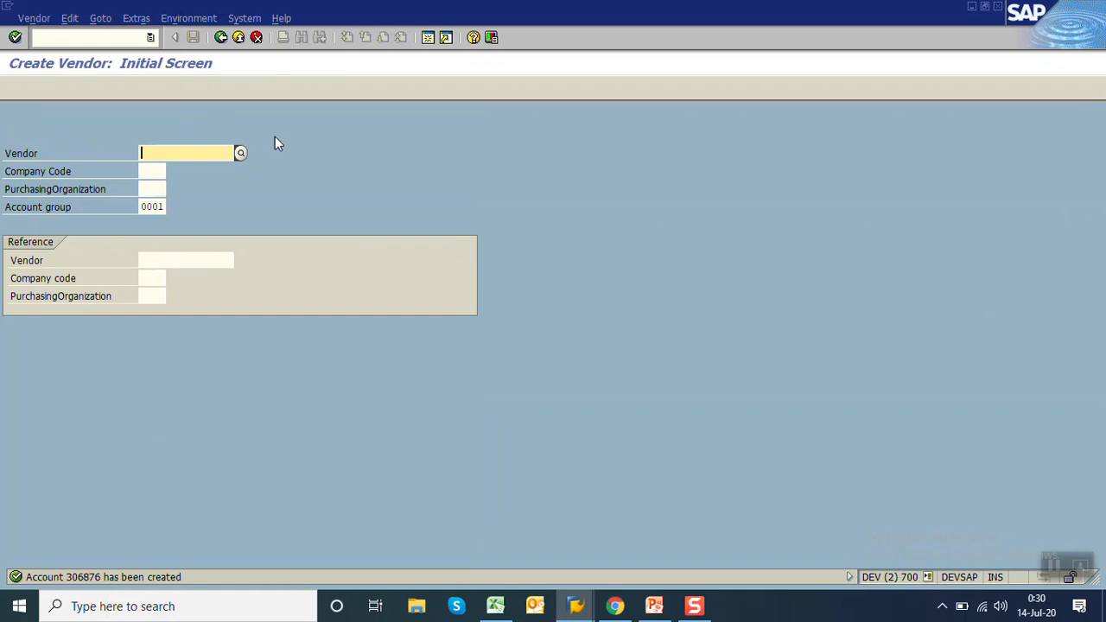
mouse_move(215, 40)
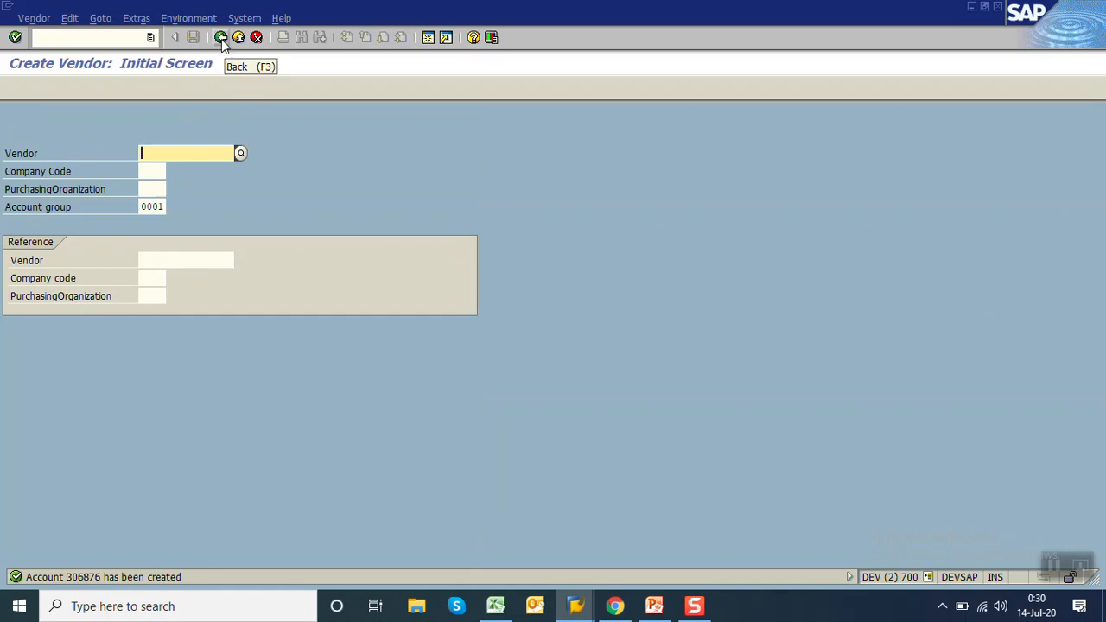
click(226, 38)
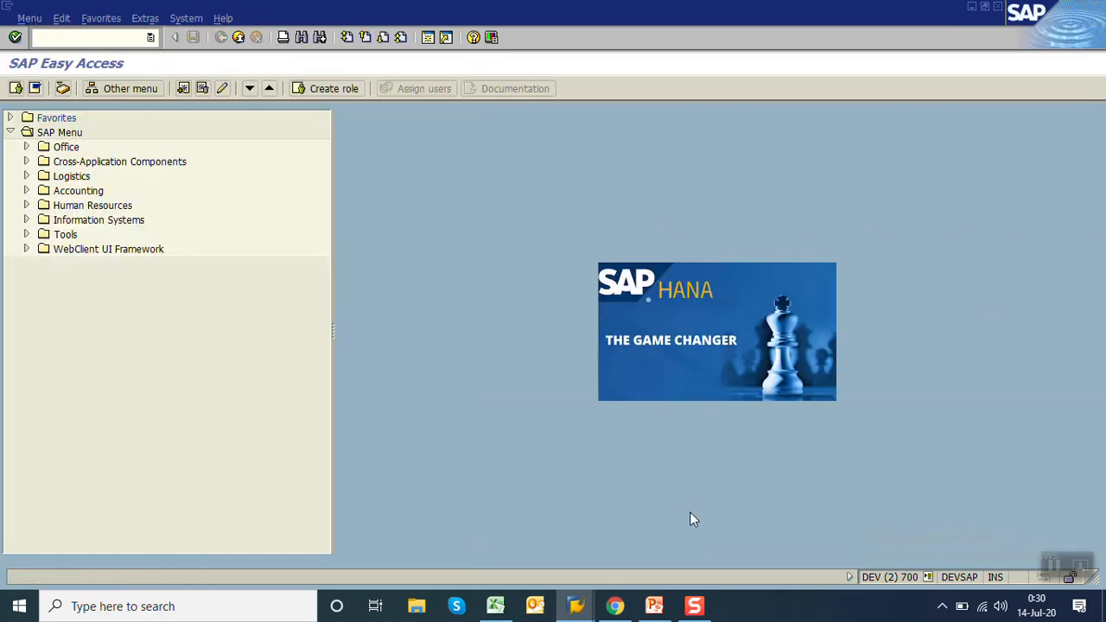
click(82, 38)
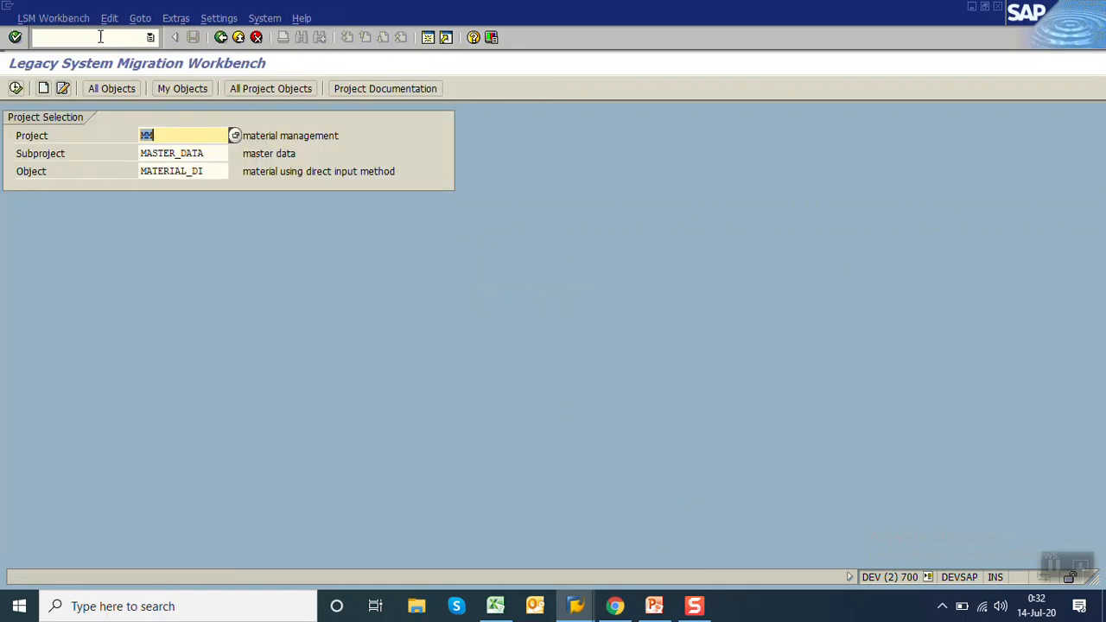
mouse_move(200, 157)
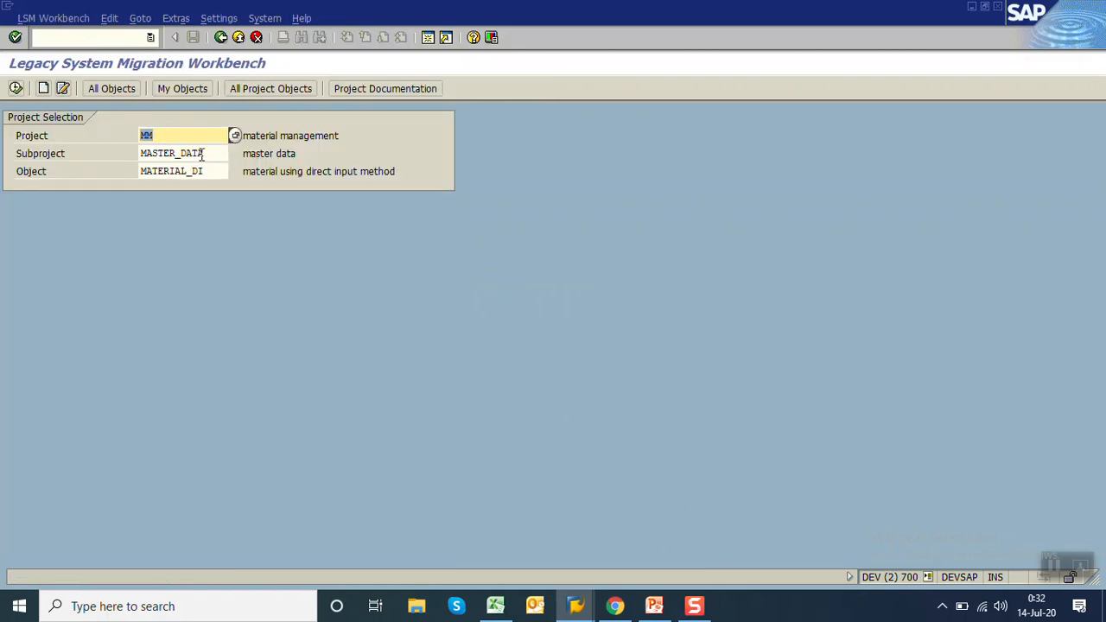
Step: Create LSMW object VENDOR_DI named 'vendor master' under project MM, subproject MASTER_DATA
click(199, 171)
text(VENDOR)
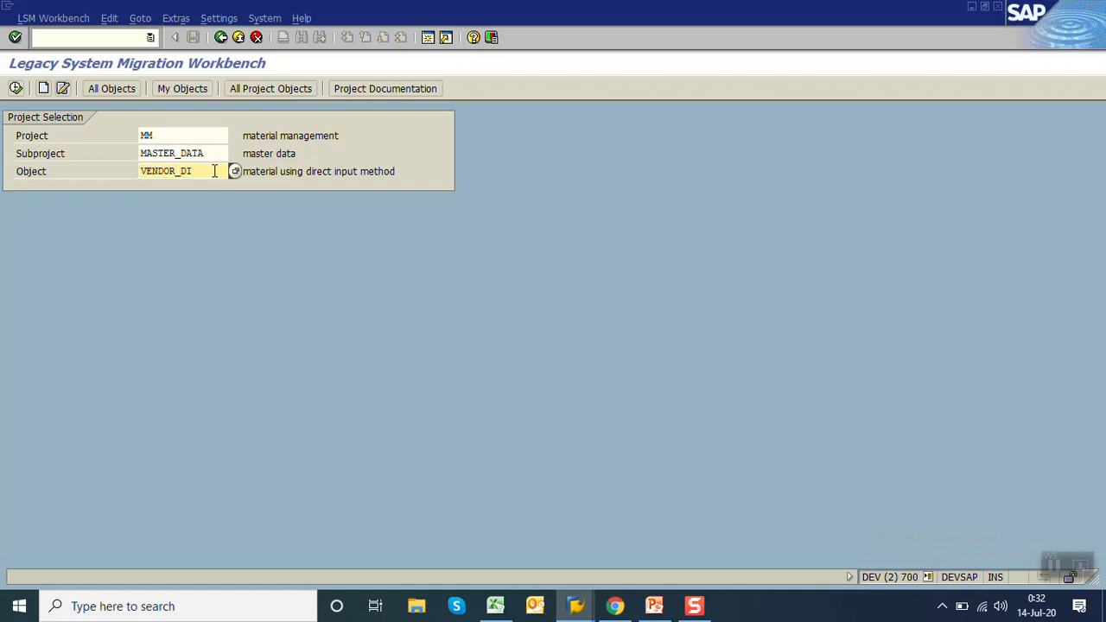
click(65, 86)
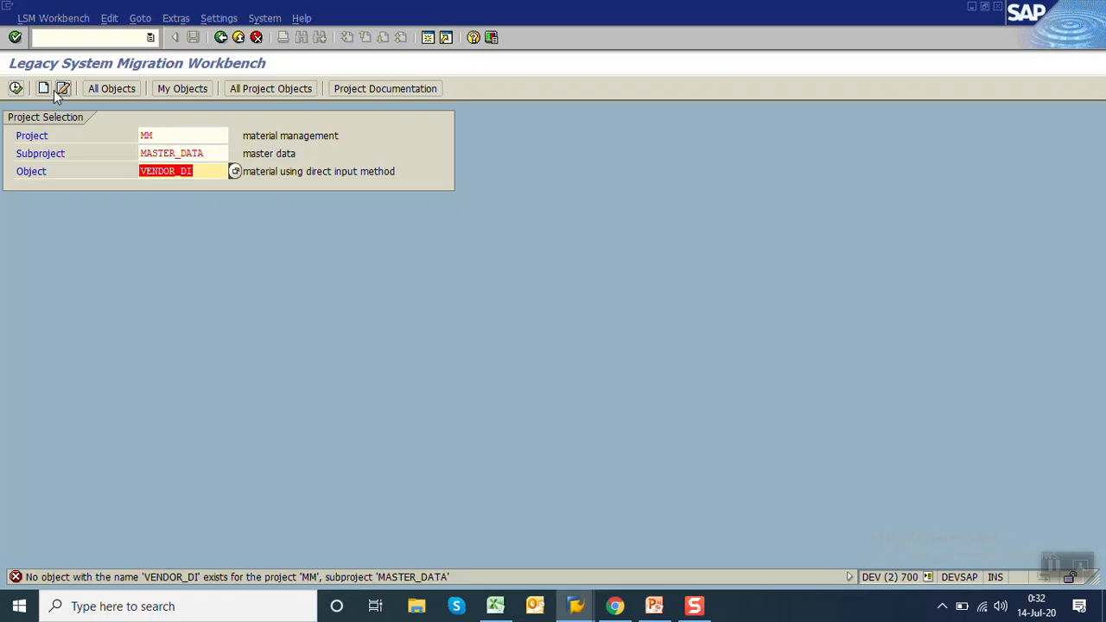
click(65, 86)
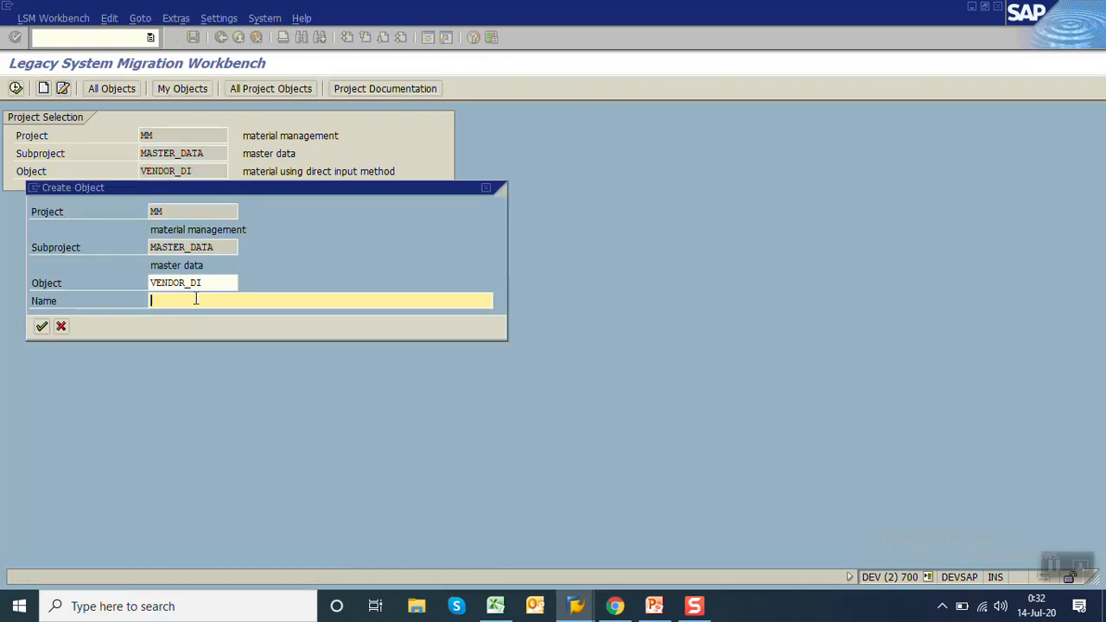
text(vendor m)
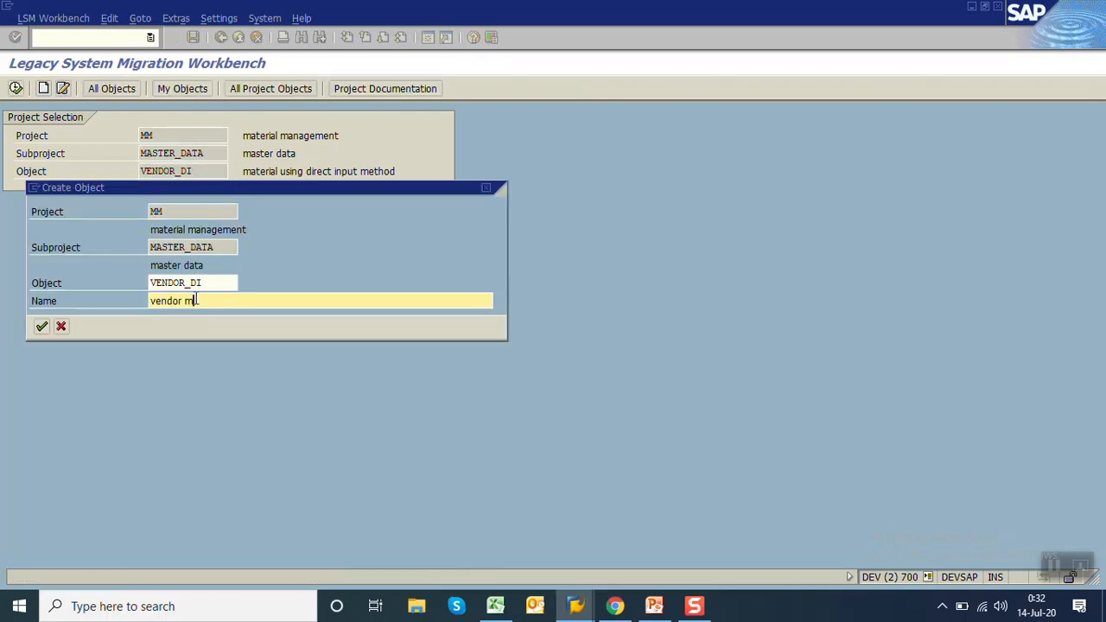
click(44, 326)
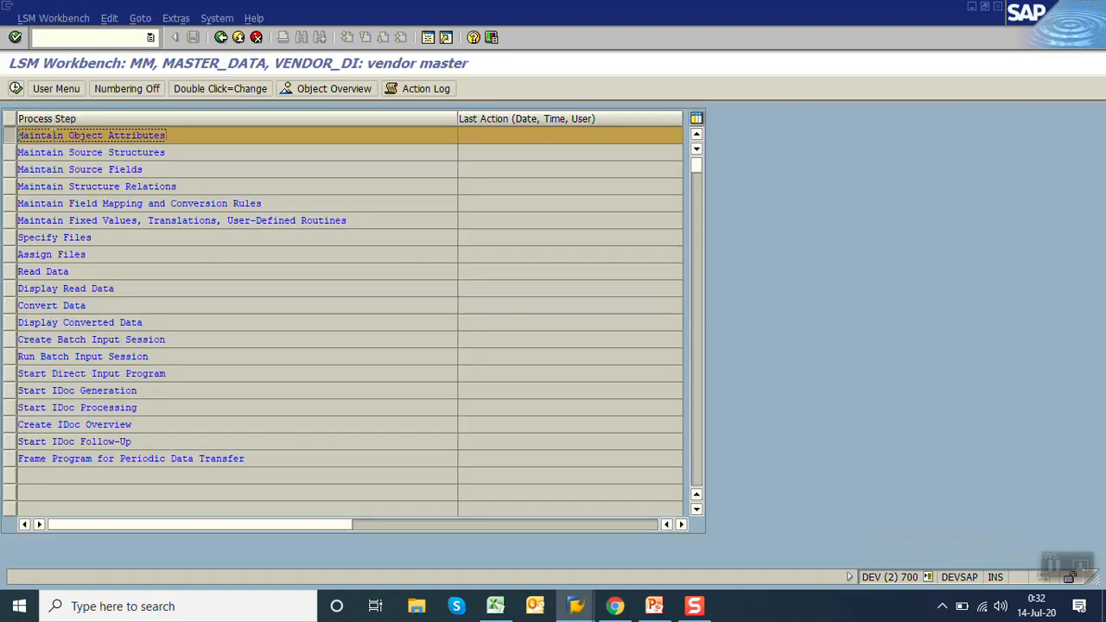
Step: Set VENDOR_DI's attributes to standard direct input object 0040 Vendor master
click(92, 135)
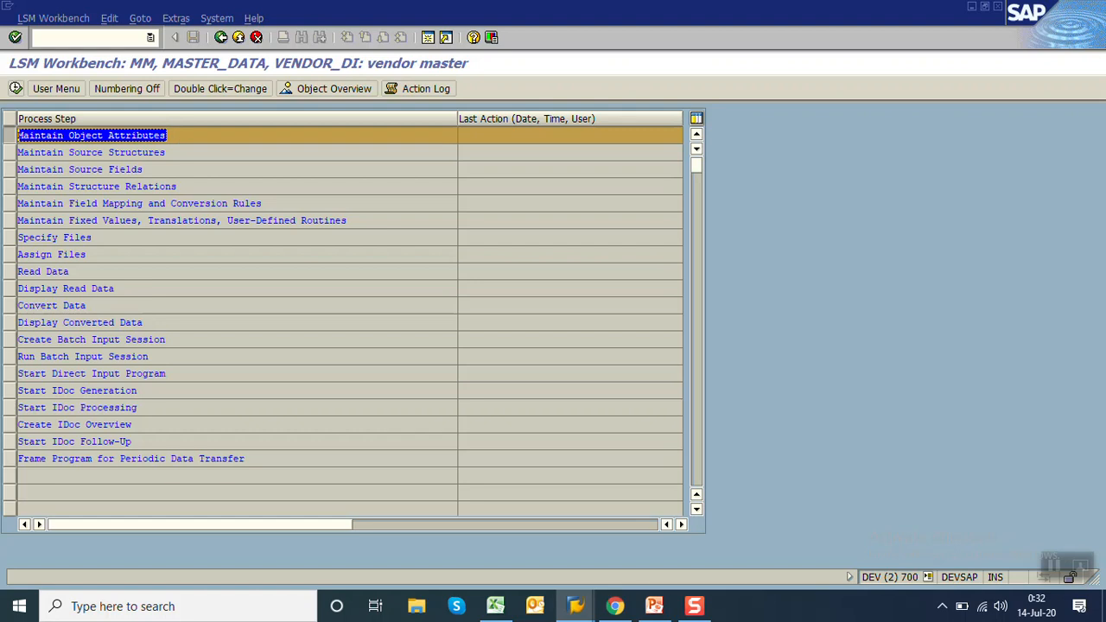
double_click(93, 134)
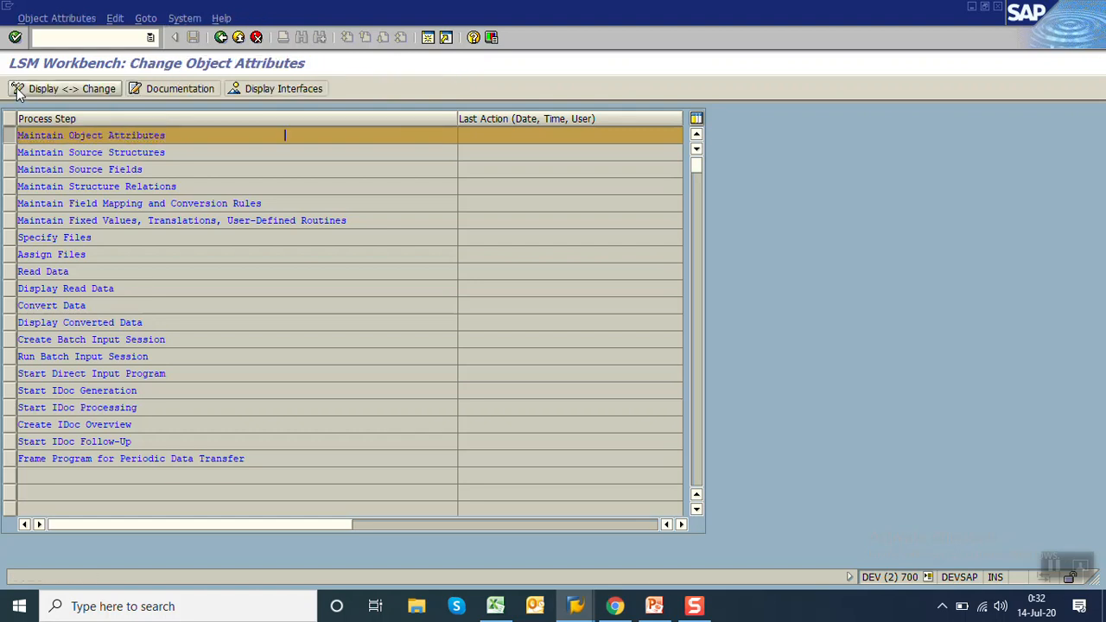
double_click(91, 135)
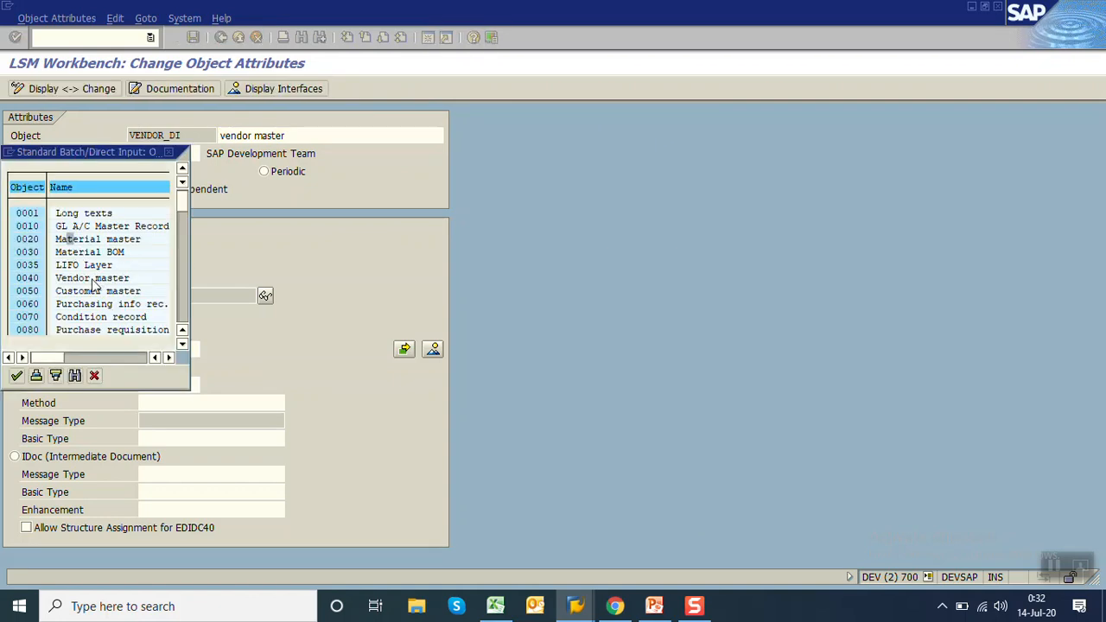
double_click(93, 278)
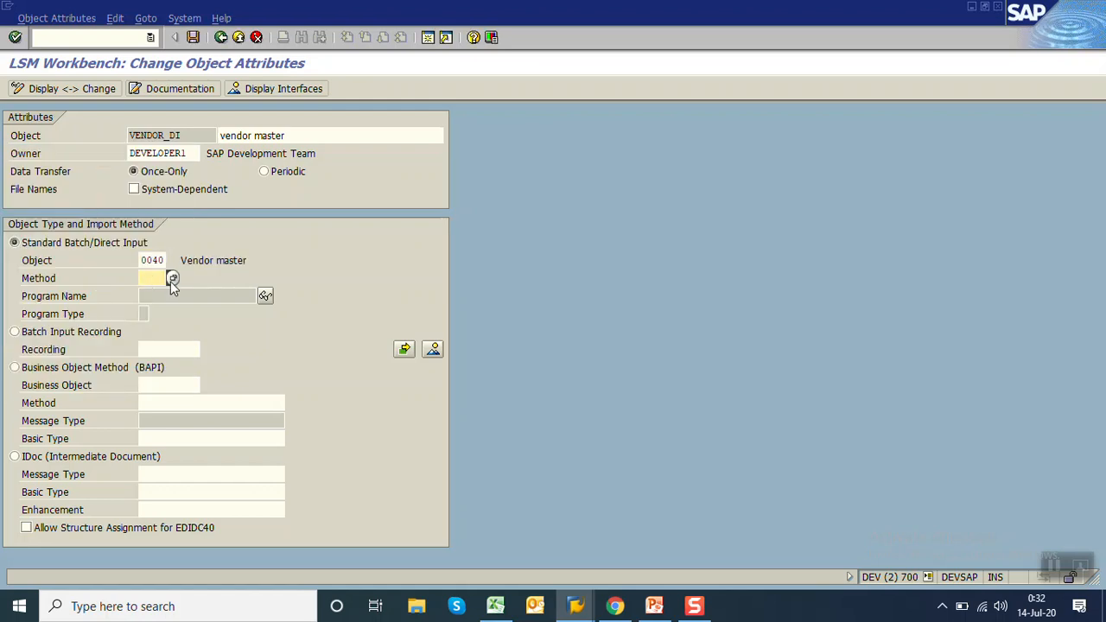
click(172, 277)
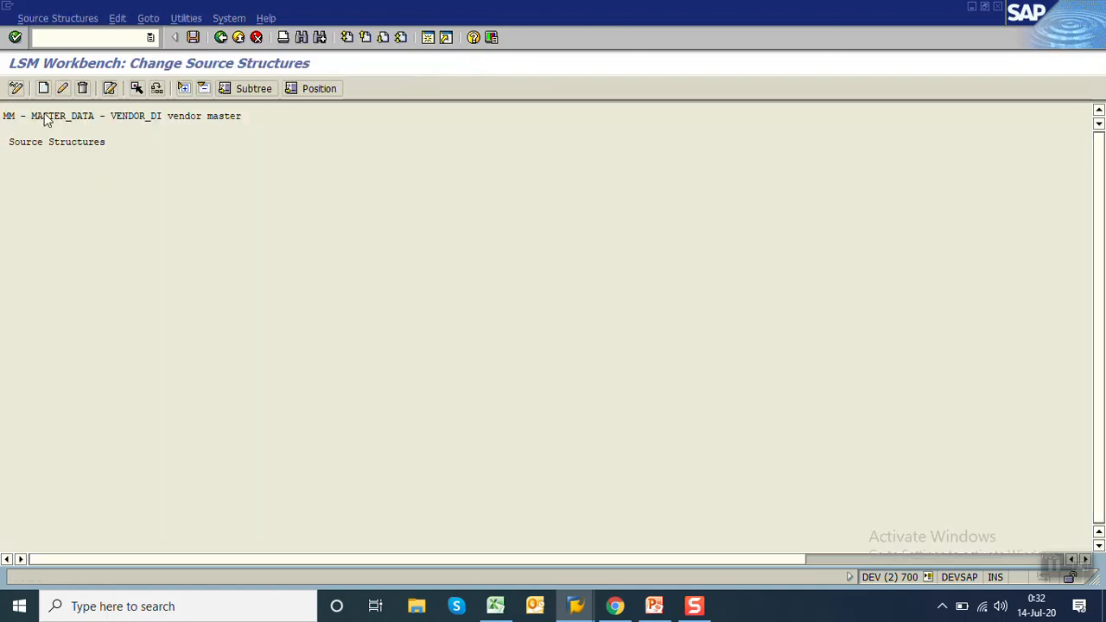
Step: Create source structure ZXK01STR with description 'str. for vendor master'
click(47, 87)
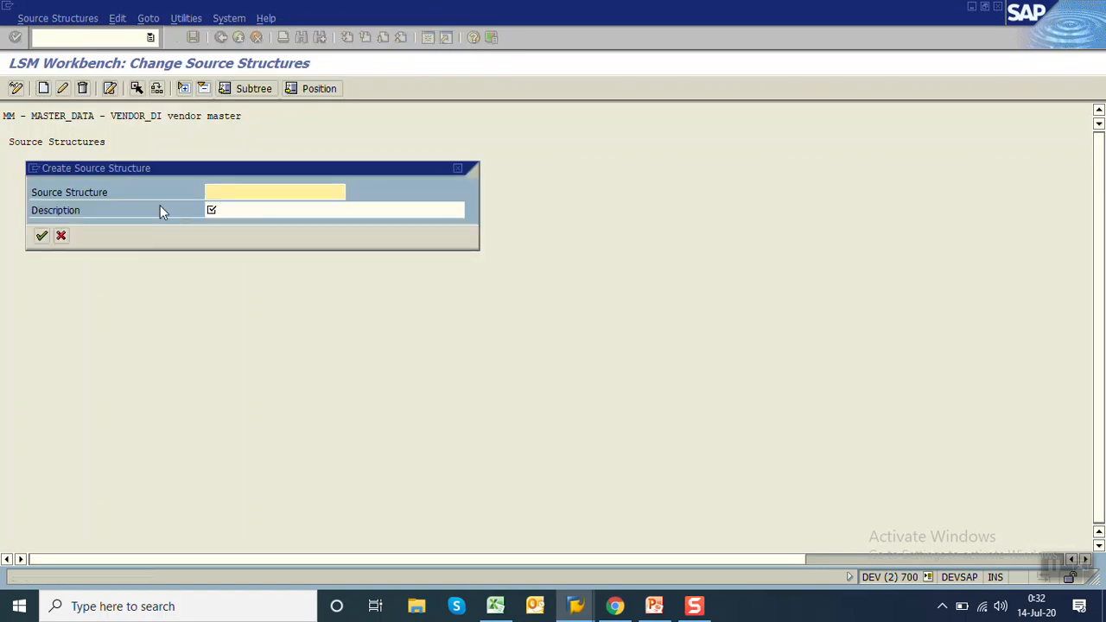
click(275, 192)
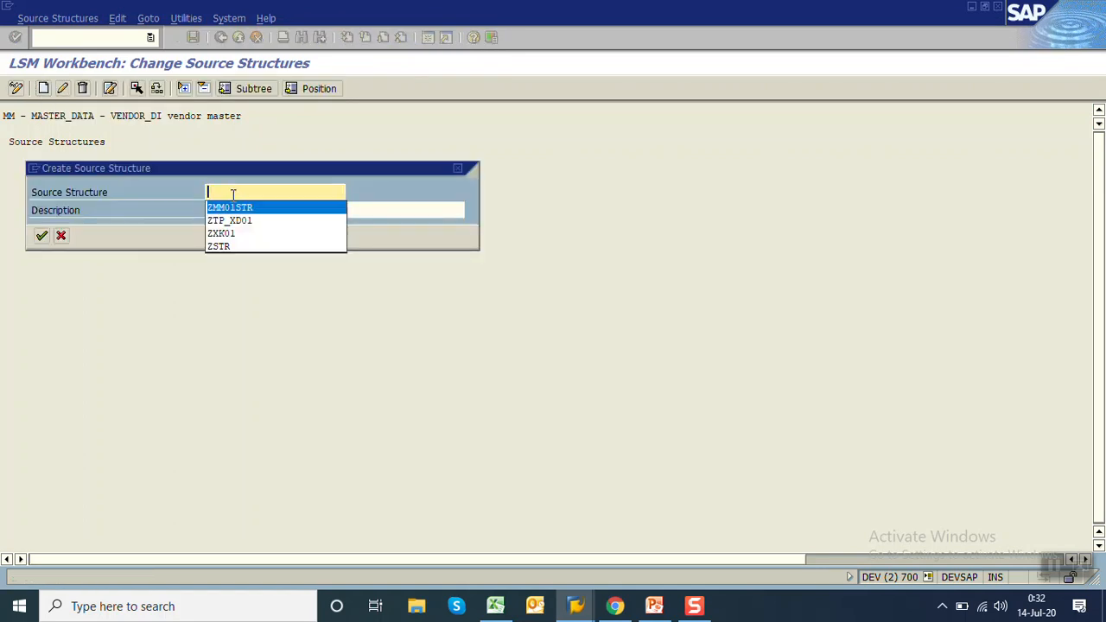
click(230, 206)
text(ZXK01STR)
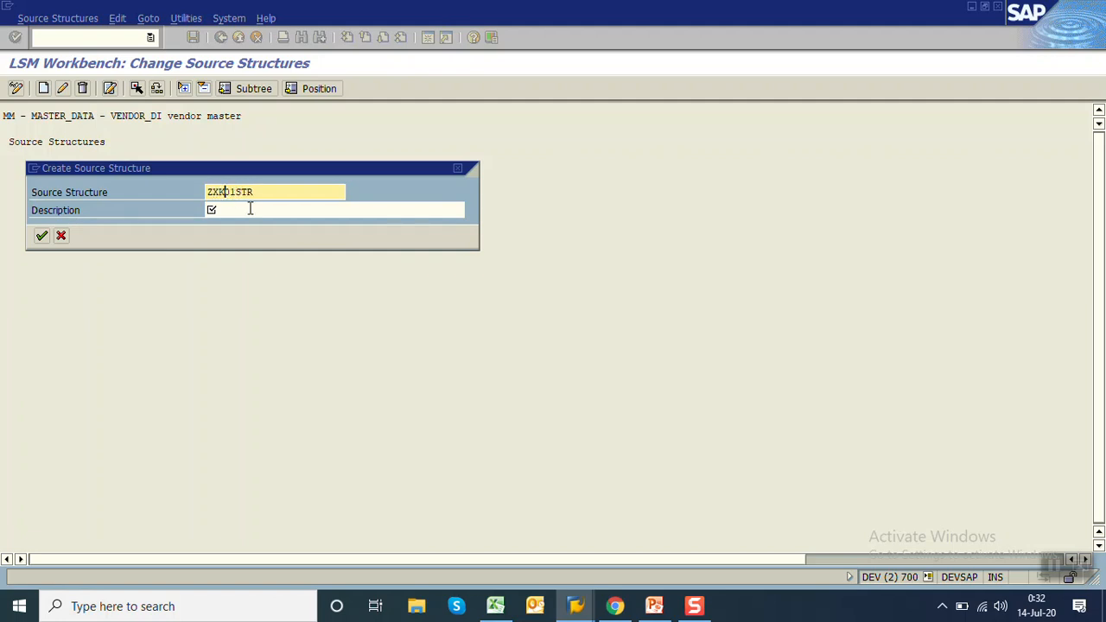
text(str. for vendor master)
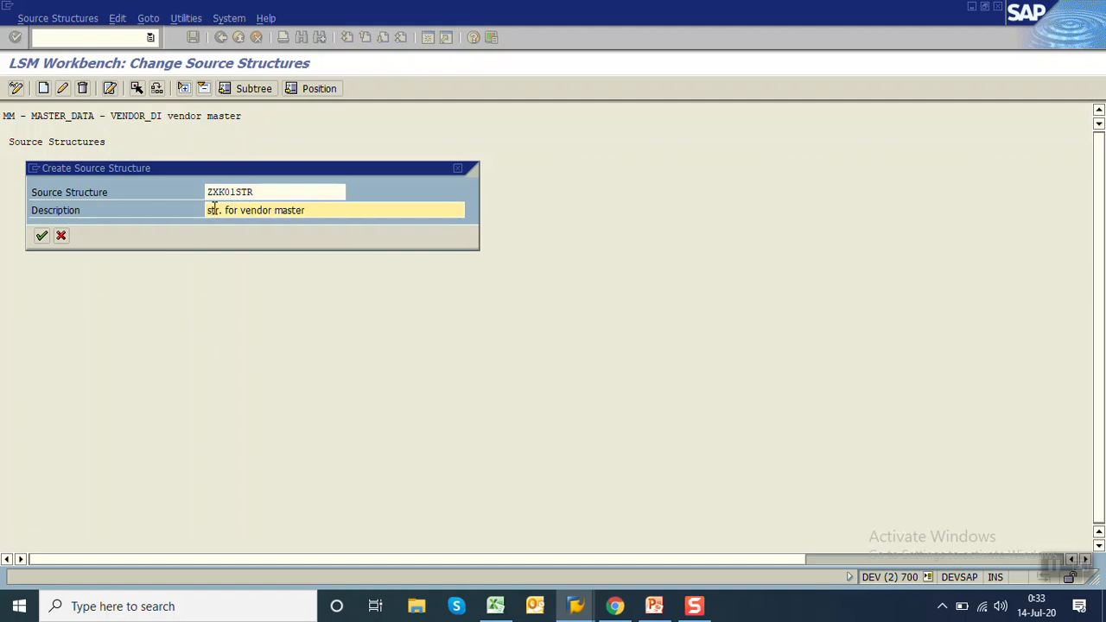
click(37, 236)
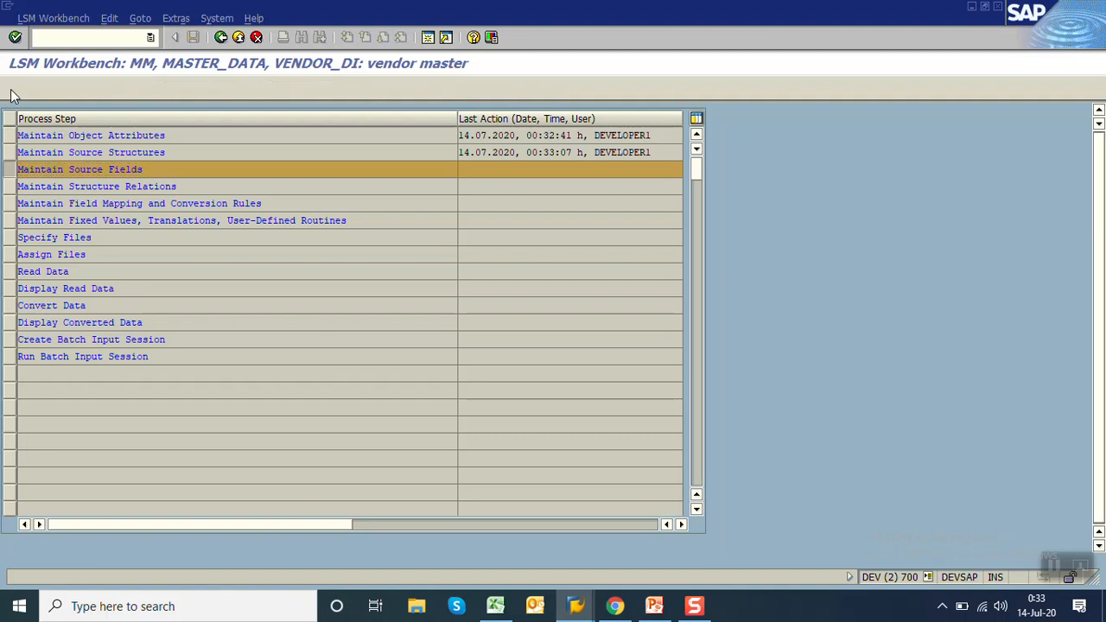
double_click(80, 169)
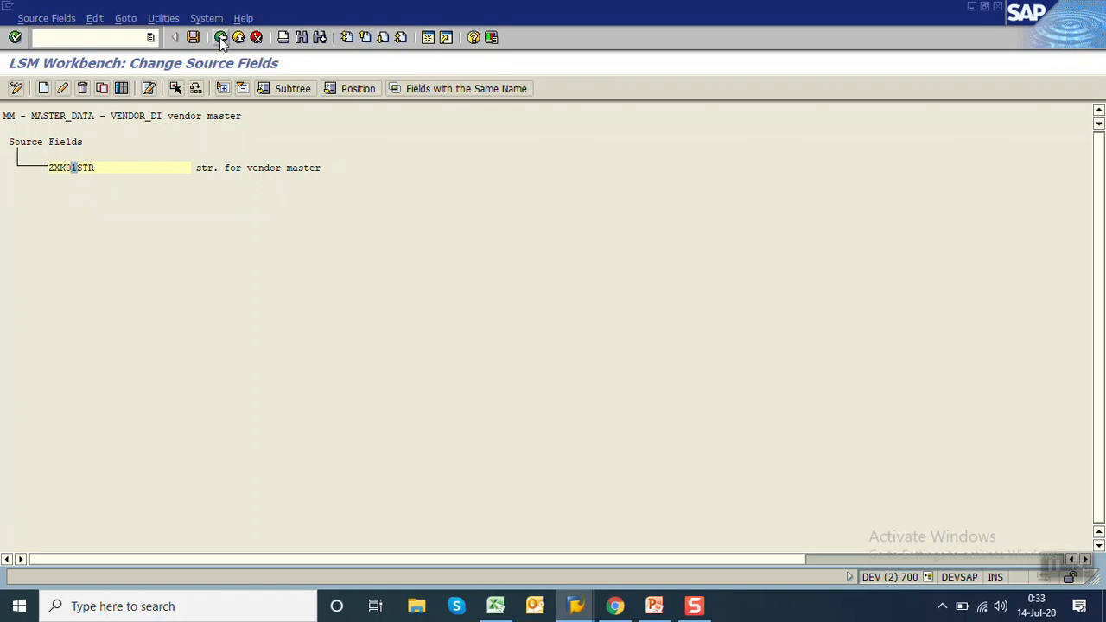
click(223, 41)
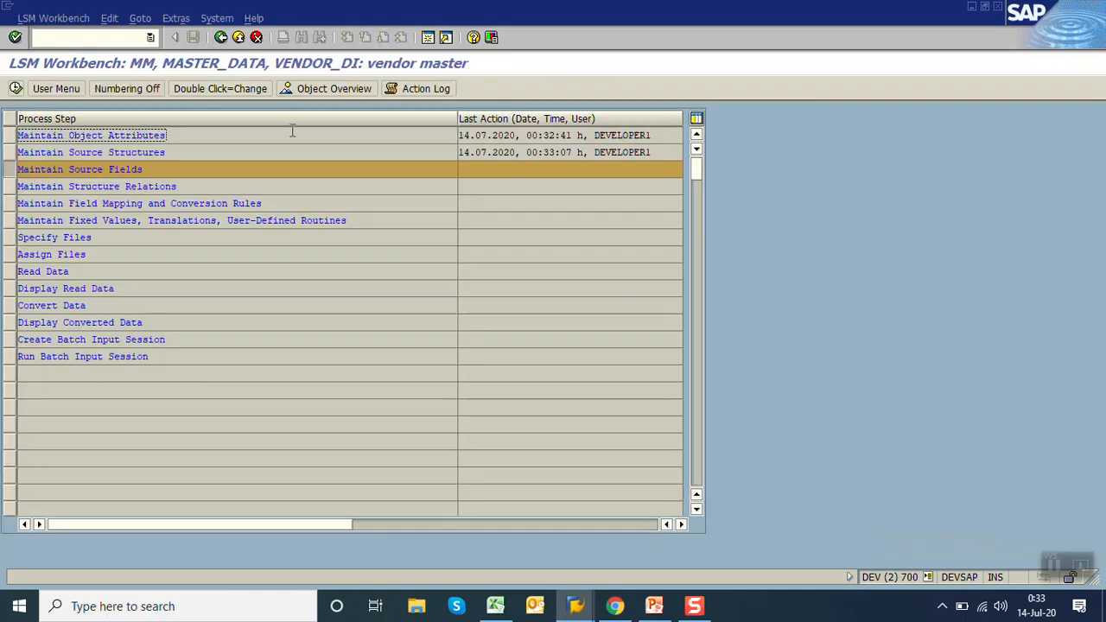
mouse_move(326, 88)
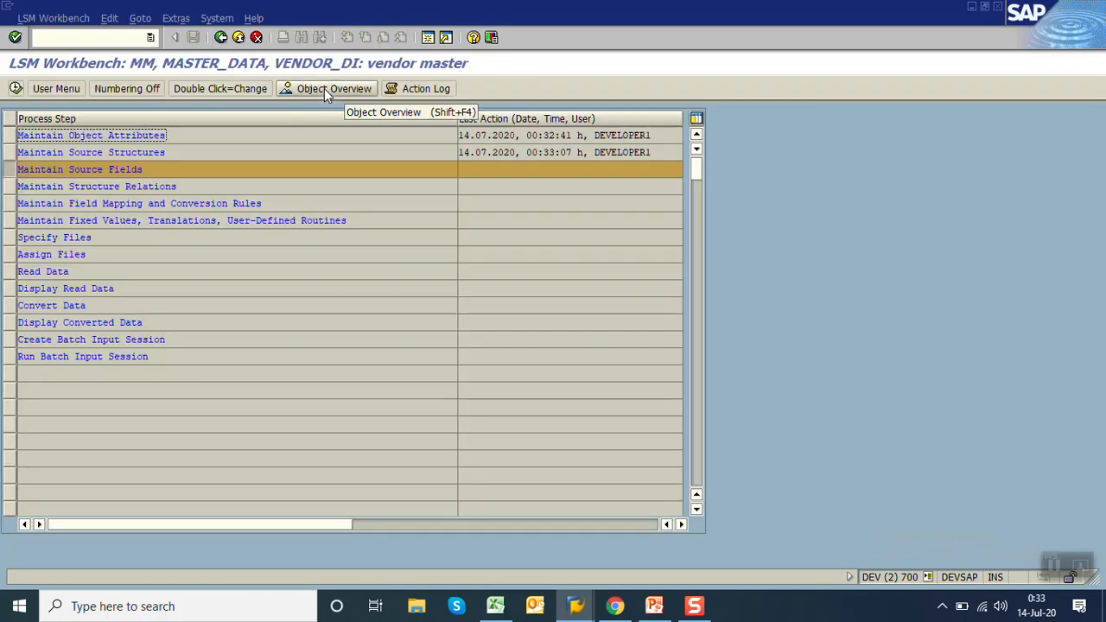
click(331, 89)
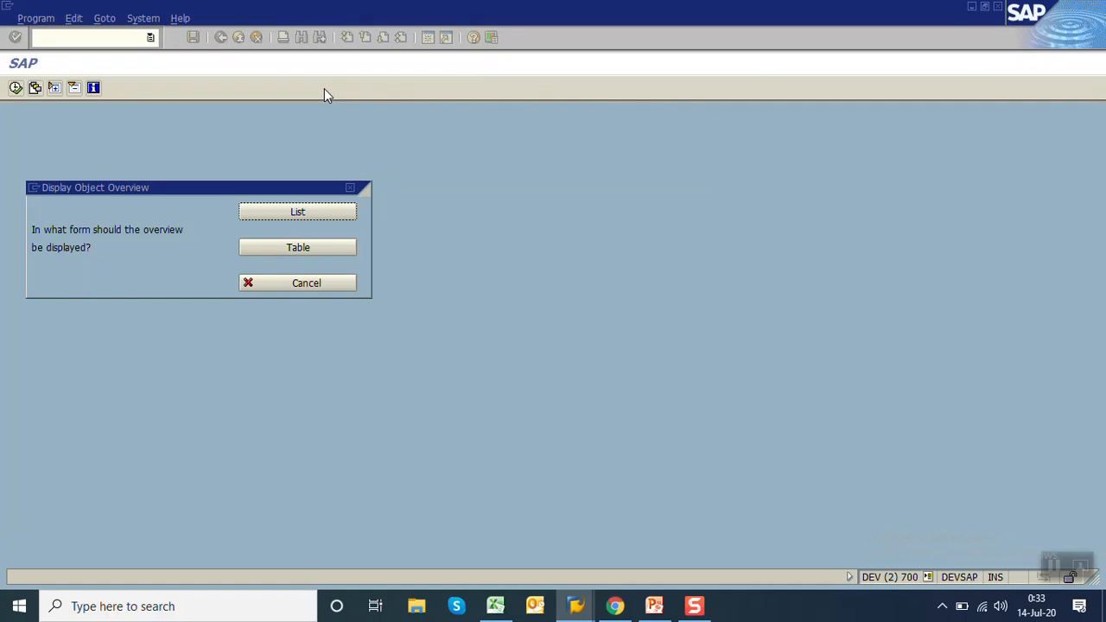
click(297, 212)
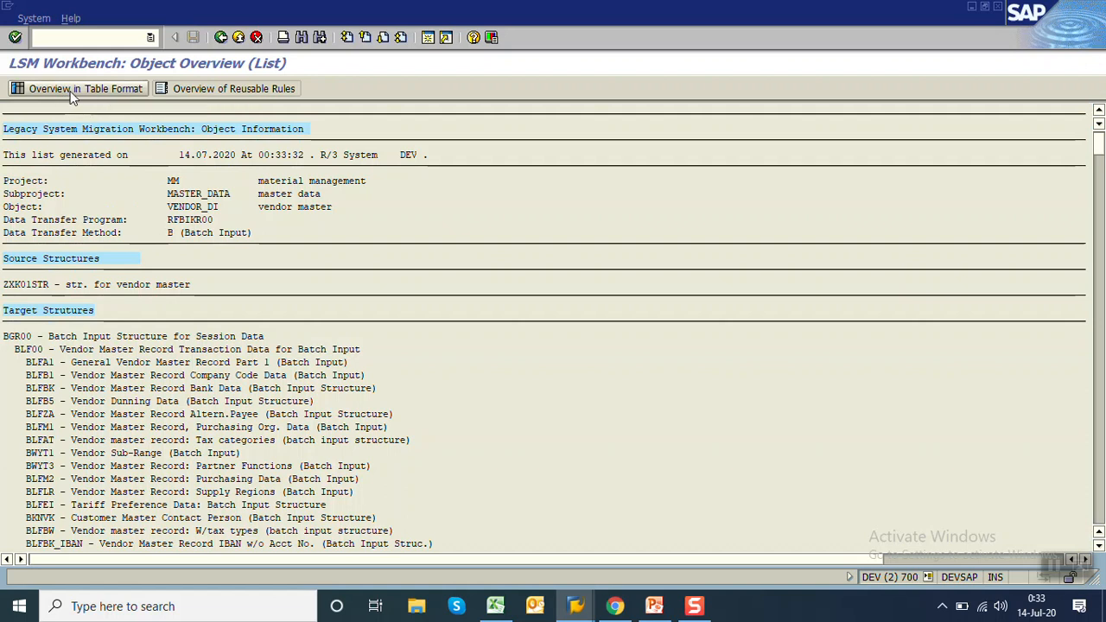
click(76, 87)
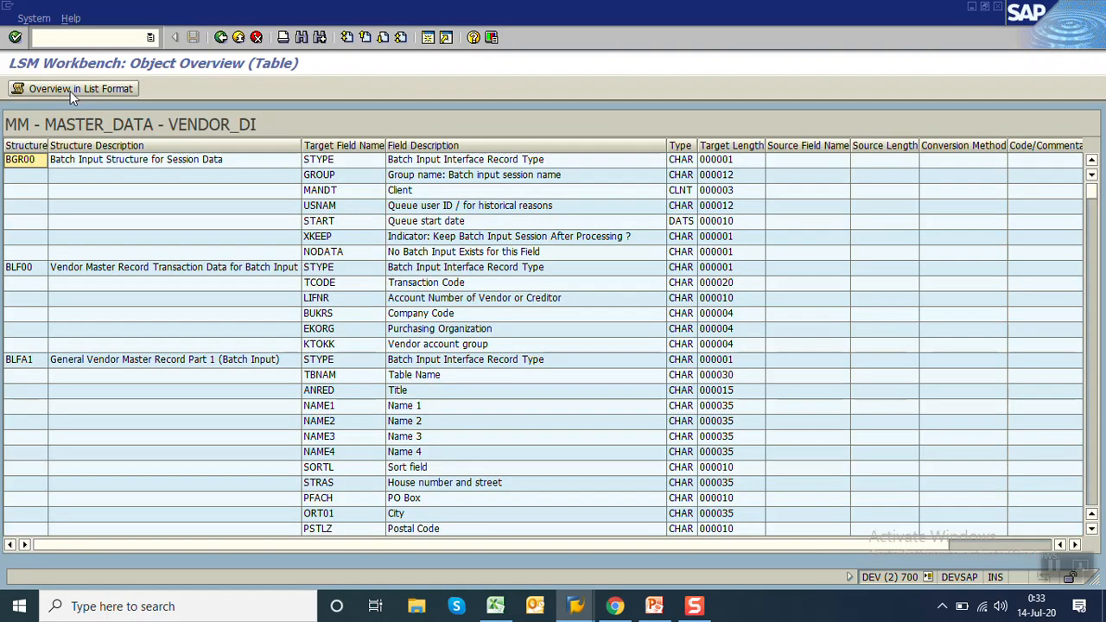
click(328, 175)
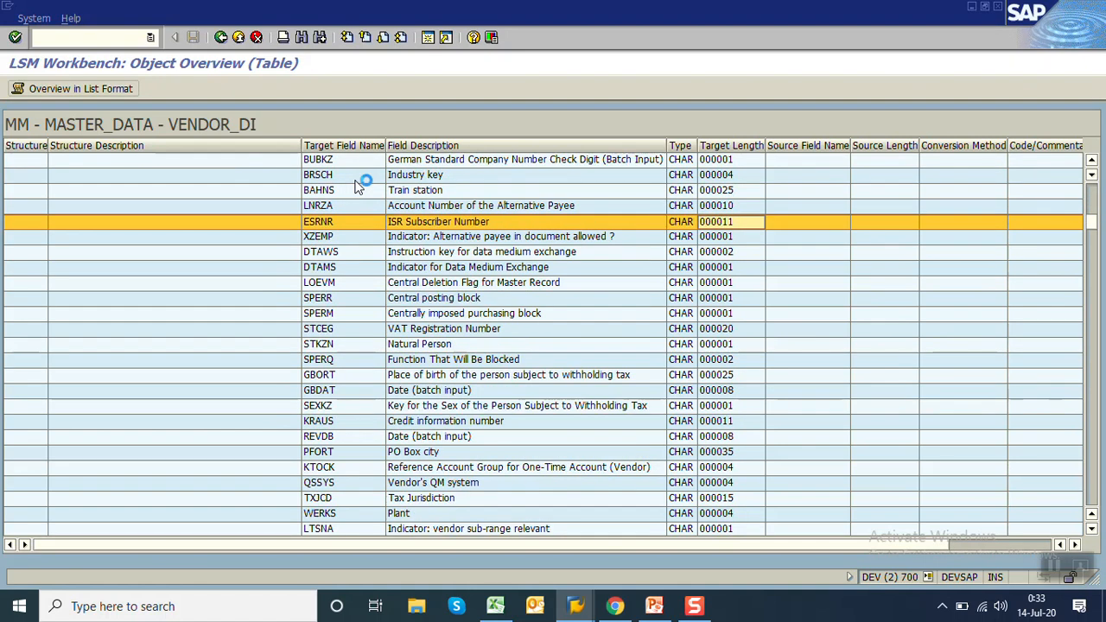
scroll(down, 3)
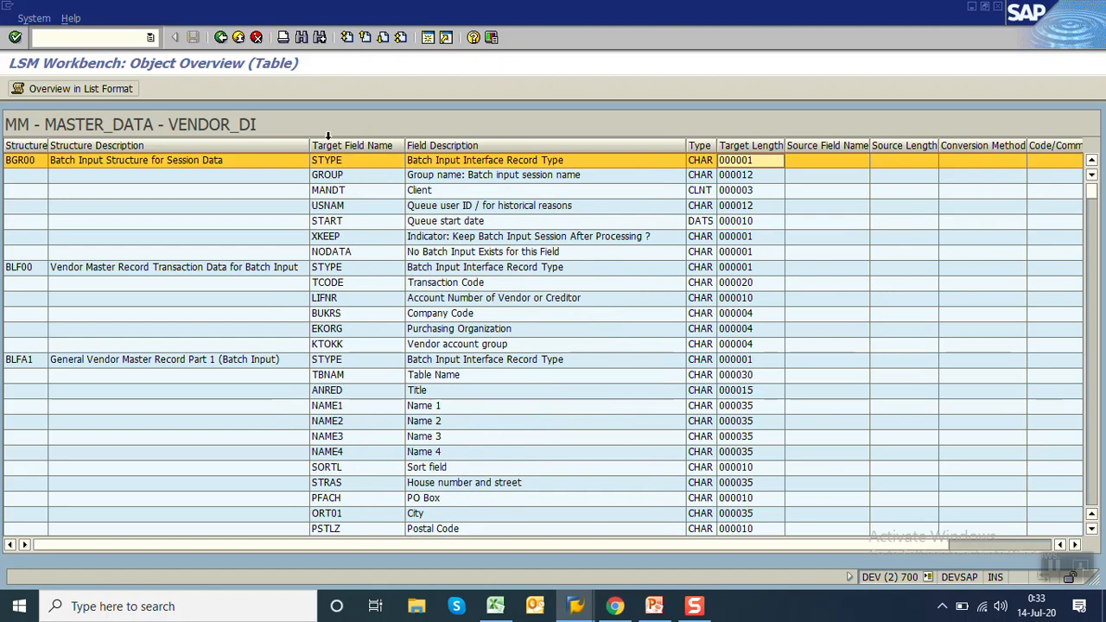
click(238, 38)
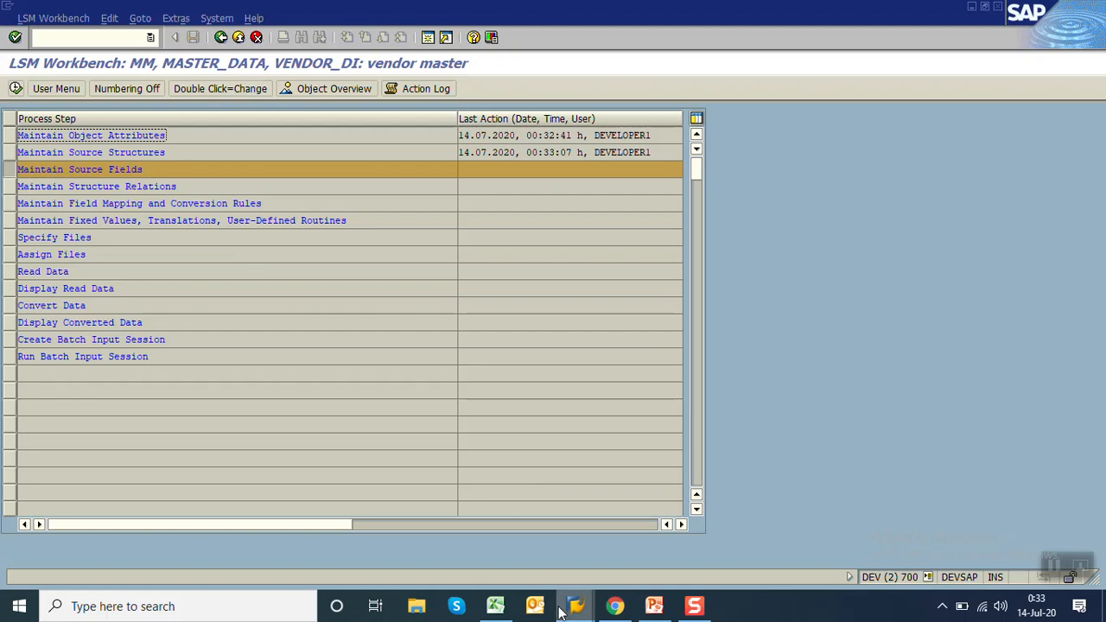
Step: Check vendor 306876's address and Name field help in XK03, then open ZXK01STR's field table
click(575, 606)
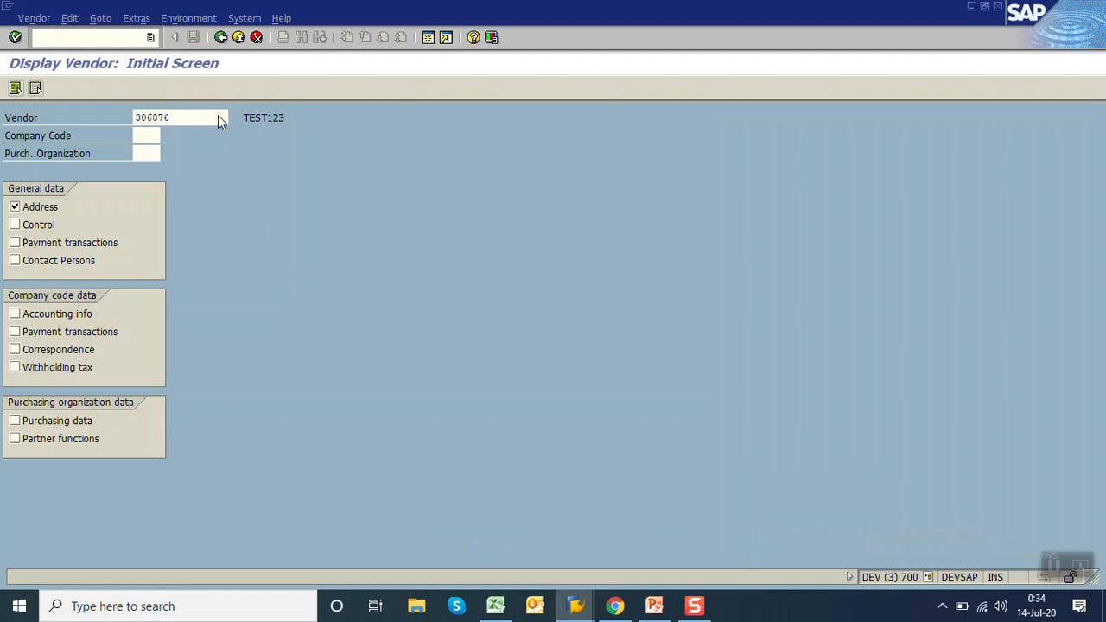
key(Enter)
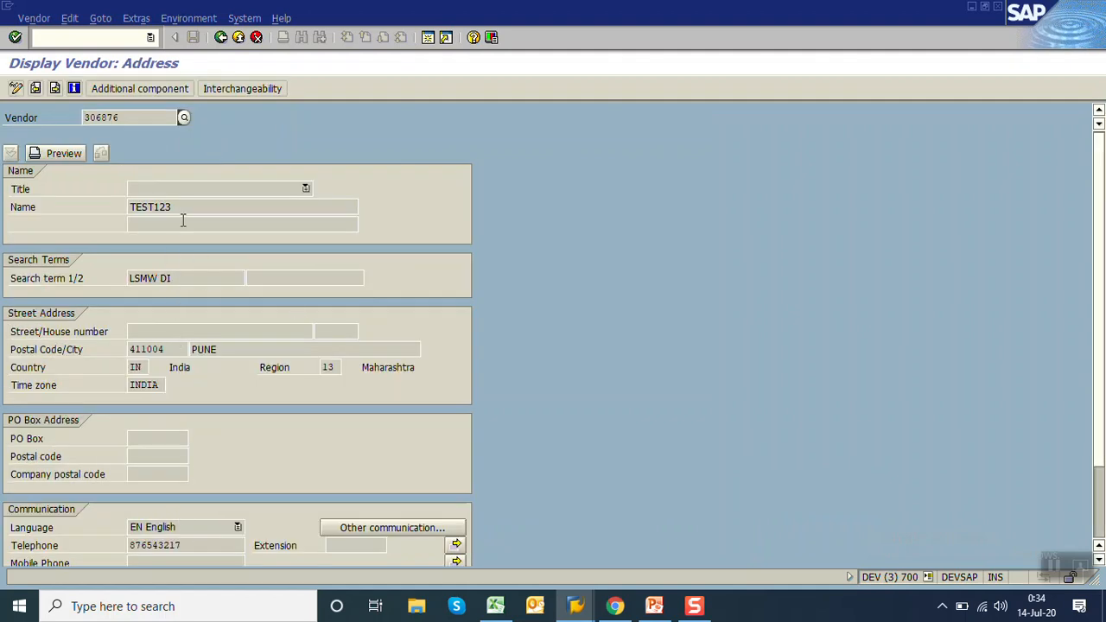
key(F1)
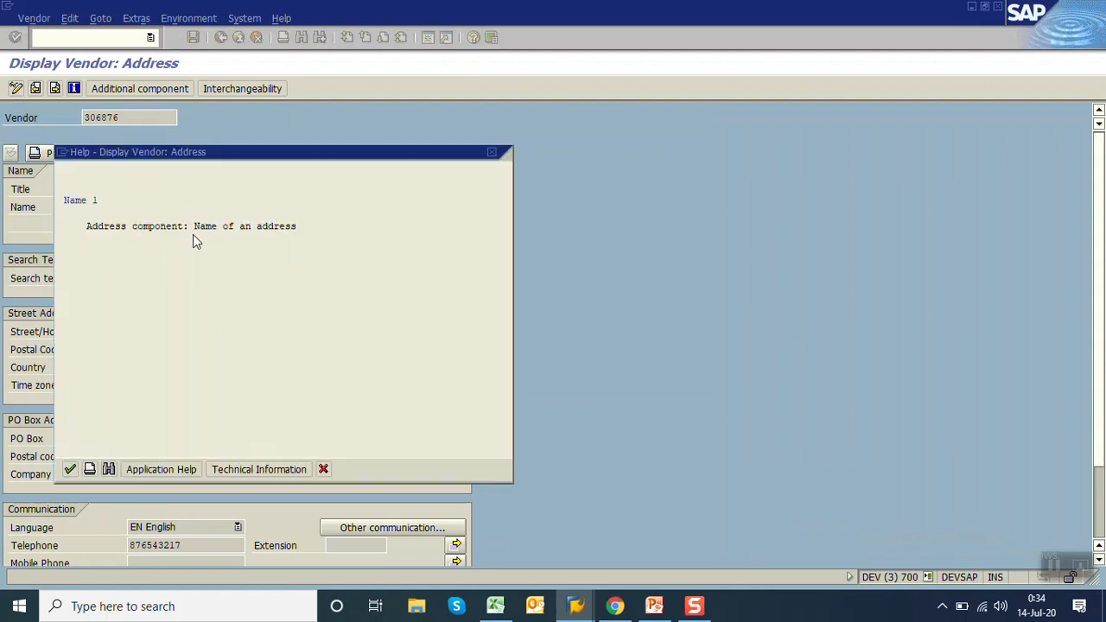
click(258, 470)
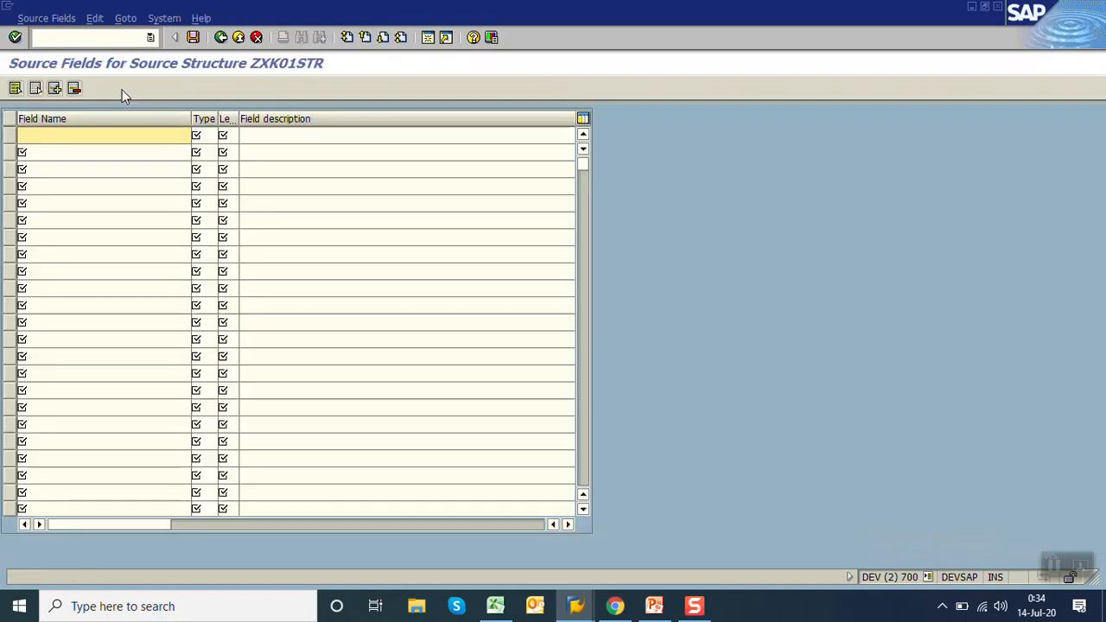
Step: Paste the seven spreadsheet field definitions, NAME1 to TEL_NUMBER, into ZXK01STR and save
click(495, 606)
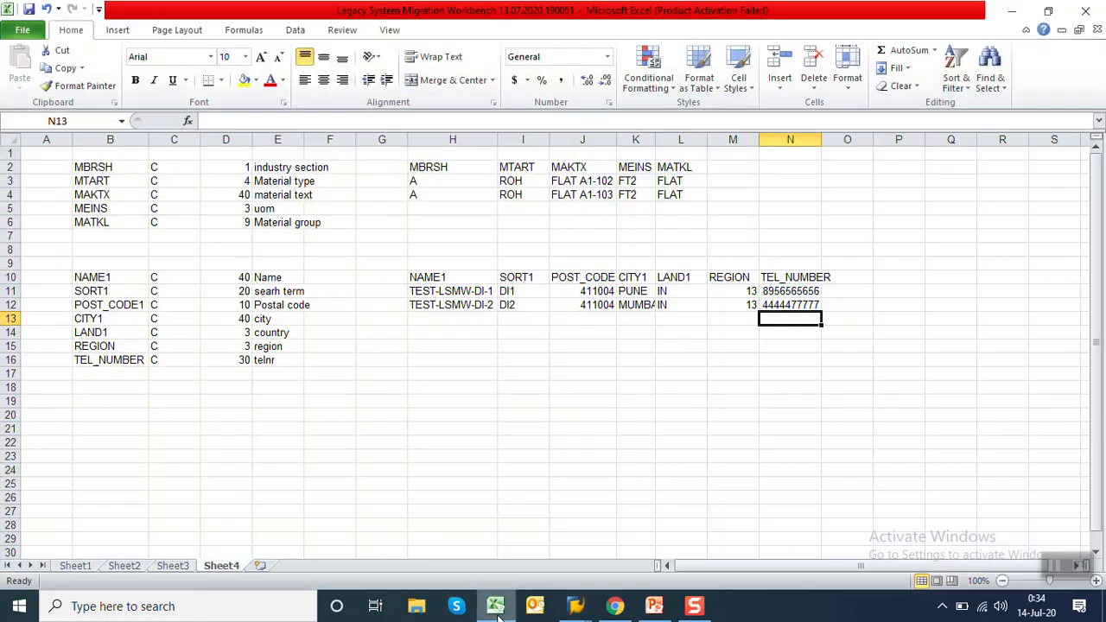
click(104, 277)
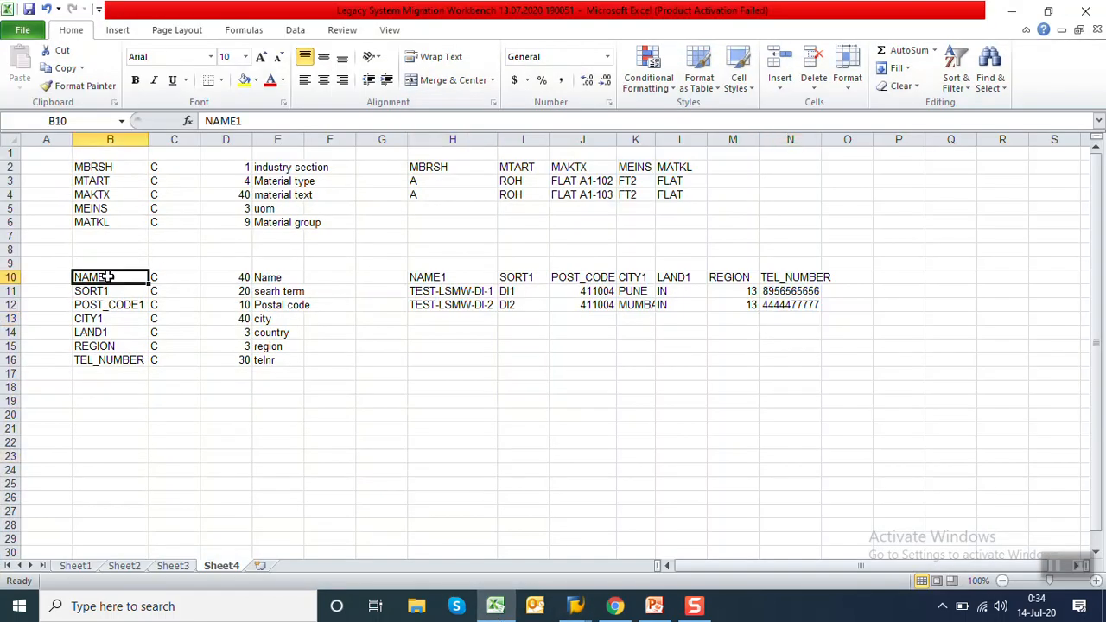
drag(91, 277, 278, 346)
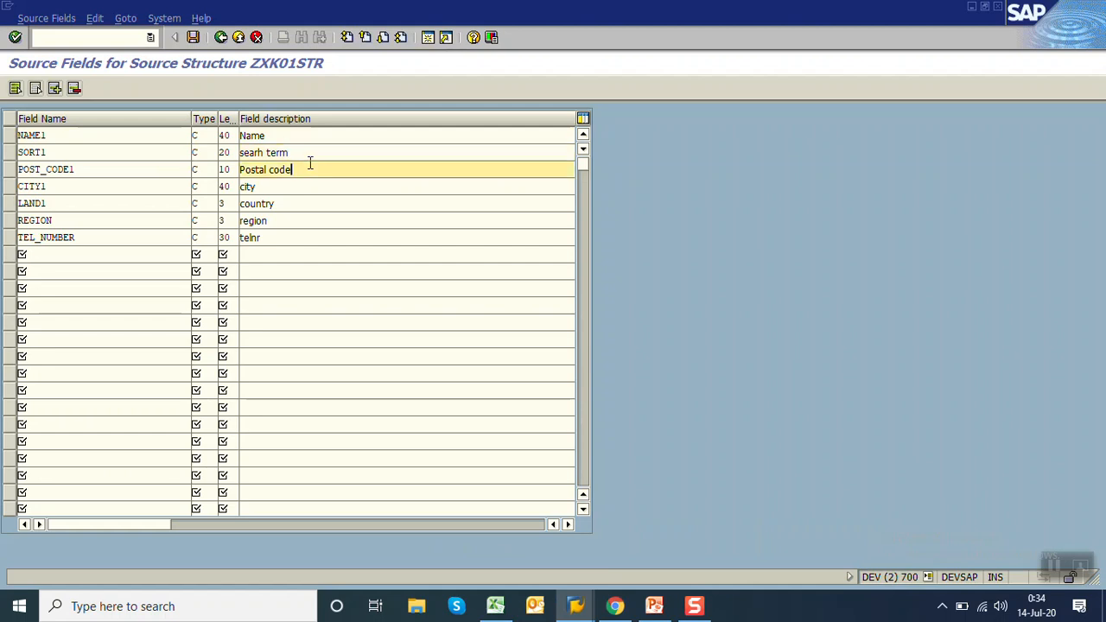
click(307, 186)
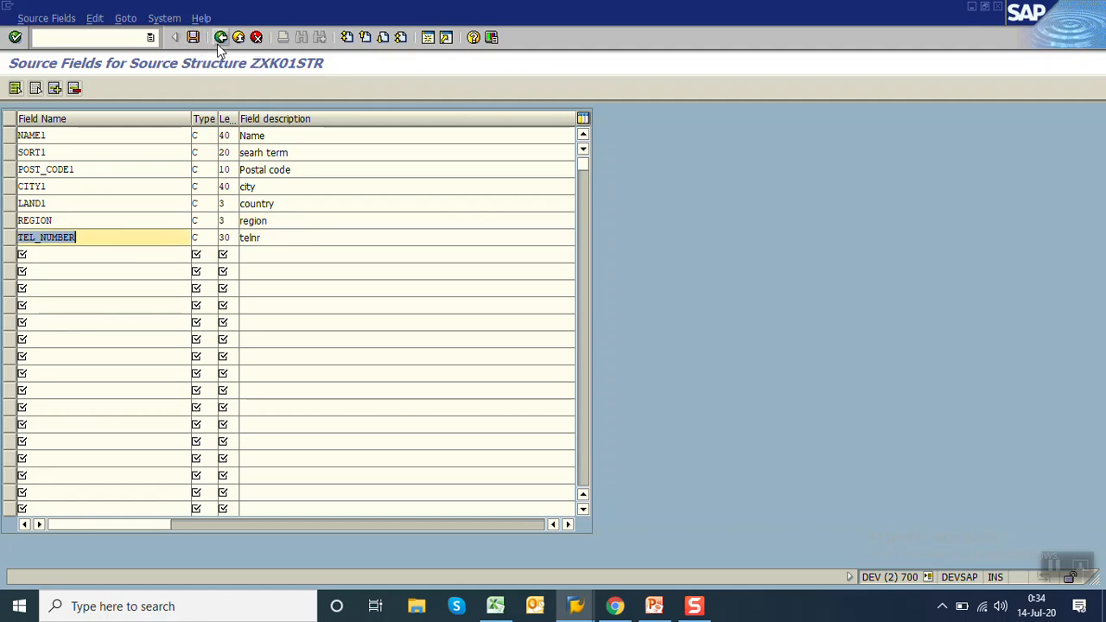
click(226, 36)
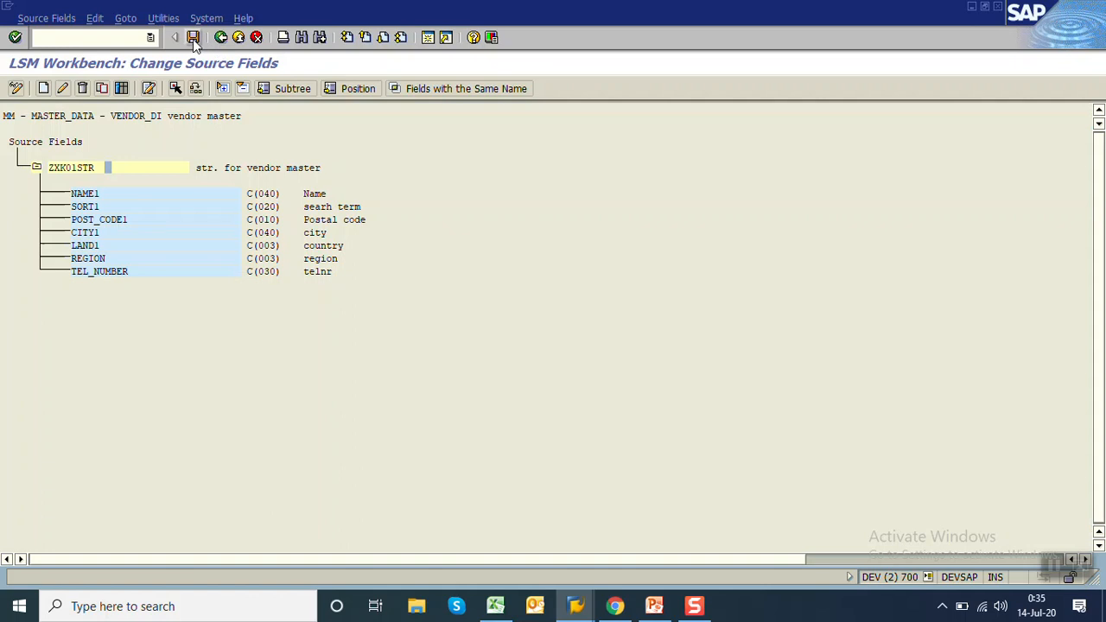
click(187, 37)
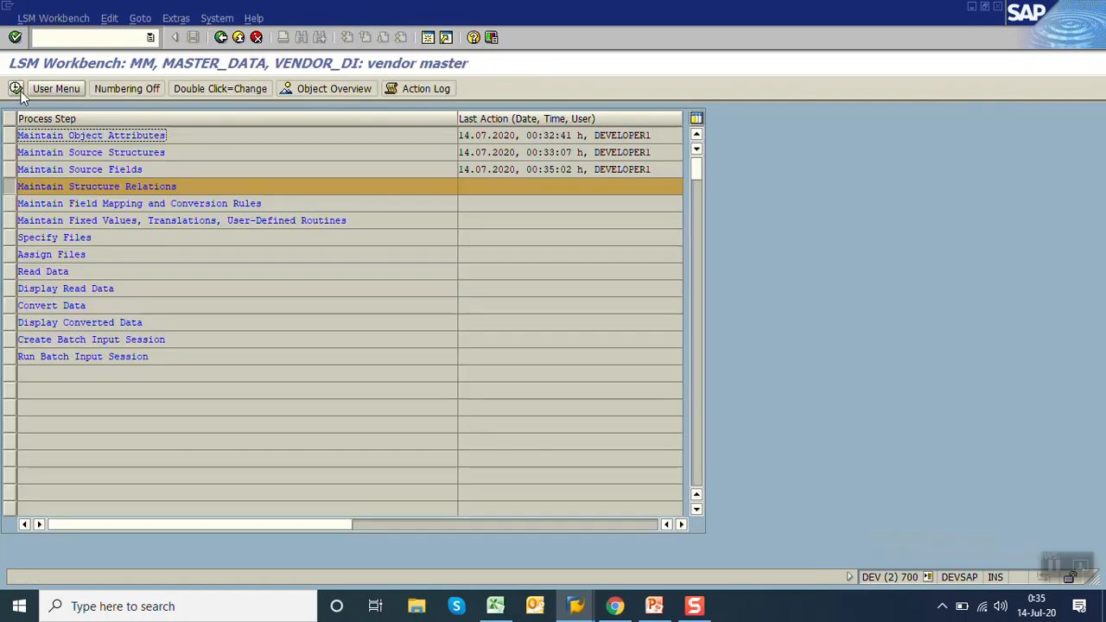
Step: Open Maintain Structure Relations and review the 128 components of target structure BLFA1
double_click(97, 186)
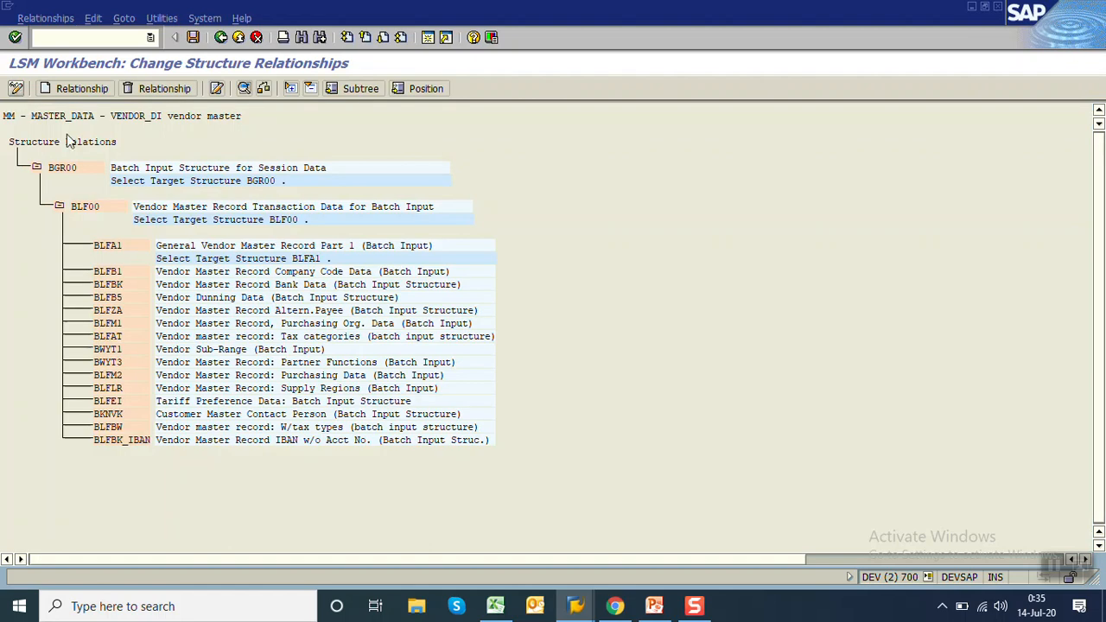
mouse_move(63, 176)
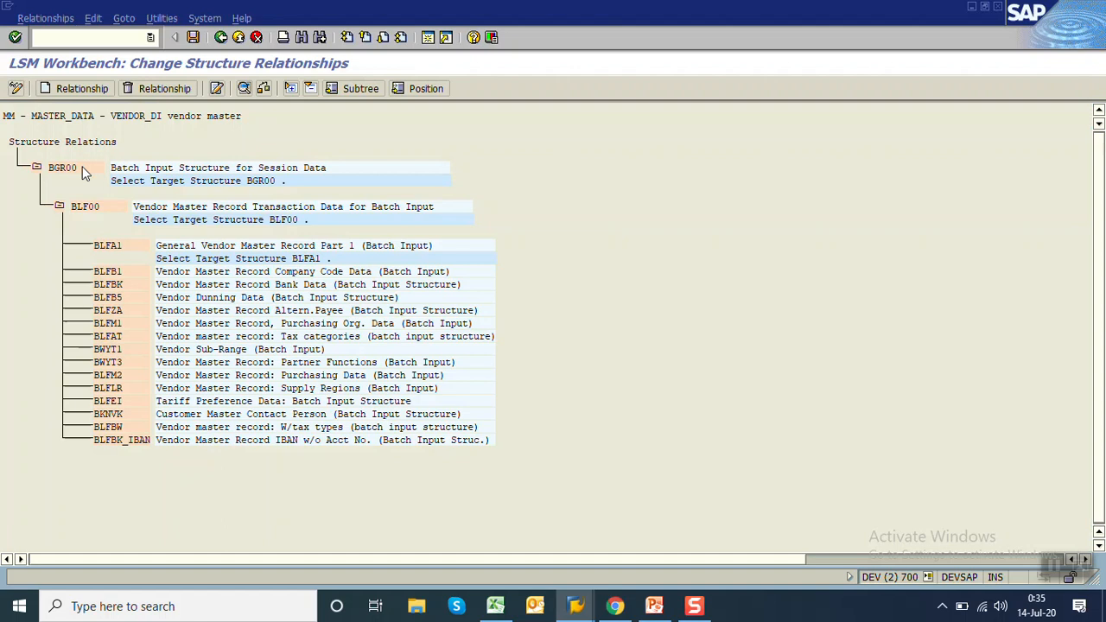
mouse_move(106, 152)
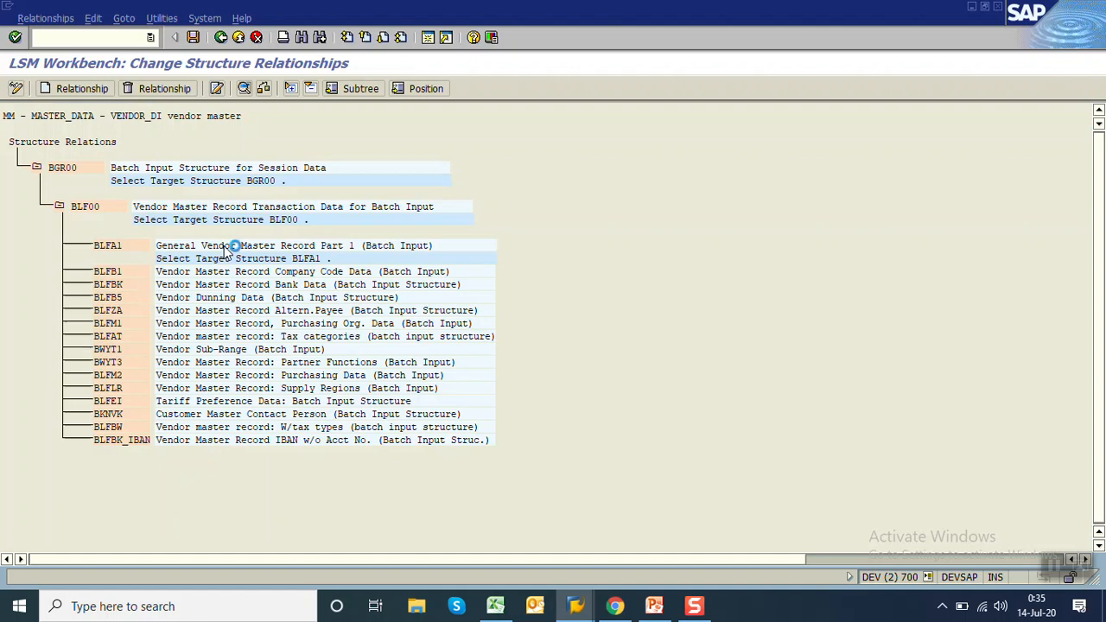
double_click(107, 246)
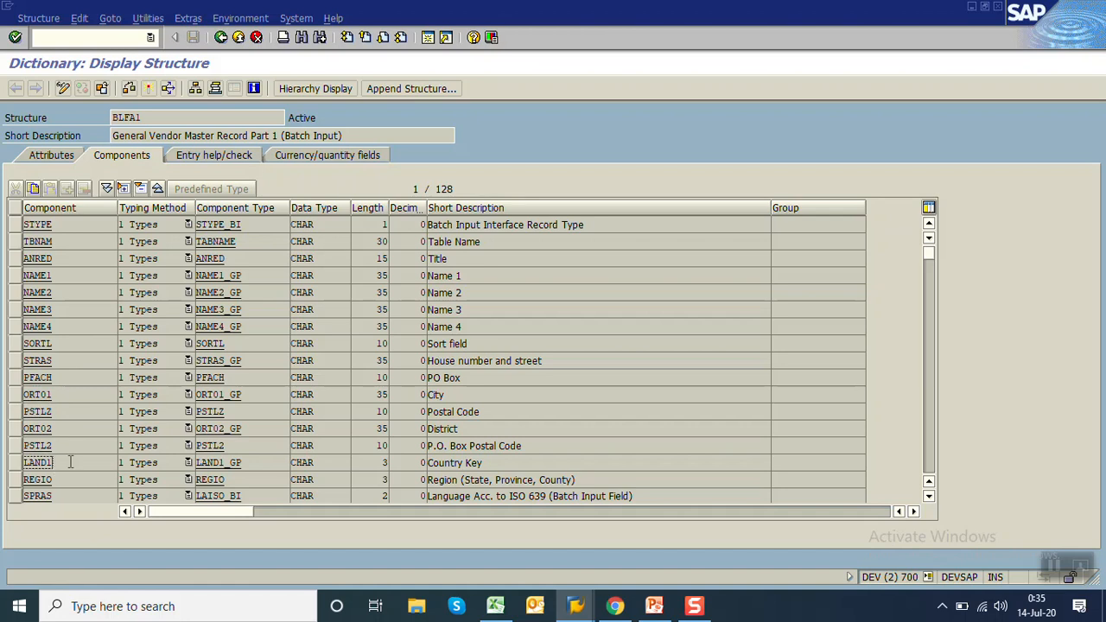
click(36, 478)
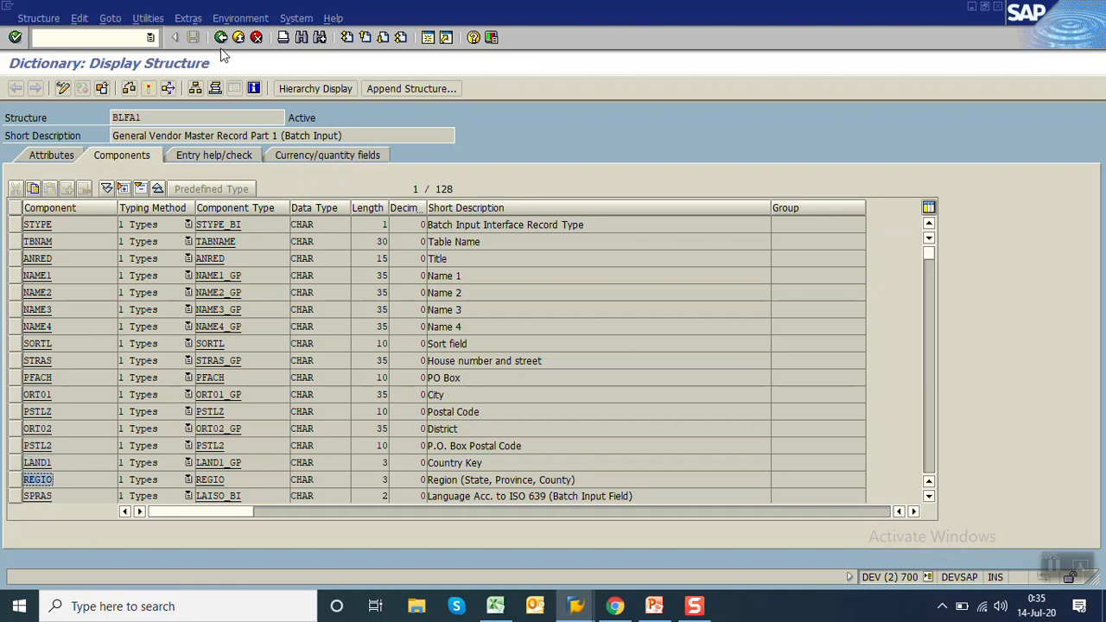
mouse_move(219, 36)
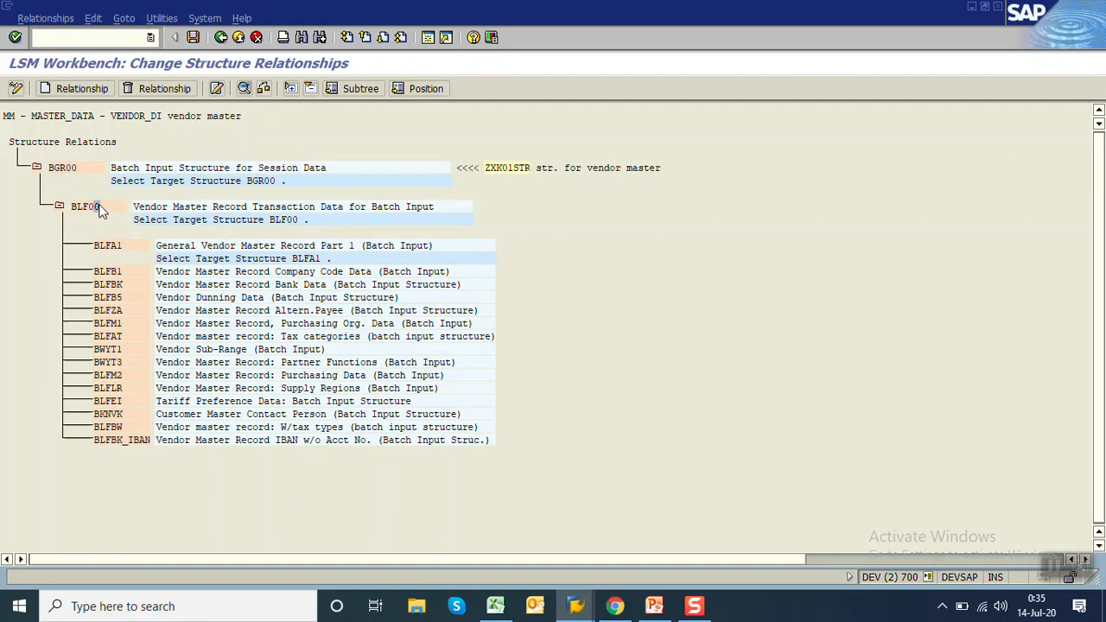
mouse_move(104, 215)
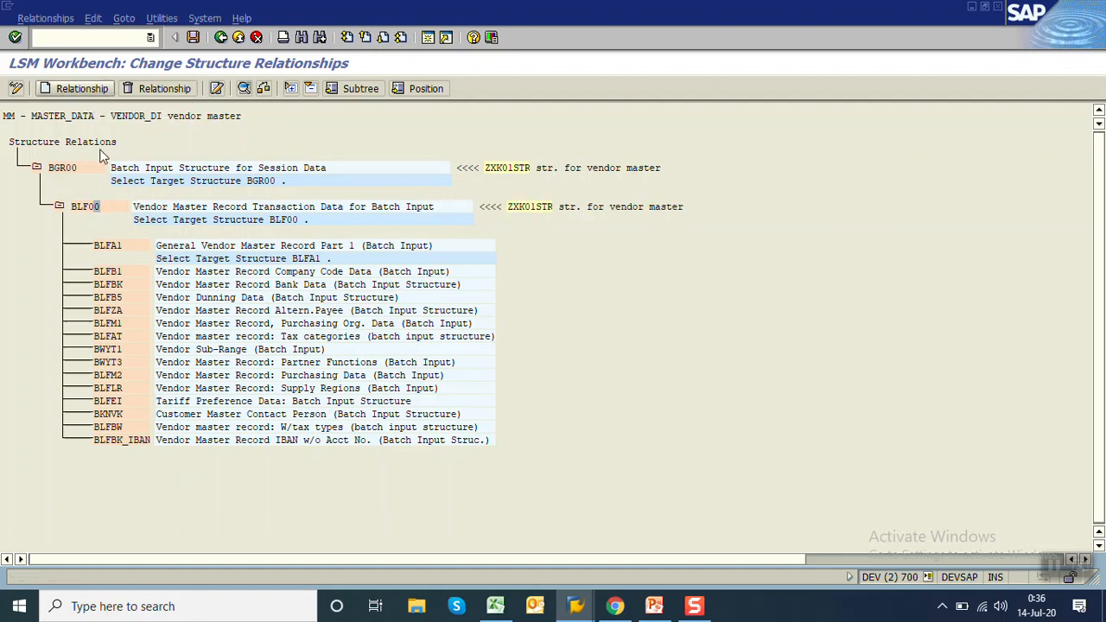
Step: Relate BLFA1 to ZXK01STR, then save the structure relations and go back
click(107, 246)
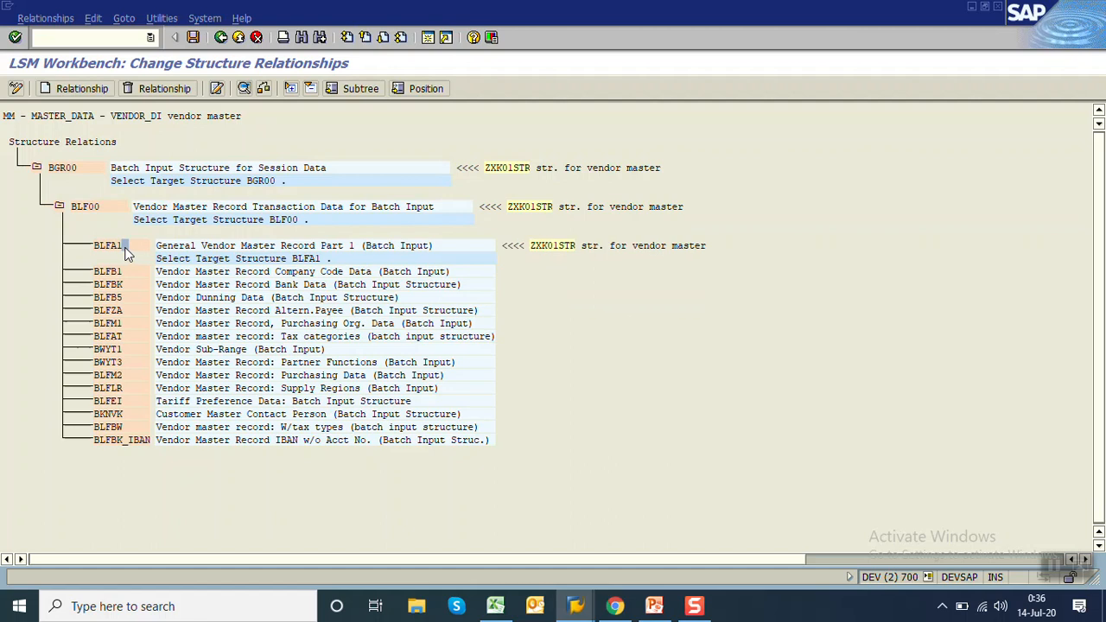
mouse_move(184, 151)
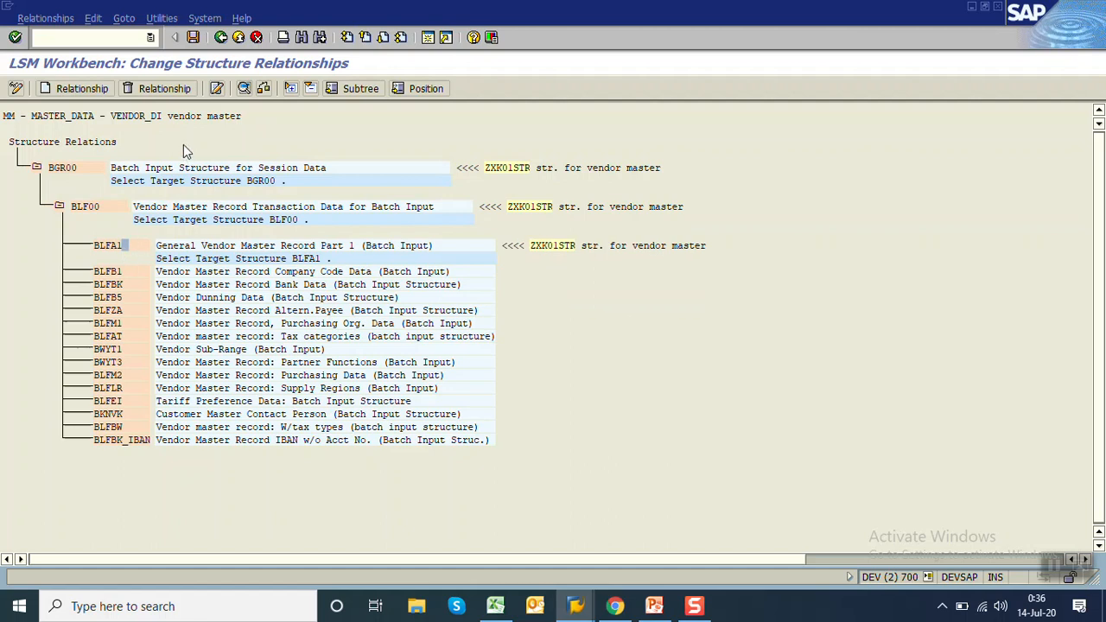
click(198, 37)
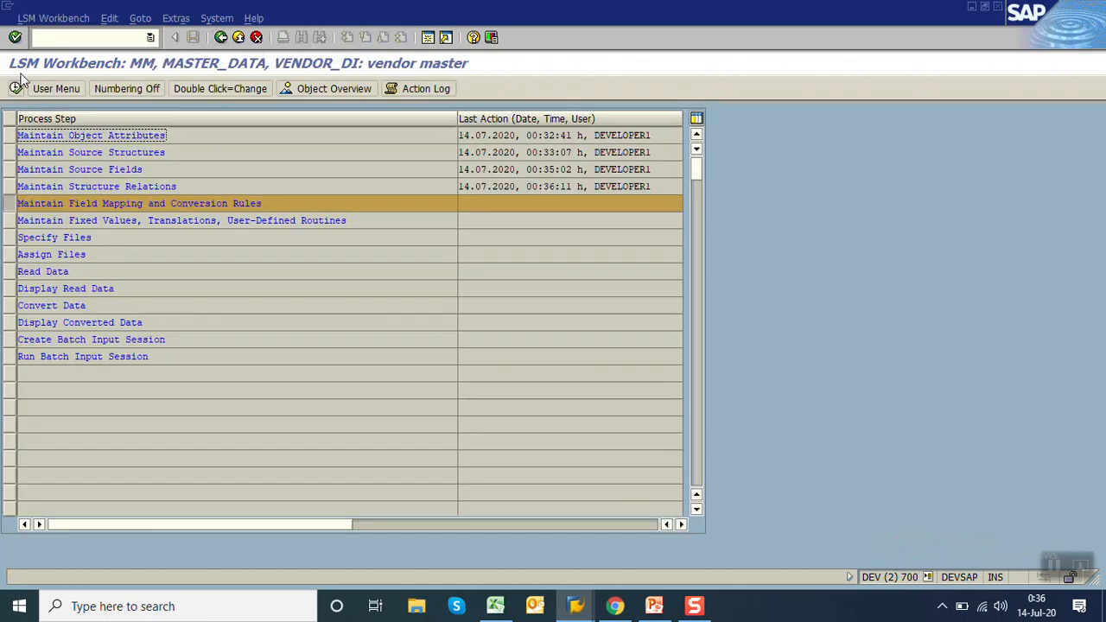
Step: Set constant rules BLF00-TCODE = 'XK01' and KTOKK = '0001', and save the mapping
double_click(138, 203)
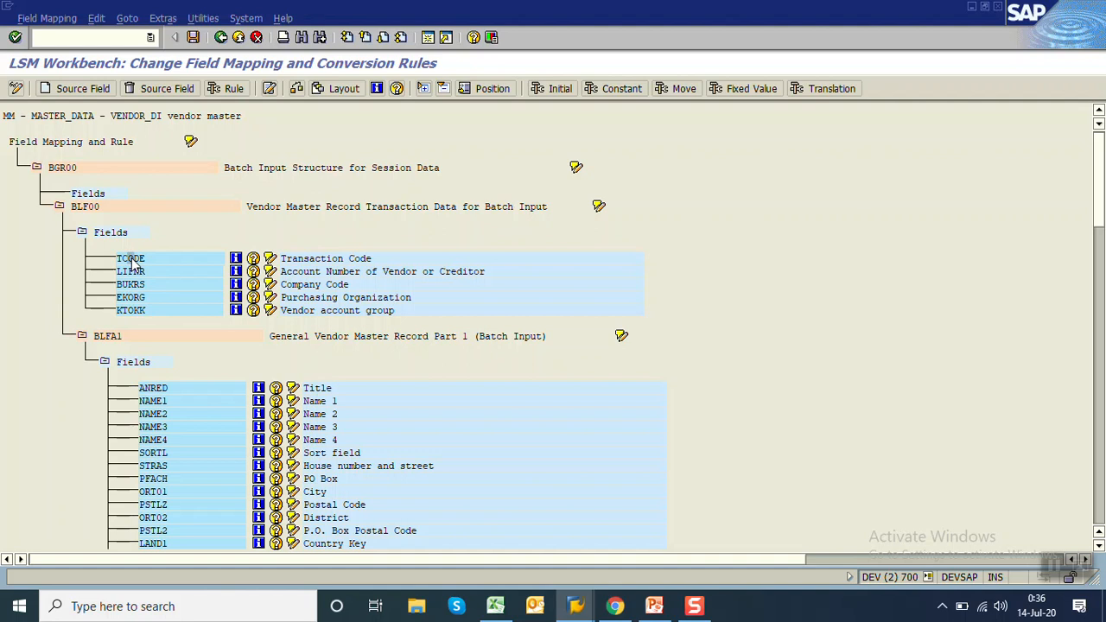
mouse_move(450, 154)
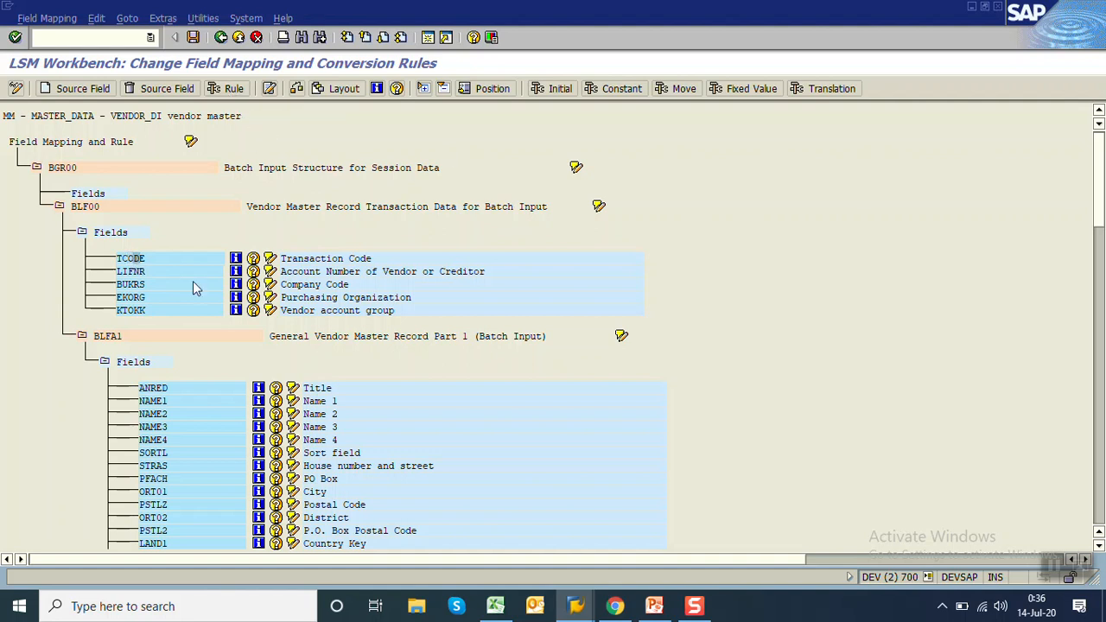
mouse_move(619, 88)
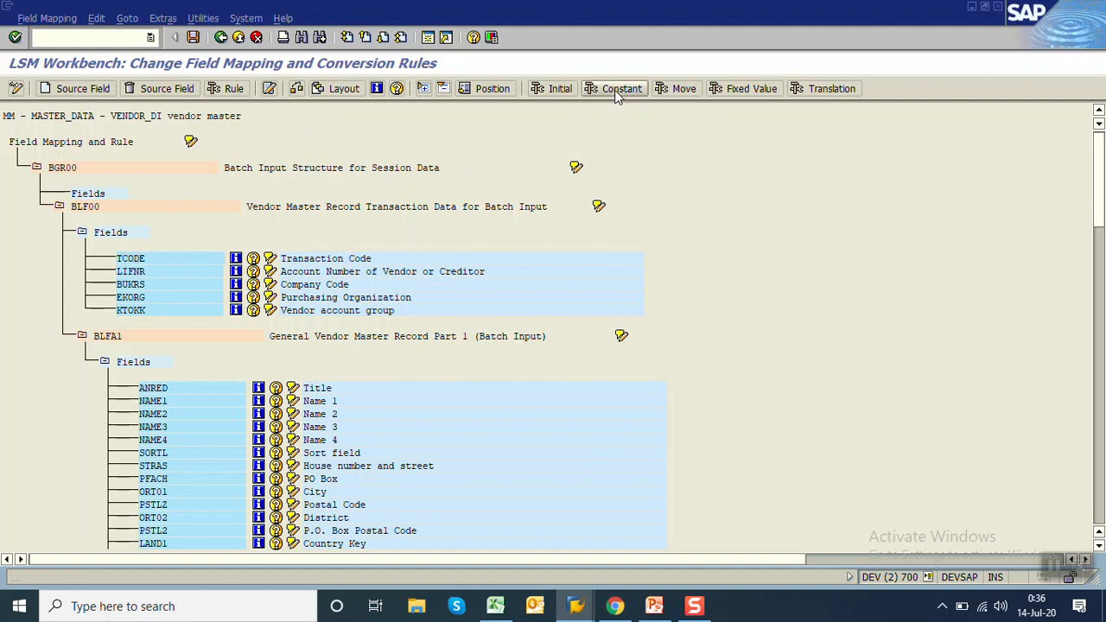
click(620, 88)
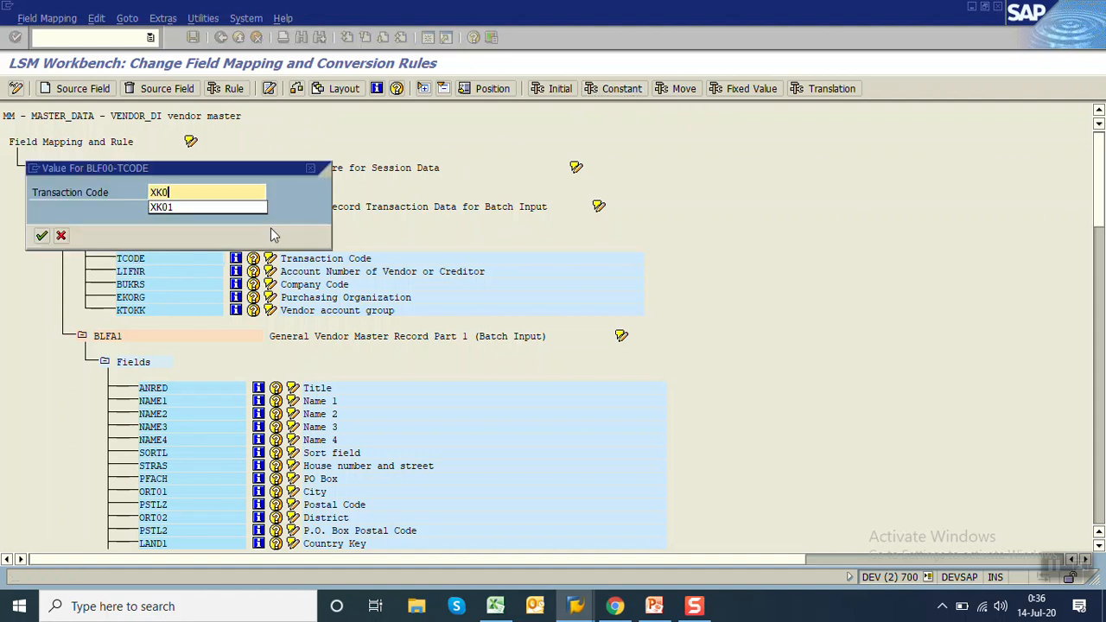
click(41, 235)
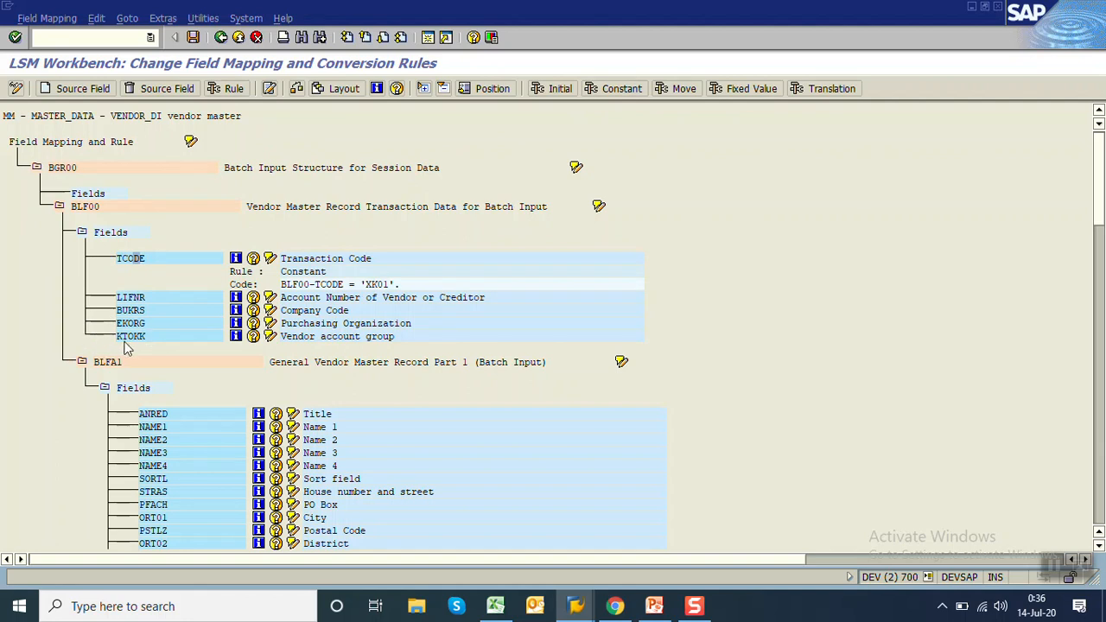
mouse_move(145, 344)
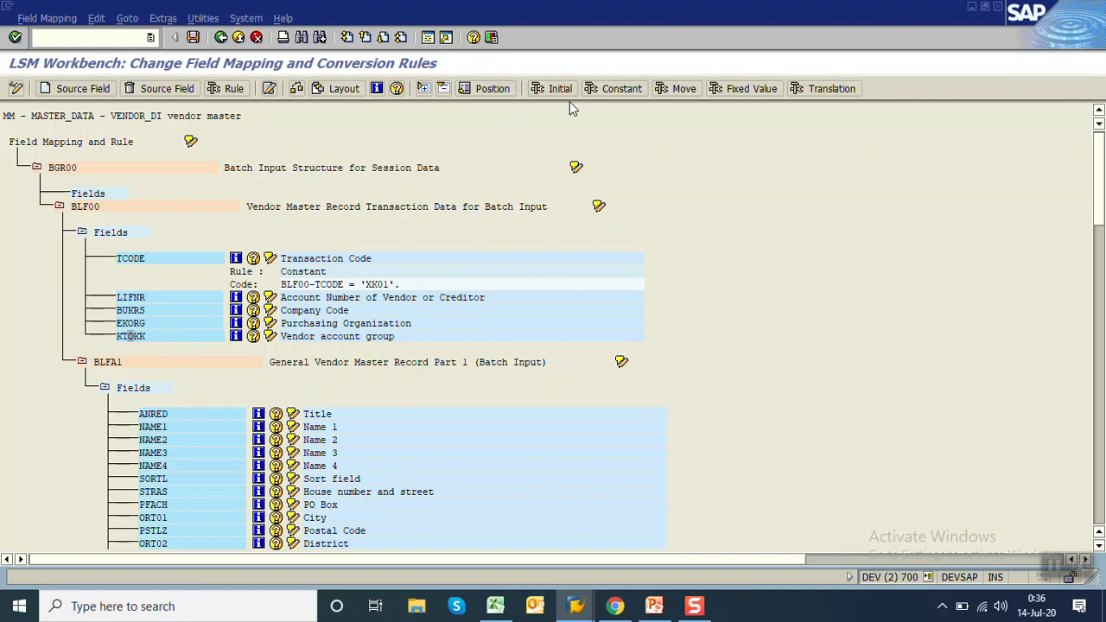
click(620, 88)
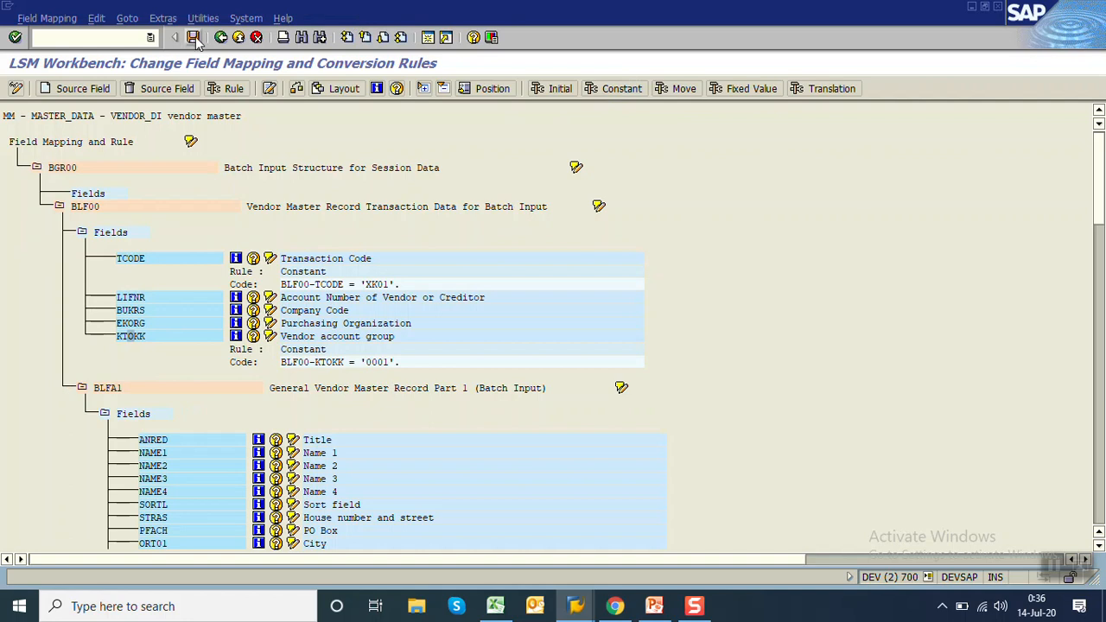
click(197, 38)
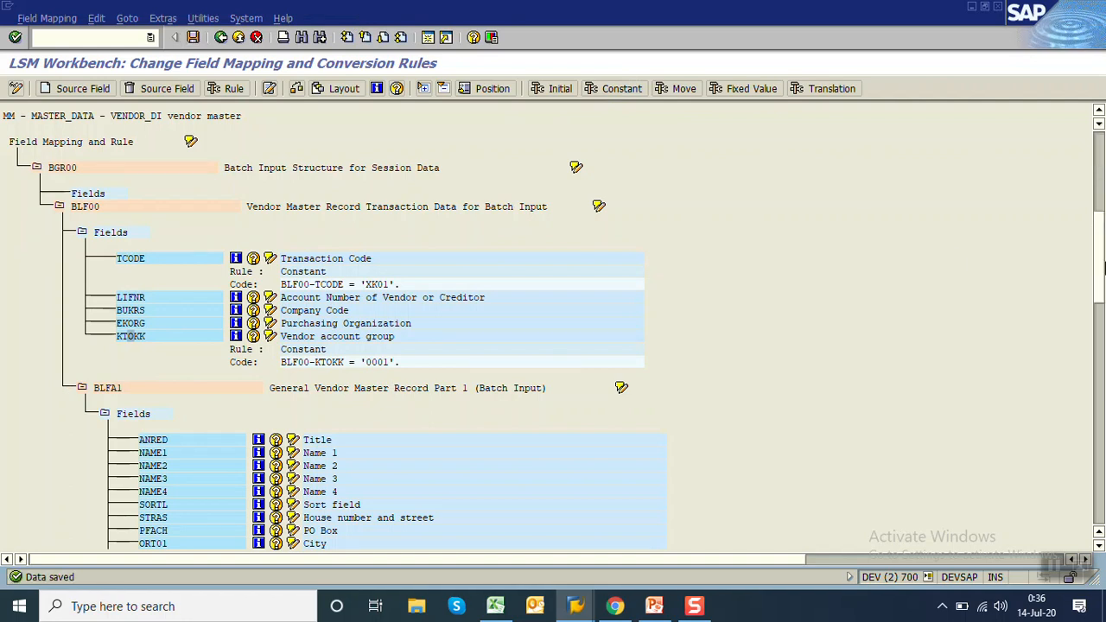
scroll(down, 3)
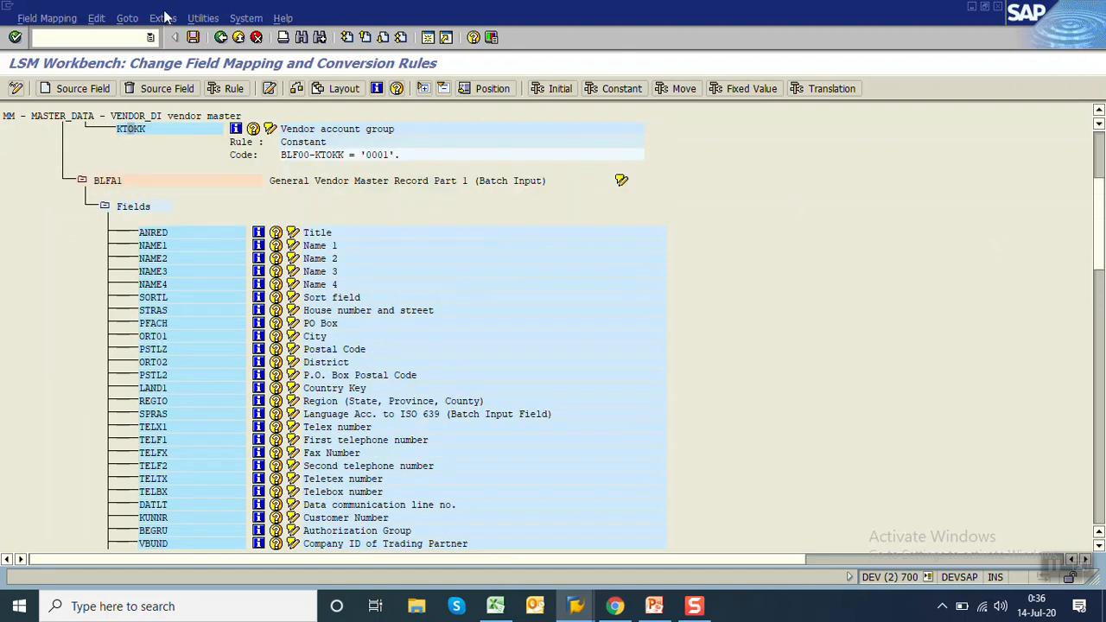
Step: Run Auto-Field Mapping and accept the BLFA1 NAME1 and LAND1 proposals
click(164, 17)
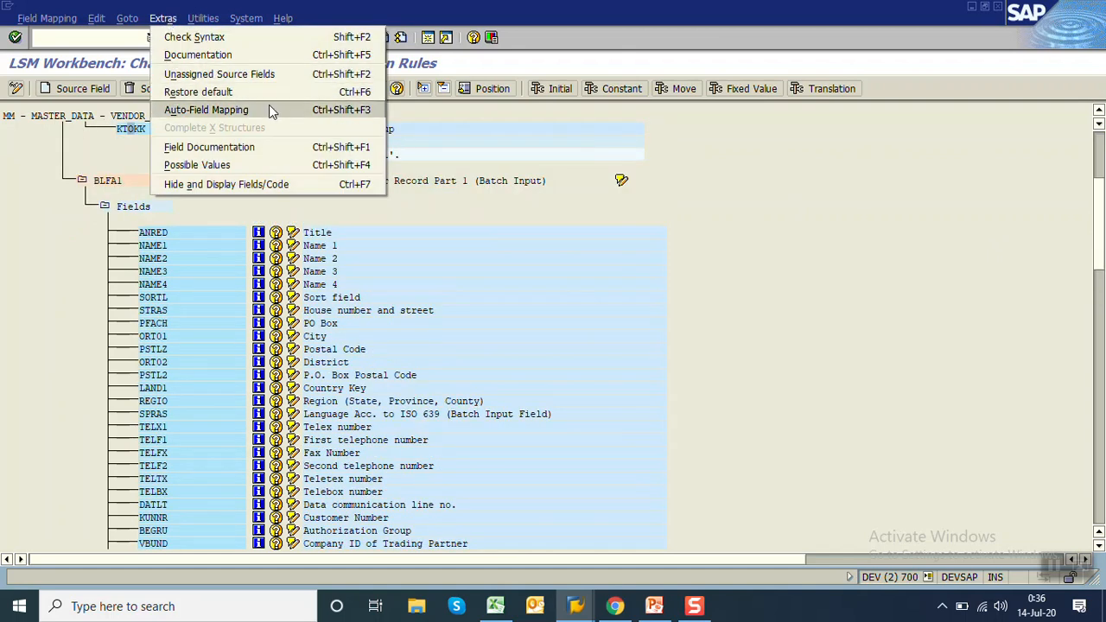
click(206, 109)
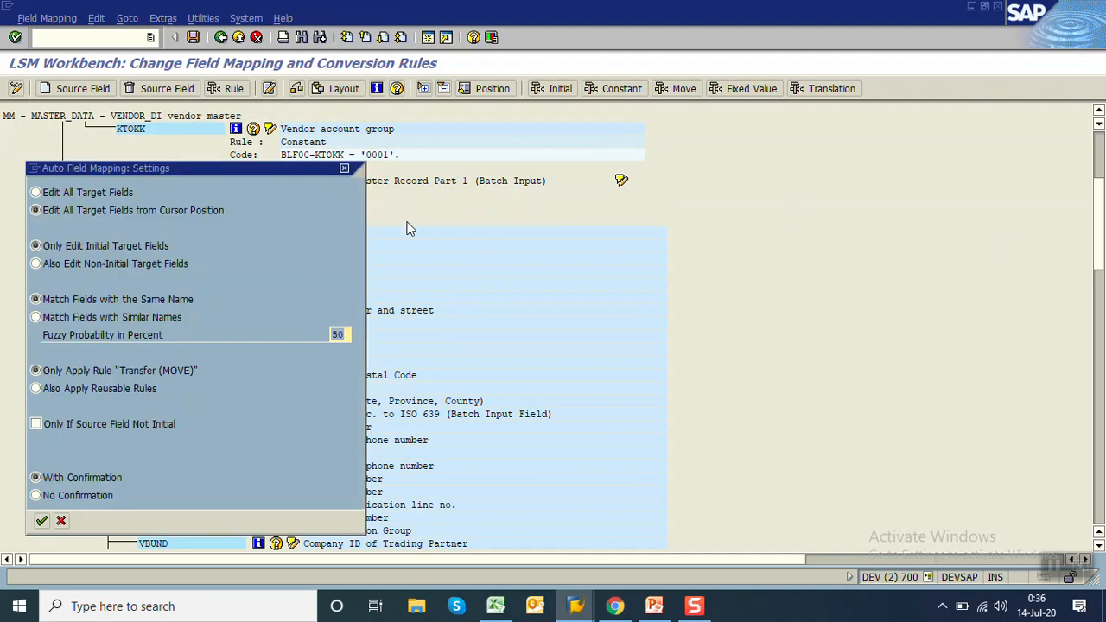
click(41, 521)
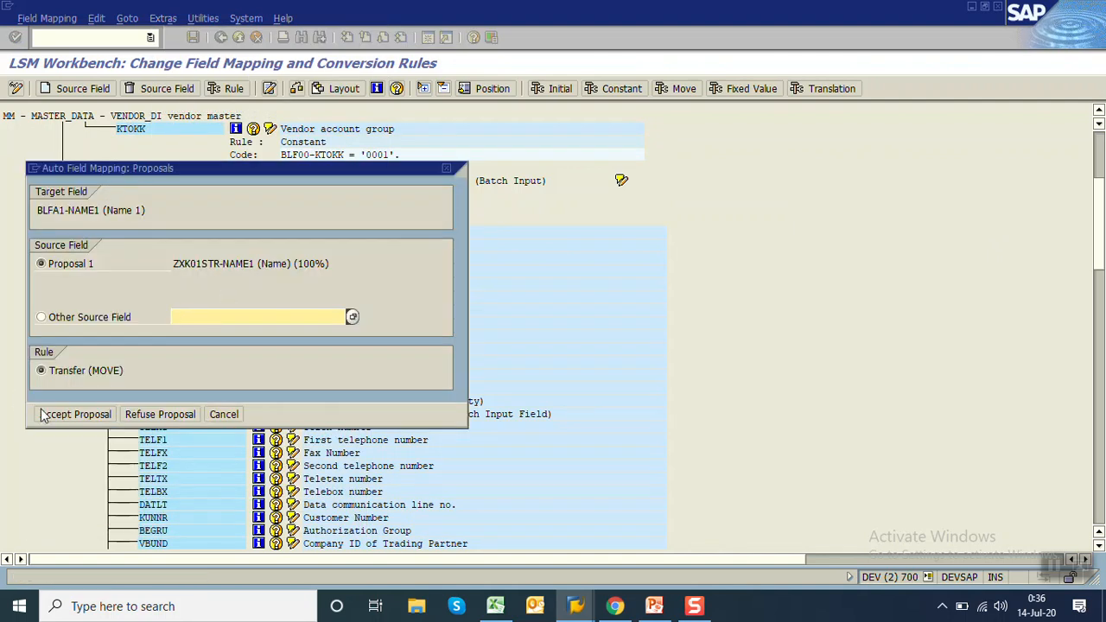
click(74, 414)
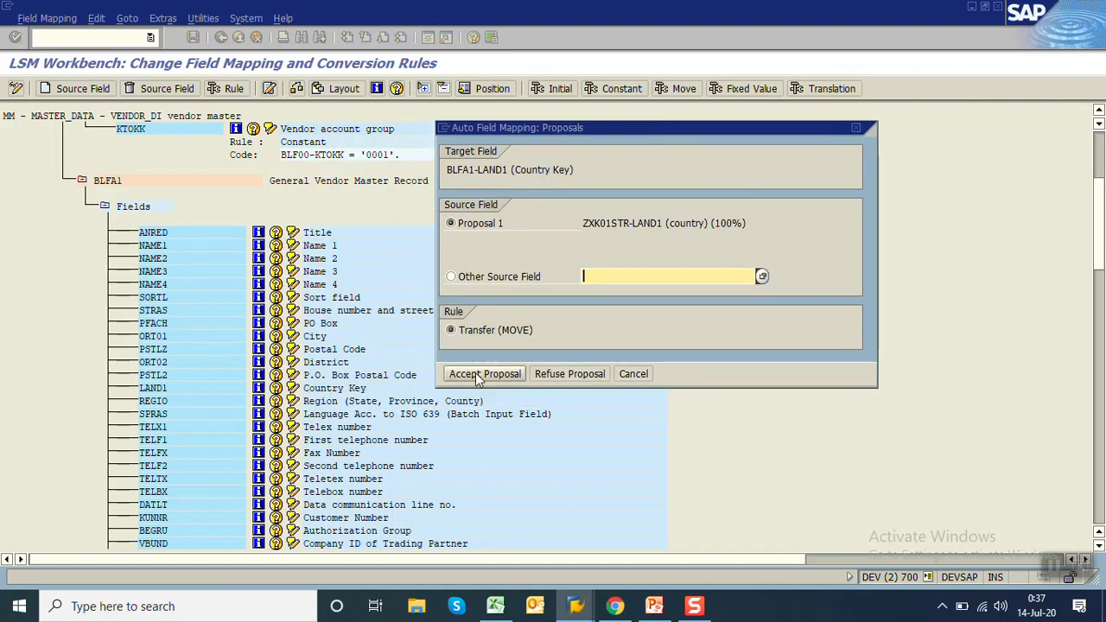
click(484, 373)
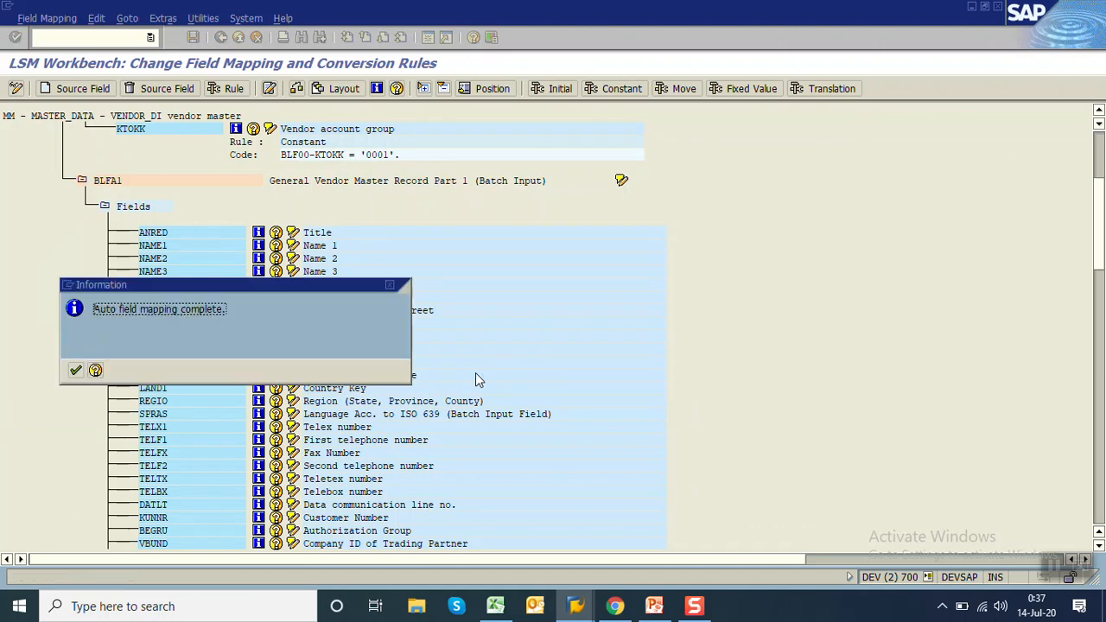
click(75, 371)
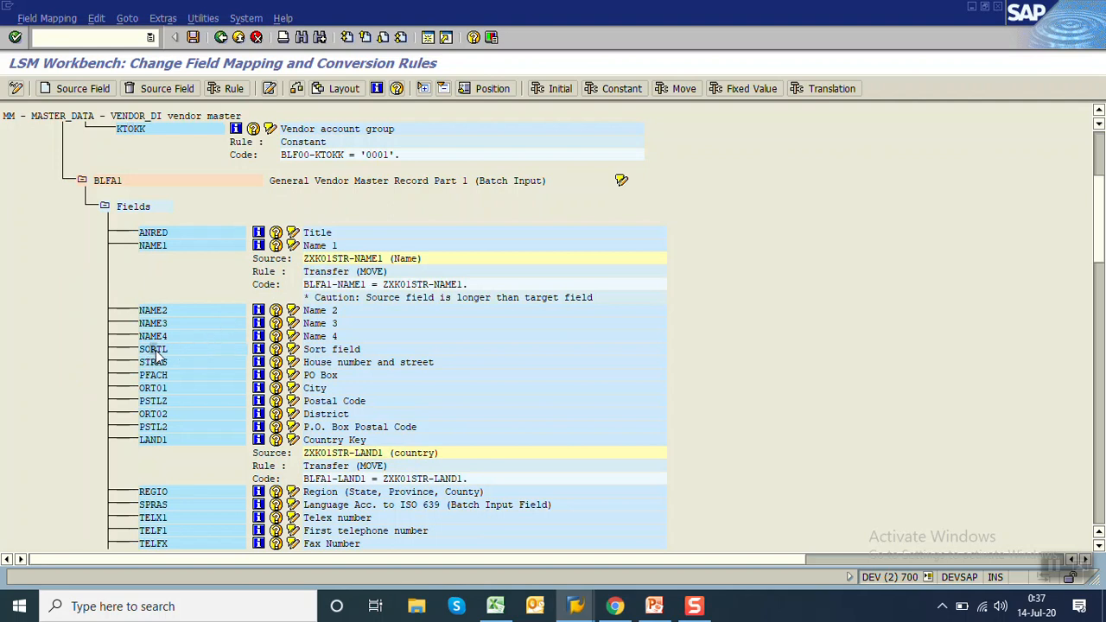
Step: Map SORTL, ORT01 and PSTLZ to SORT1, CITY1 and POST_CODE1, accepting length warnings
click(79, 87)
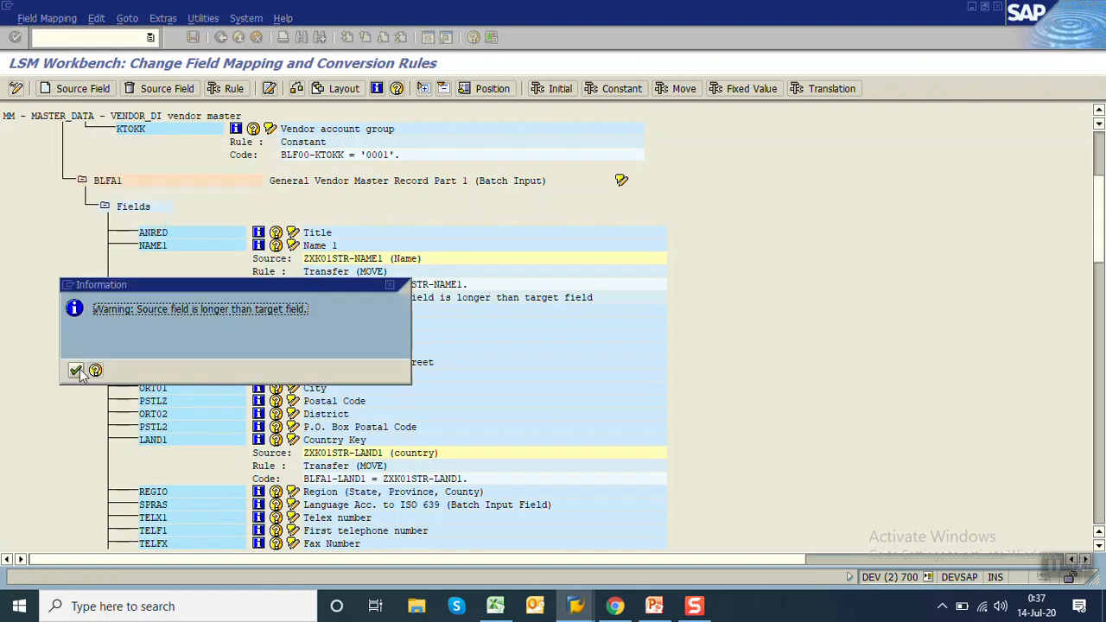
click(75, 371)
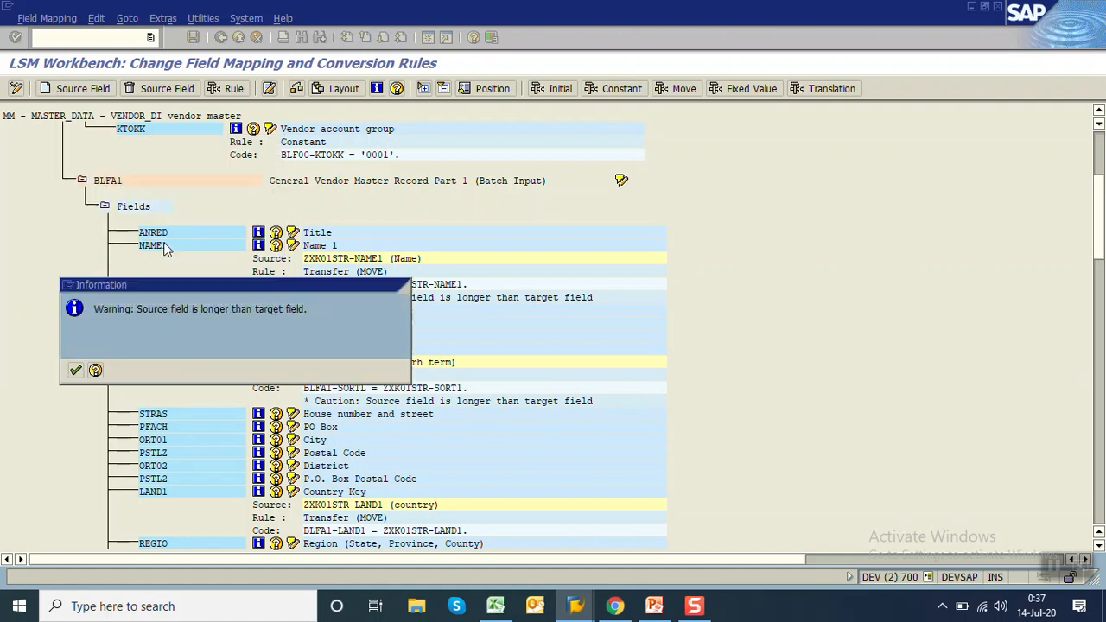
click(75, 370)
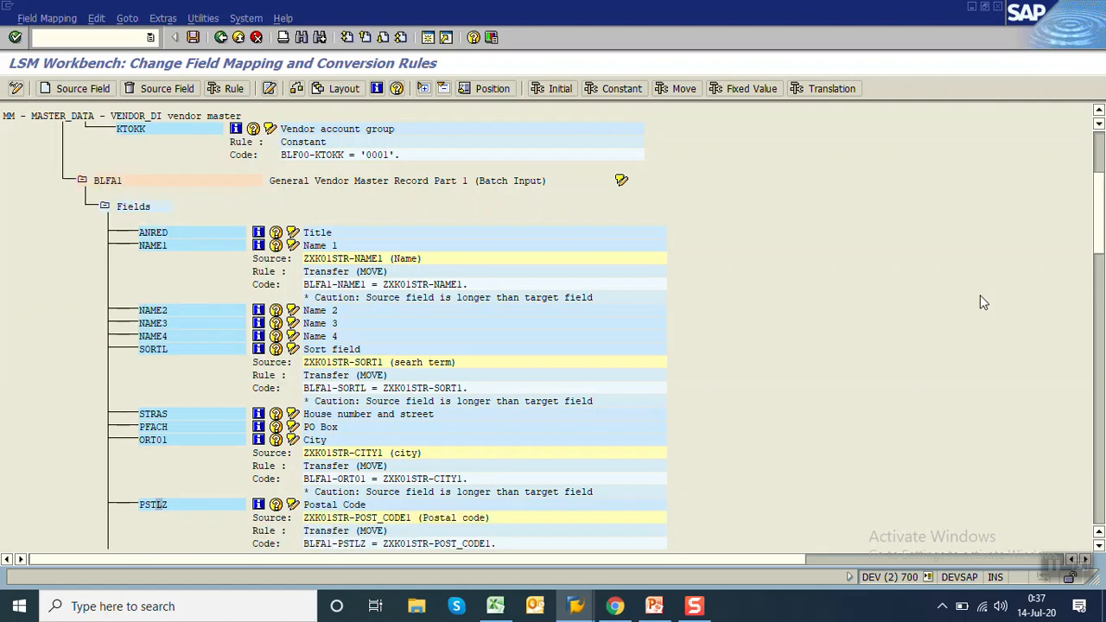
scroll(down, 3)
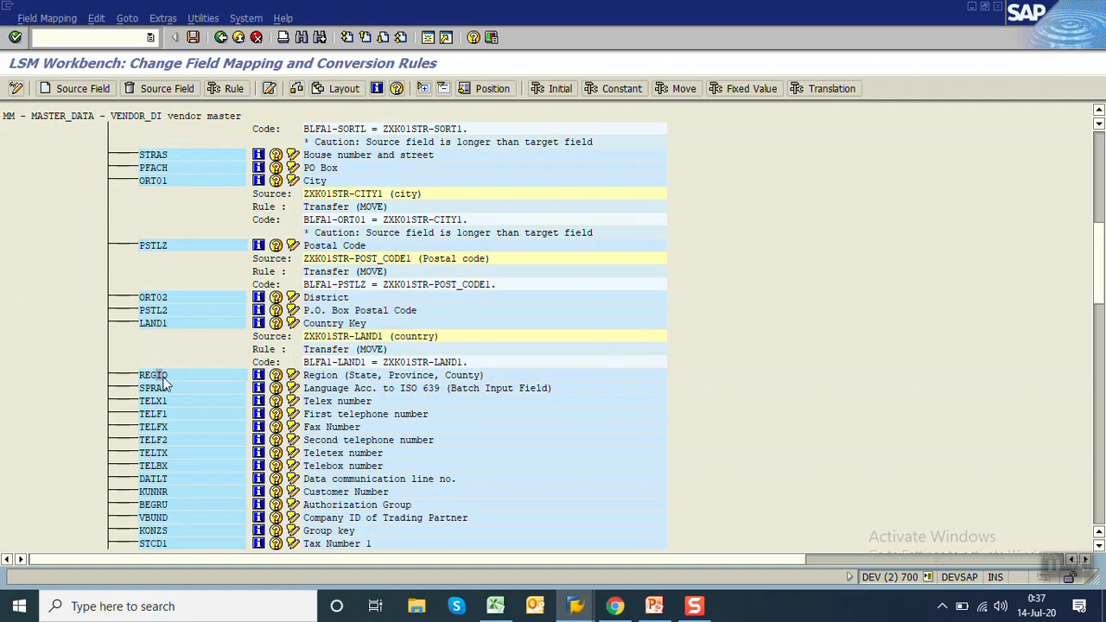
click(82, 87)
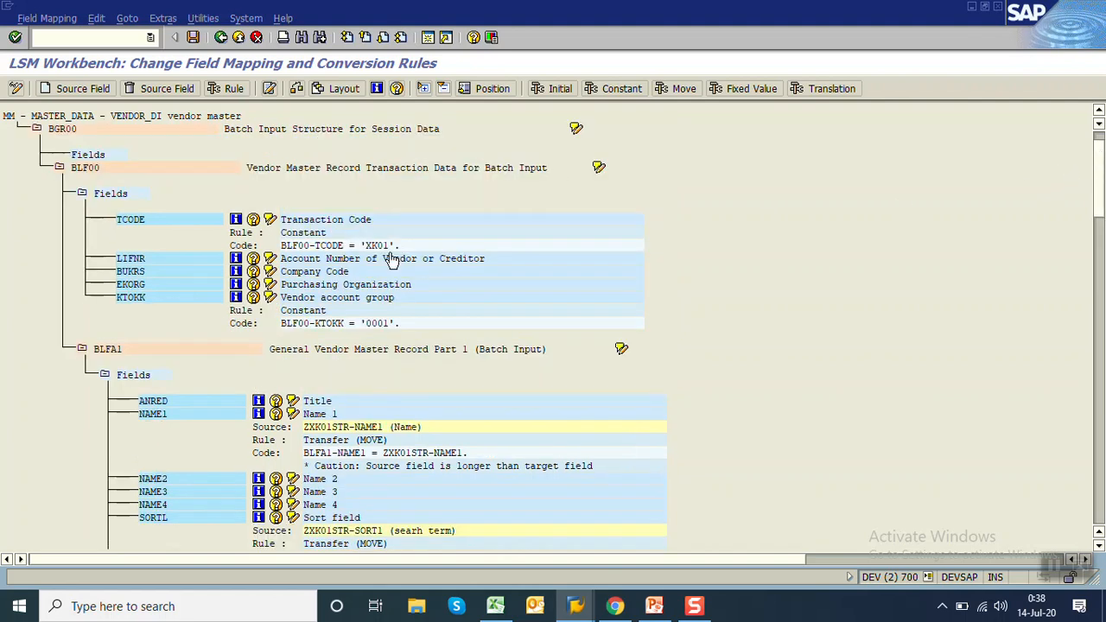
mouse_move(355, 413)
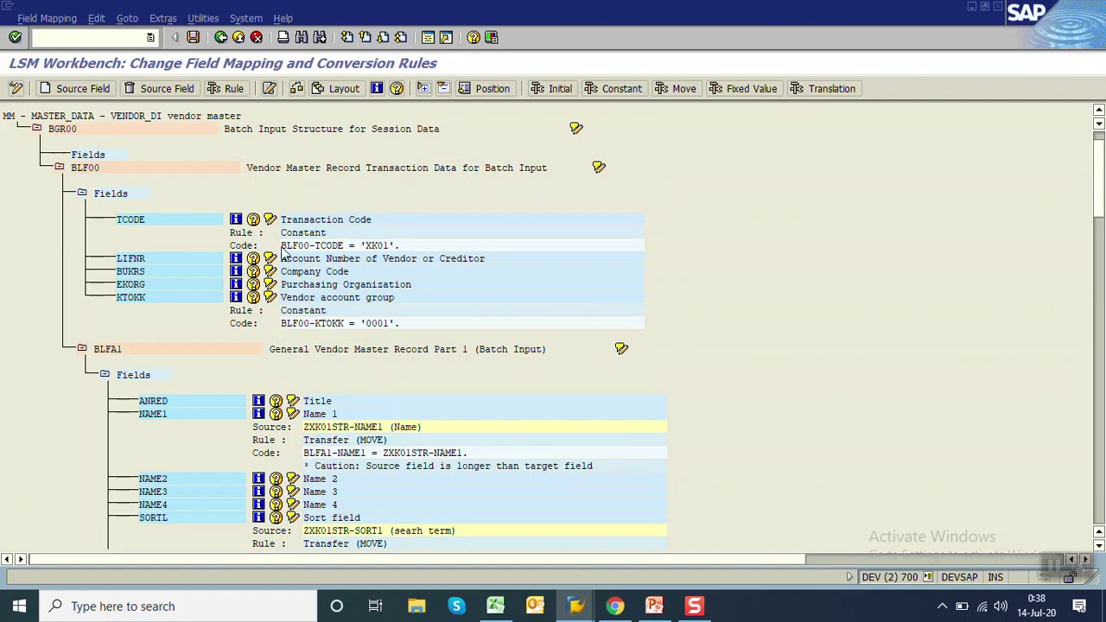
Step: Save the mapping rules, return to the LSMW process steps, and switch to the Excel sheet
click(194, 40)
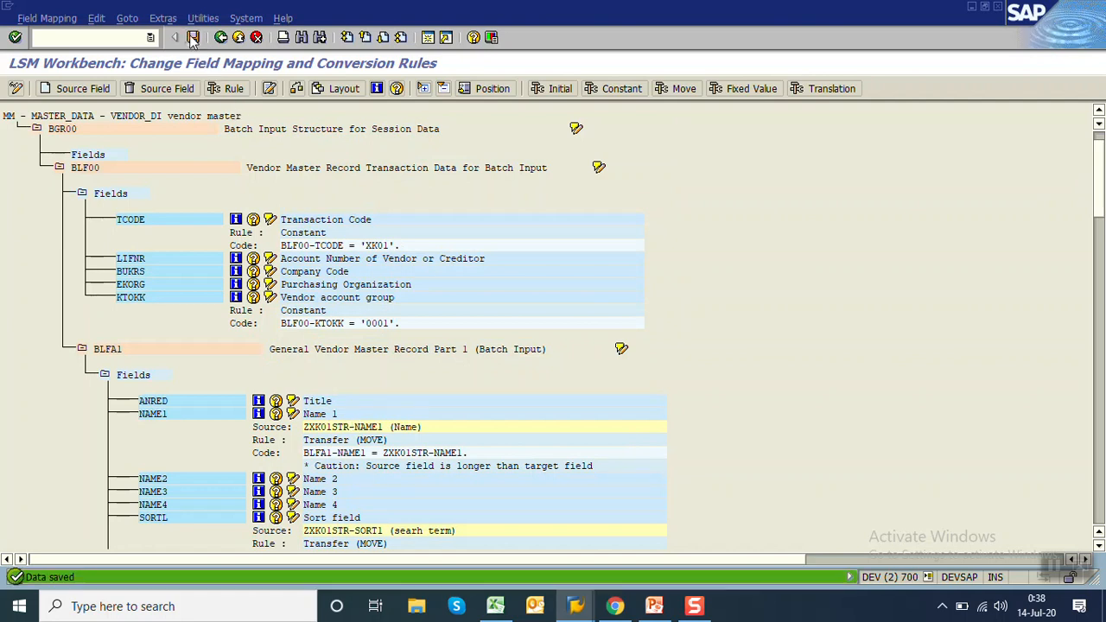
click(192, 39)
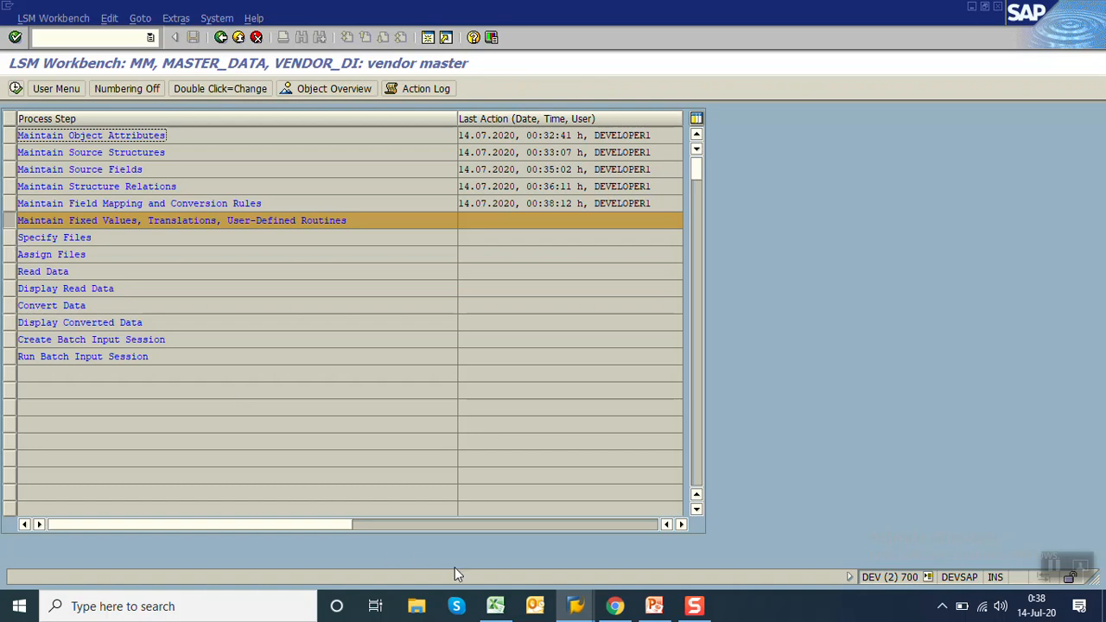
click(495, 606)
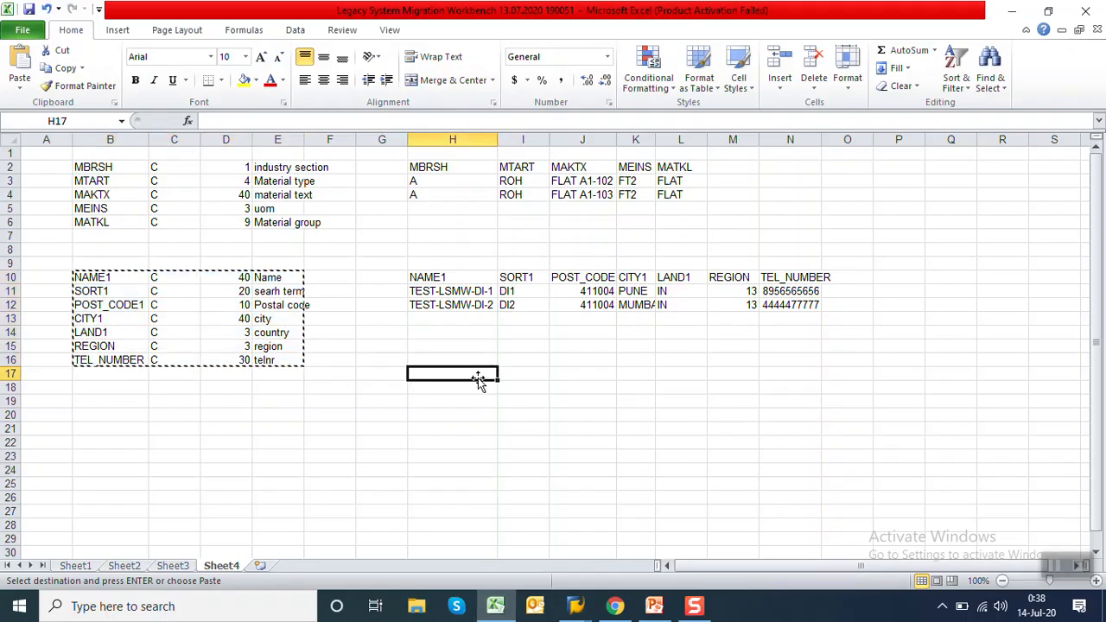
Step: Minimize the Excel vendor field sheet to reveal the desktop
click(381, 415)
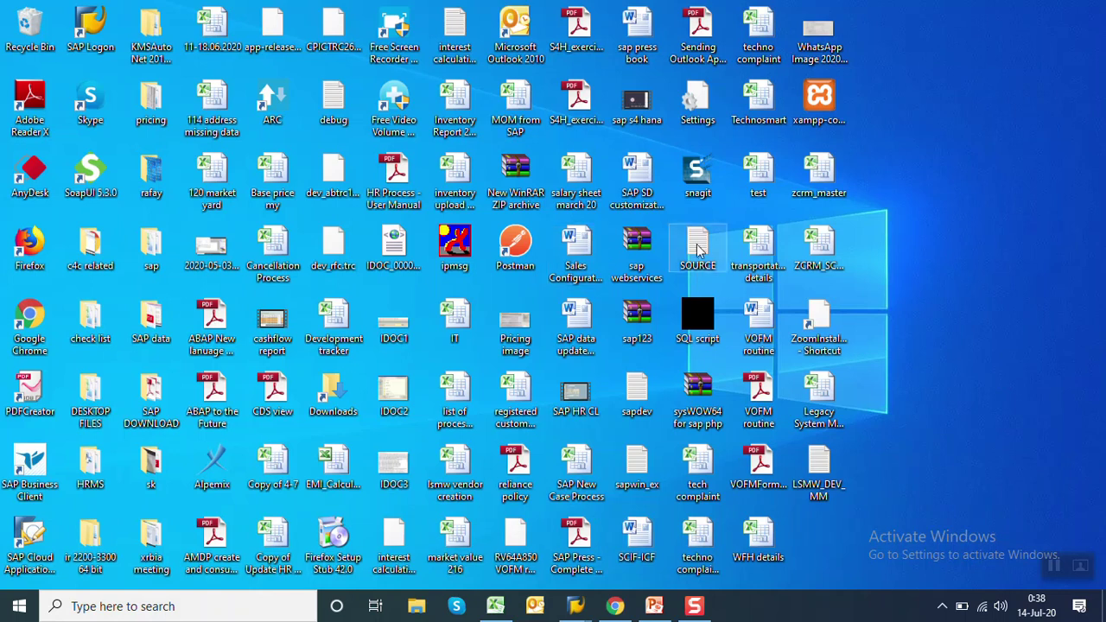
Step: Open the SOURCE file and select its old contents for replacement with vendor rows
double_click(698, 244)
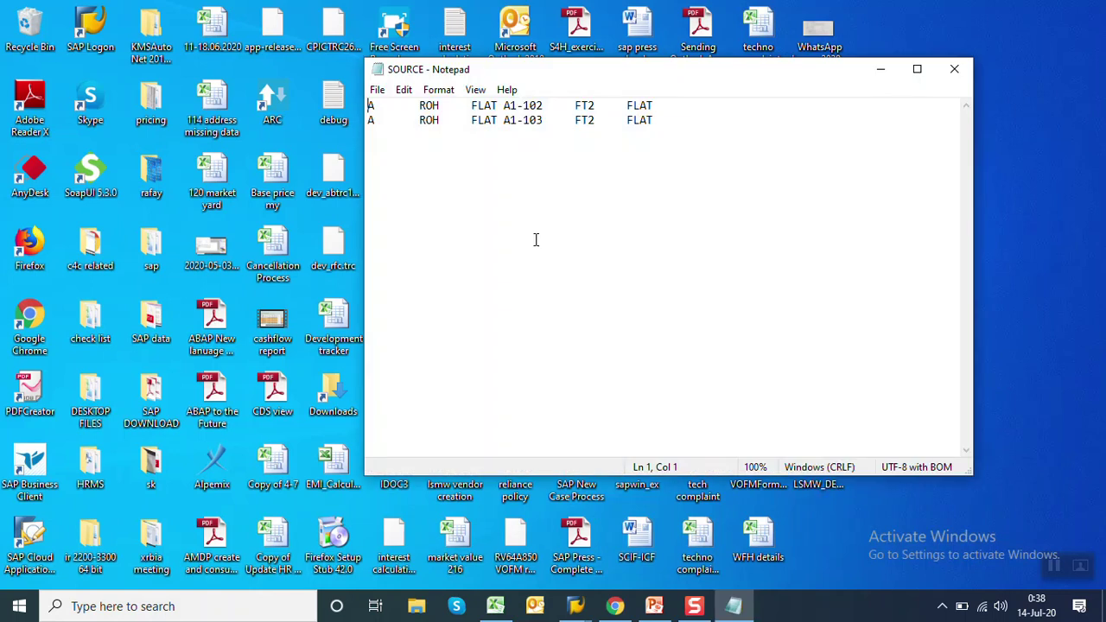
key(ctrl+a)
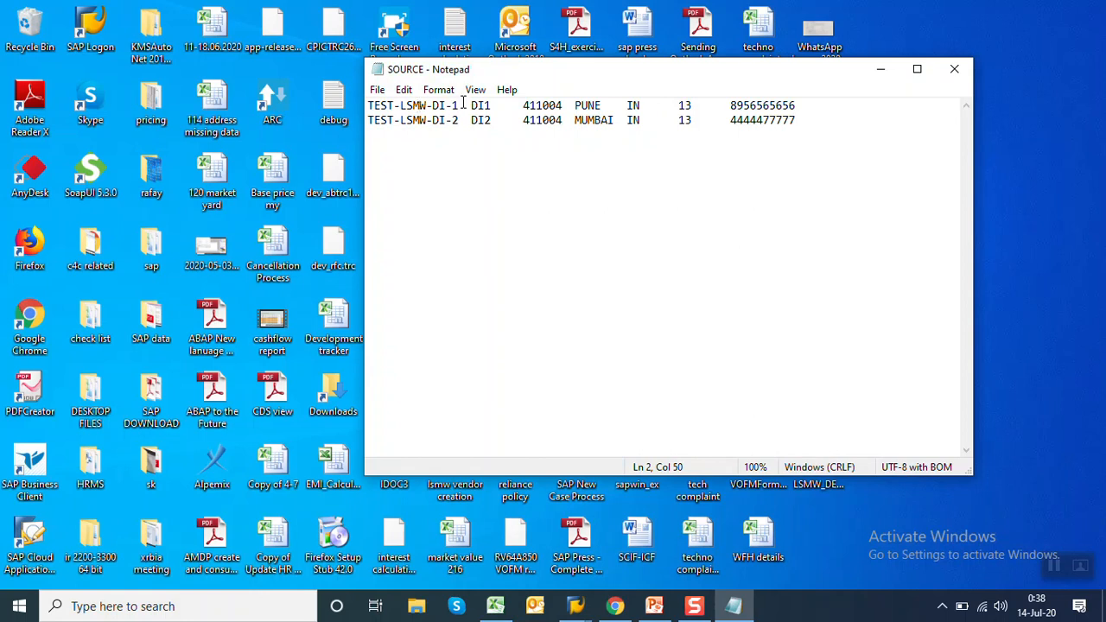
mouse_move(506, 110)
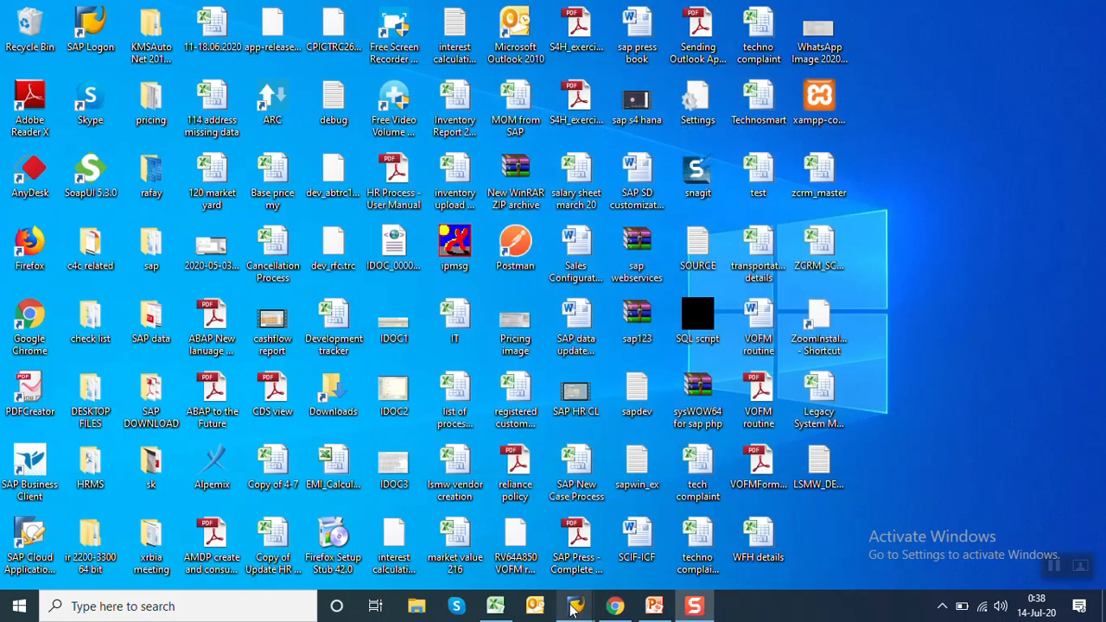
Step: Register SOURCE.txt as the tab-delimited PC legacy file 'vendor master'
click(575, 605)
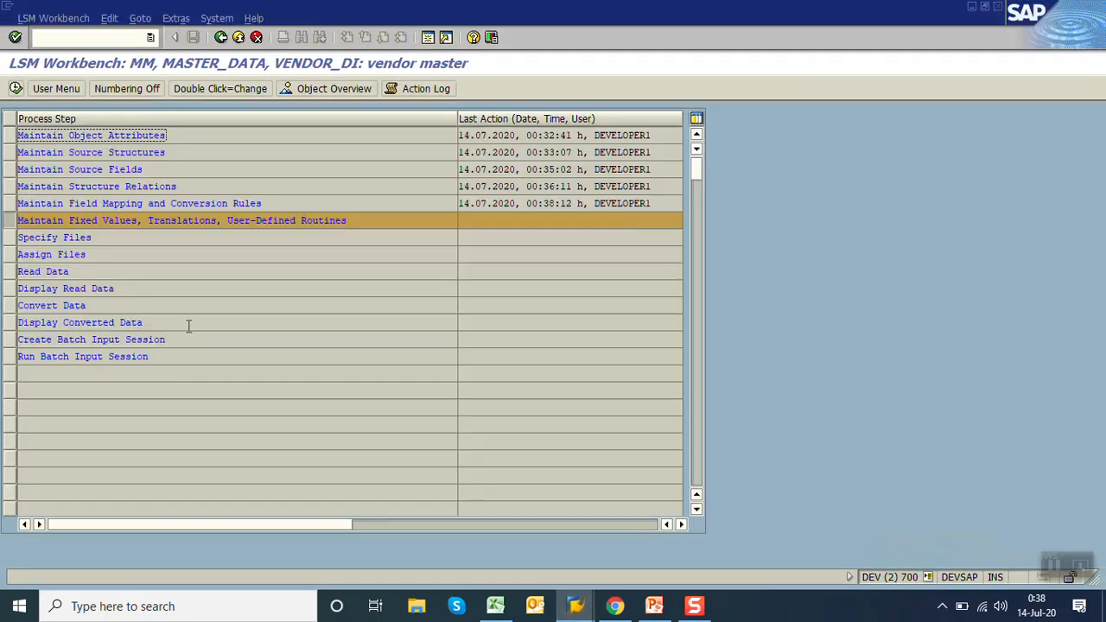
click(53, 237)
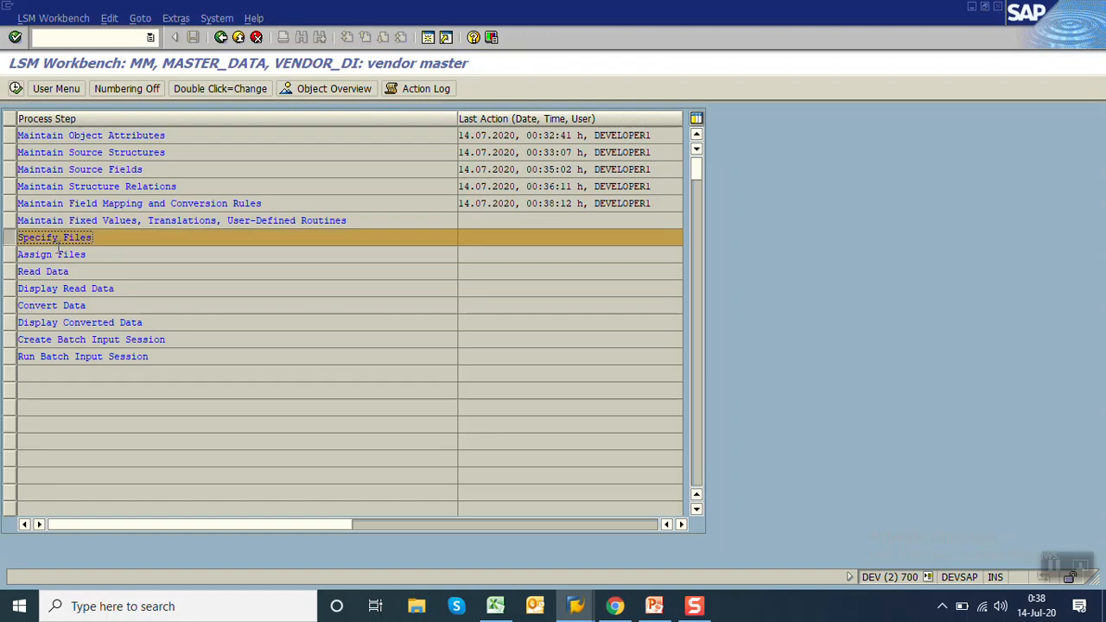
double_click(56, 237)
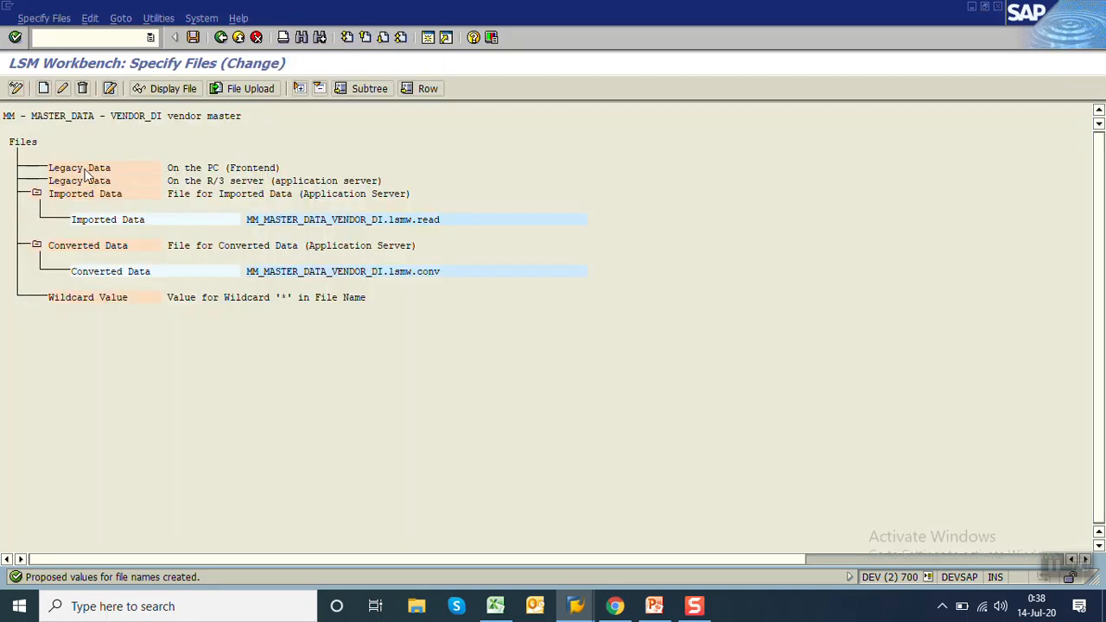
double_click(79, 167)
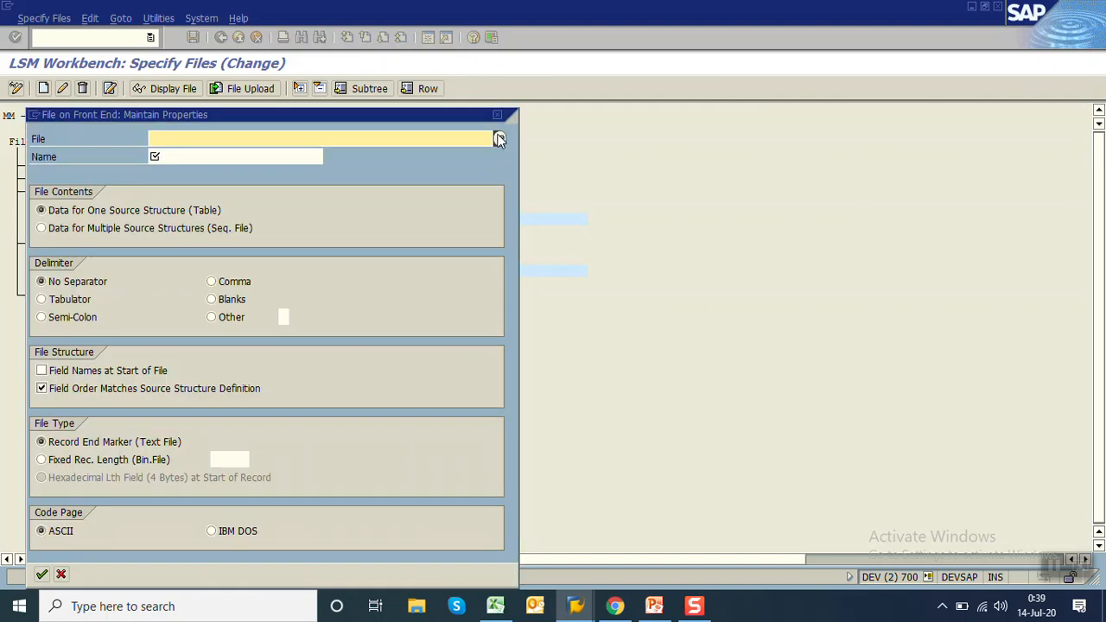
click(498, 139)
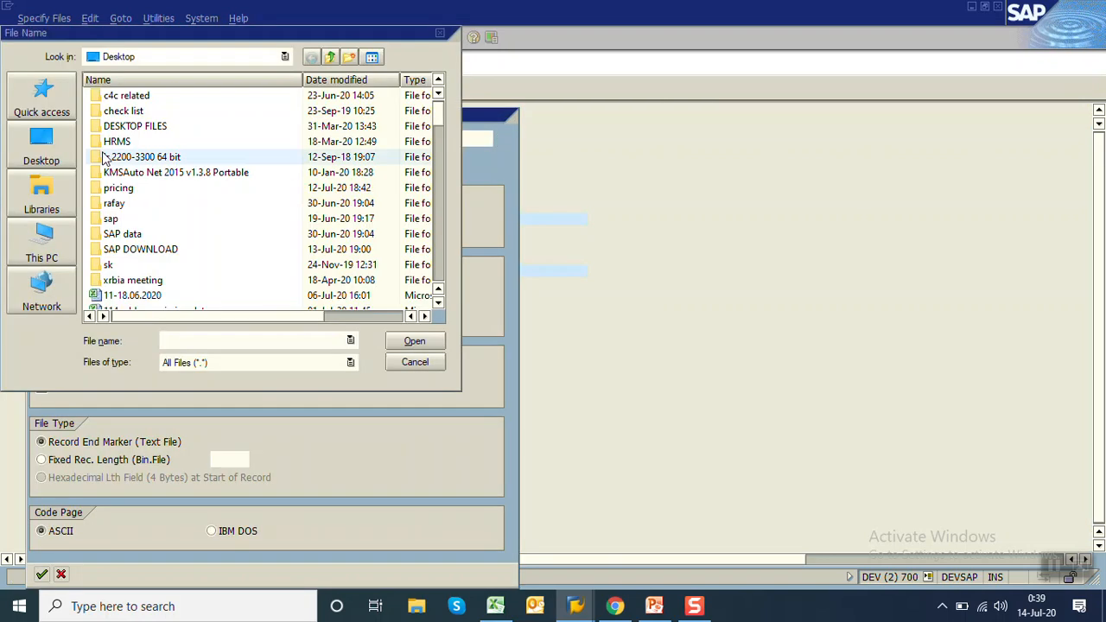
click(371, 56)
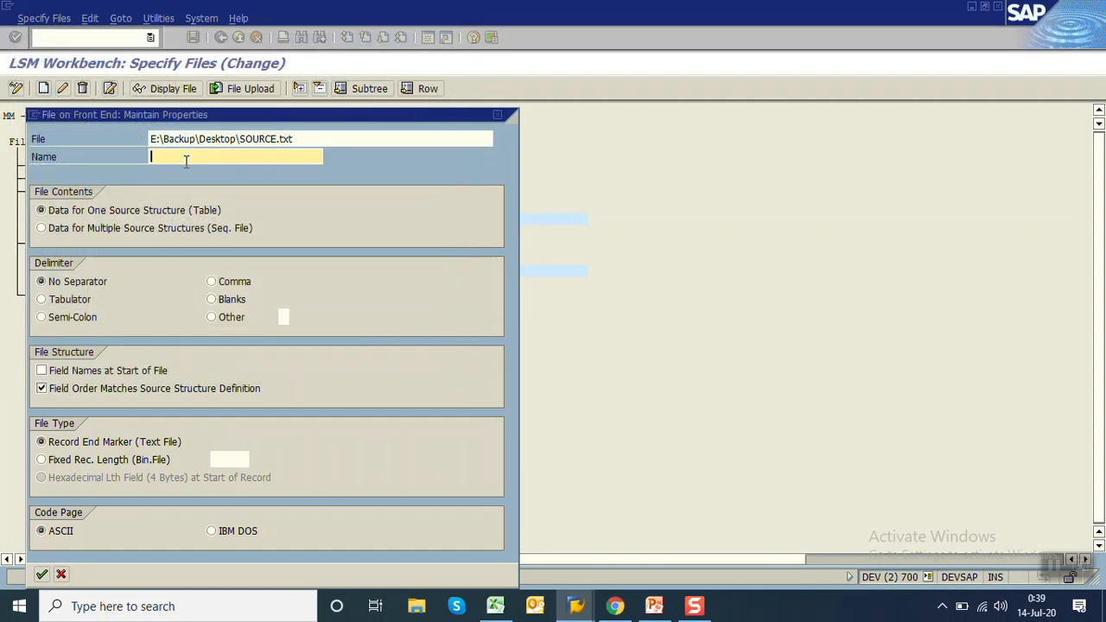
text(vedor master)
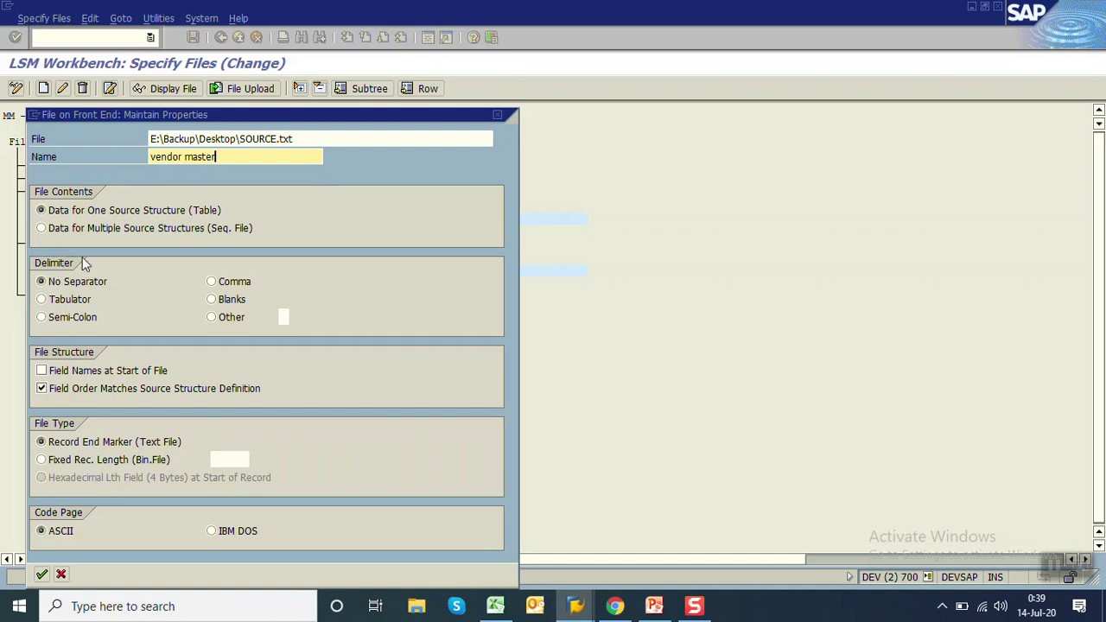
click(41, 299)
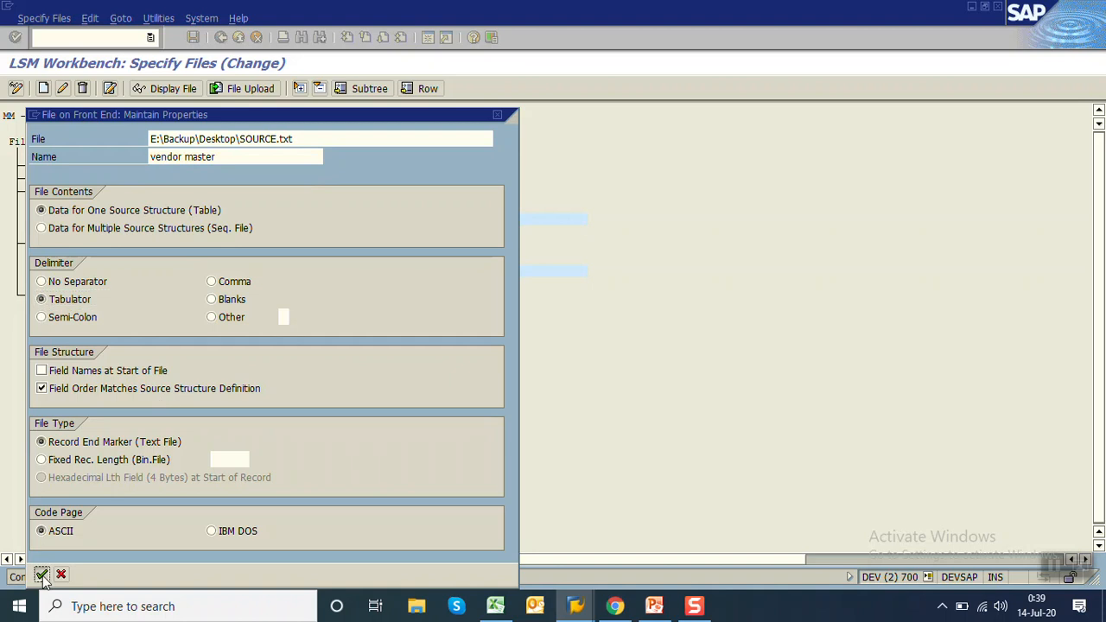
click(42, 575)
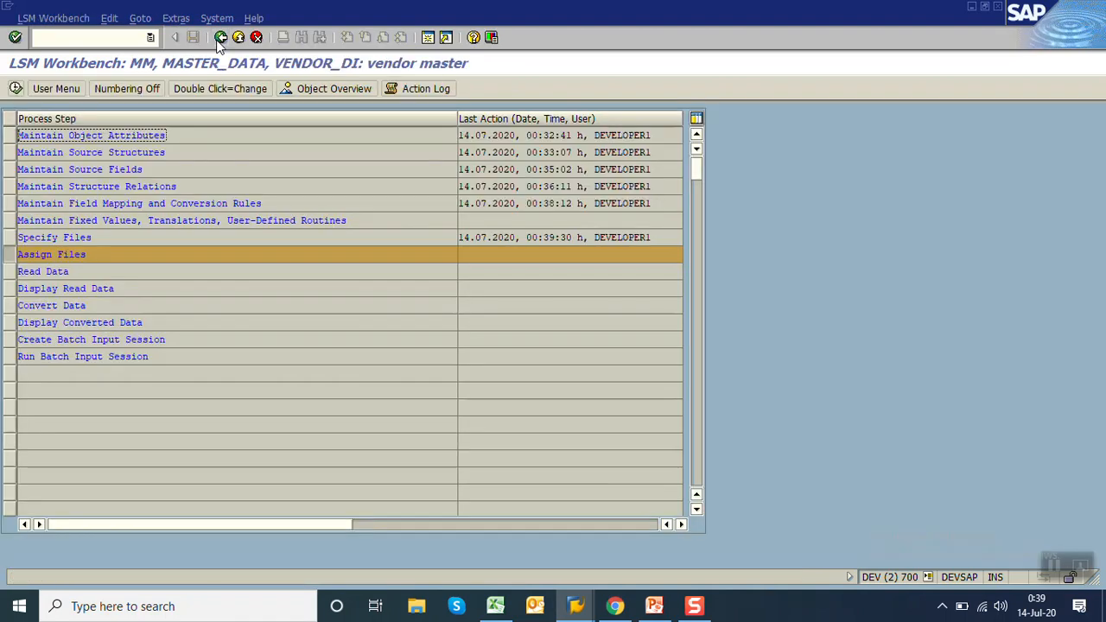
Step: Assign files, read both vendor records, and return to the LSMW process steps
double_click(50, 255)
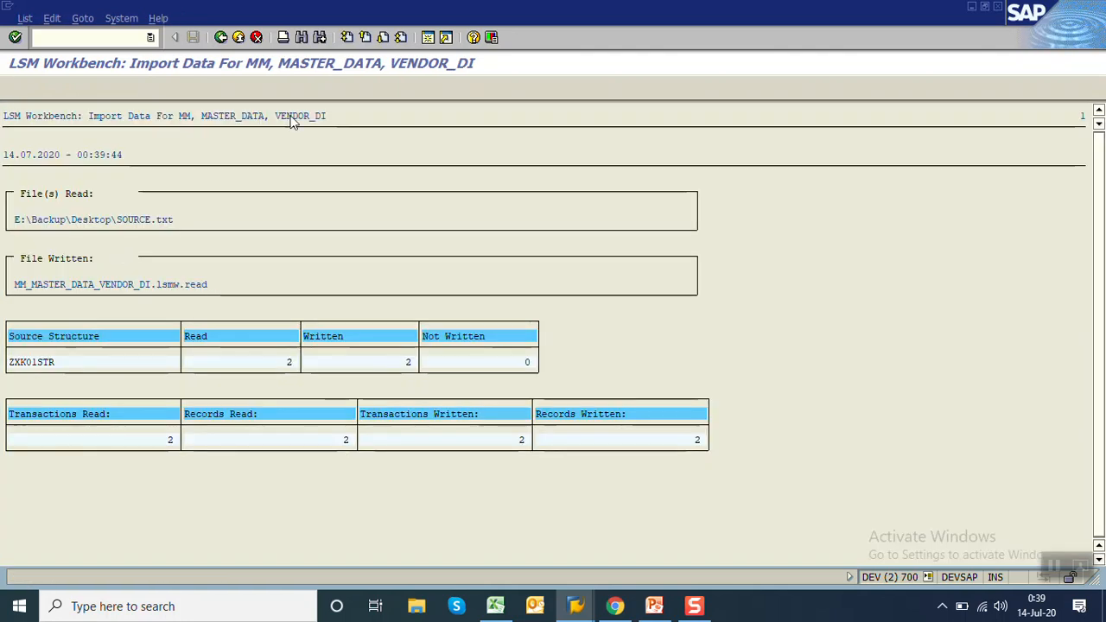
click(226, 38)
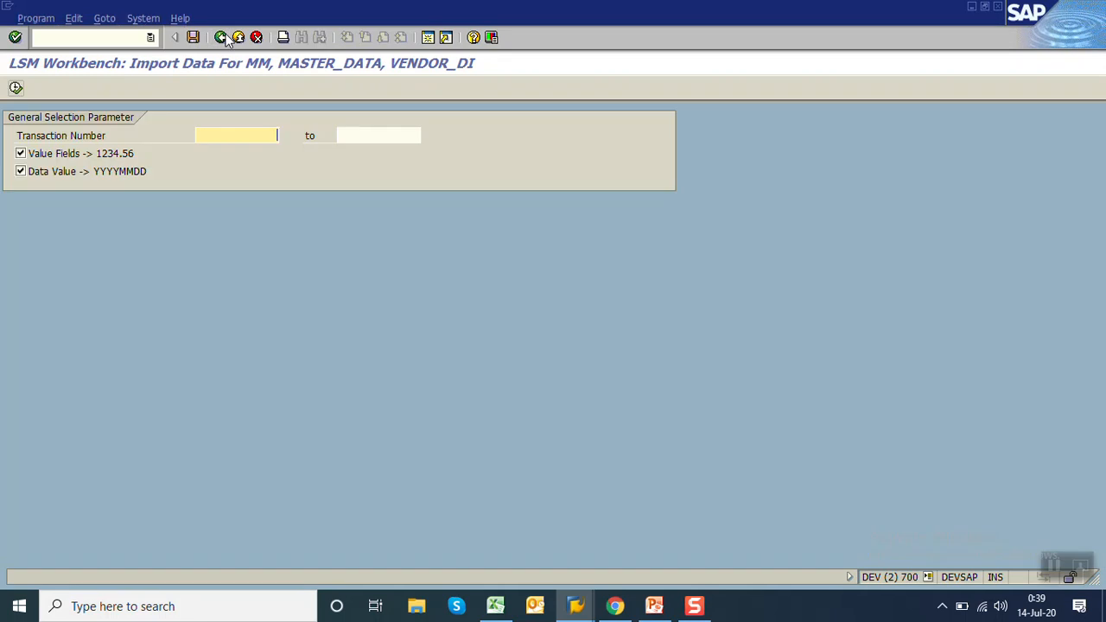
click(224, 37)
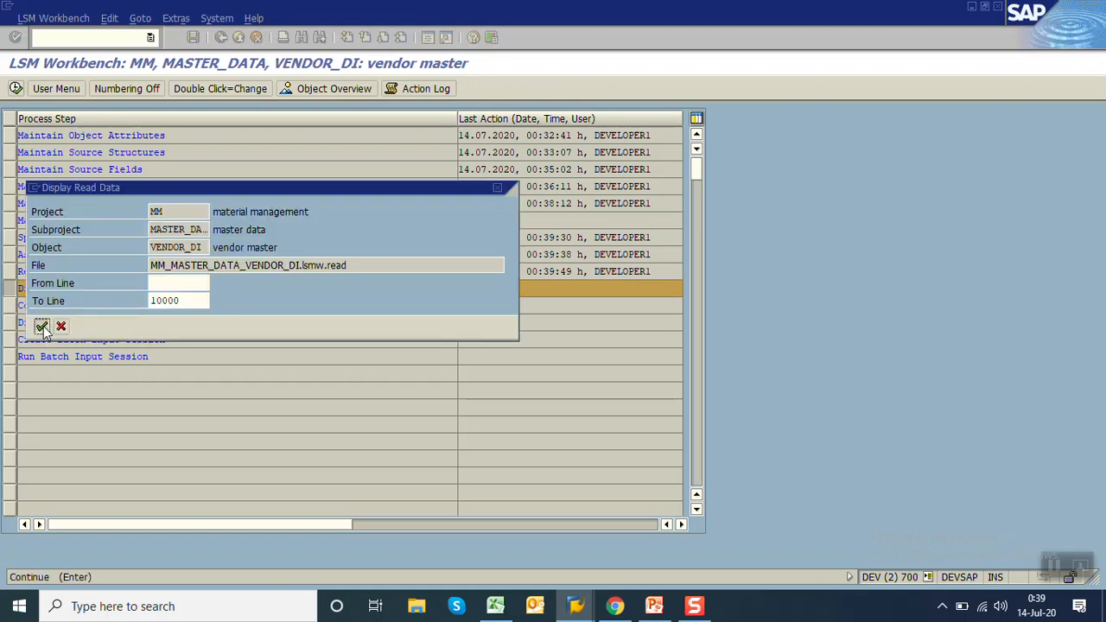
Step: Display the read vendor data, inspect a record's postal code, and go back
click(42, 325)
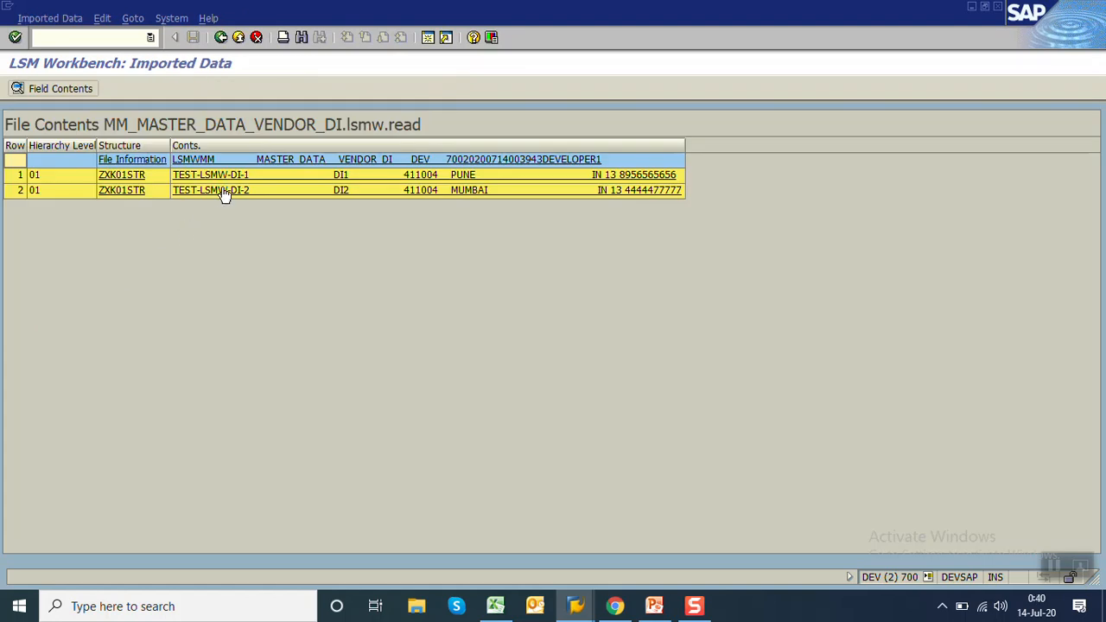
mouse_move(274, 182)
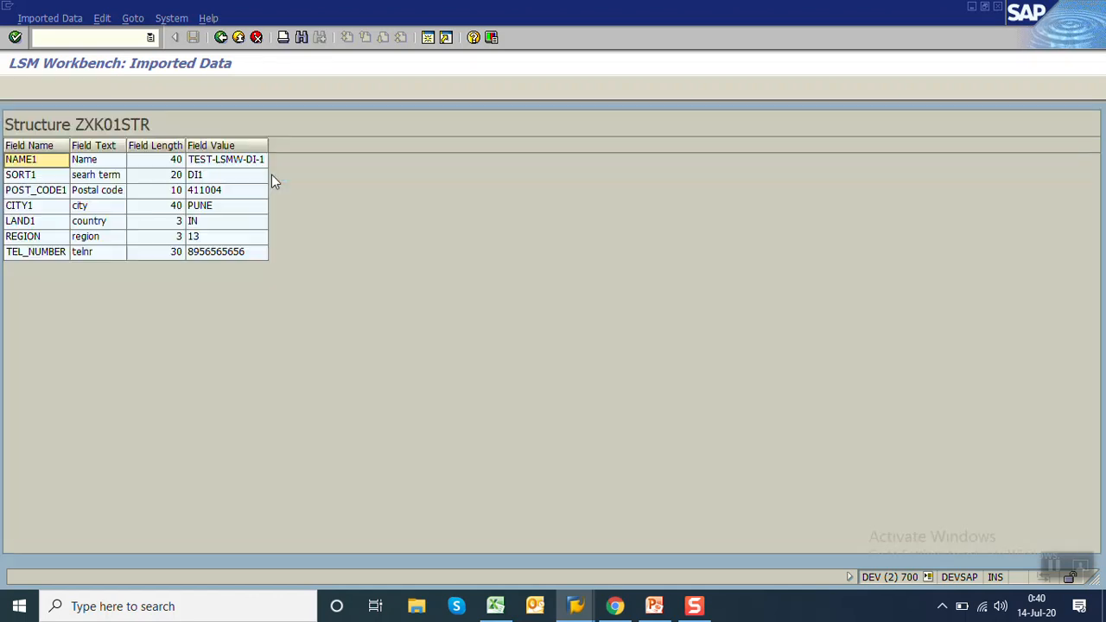
mouse_move(259, 246)
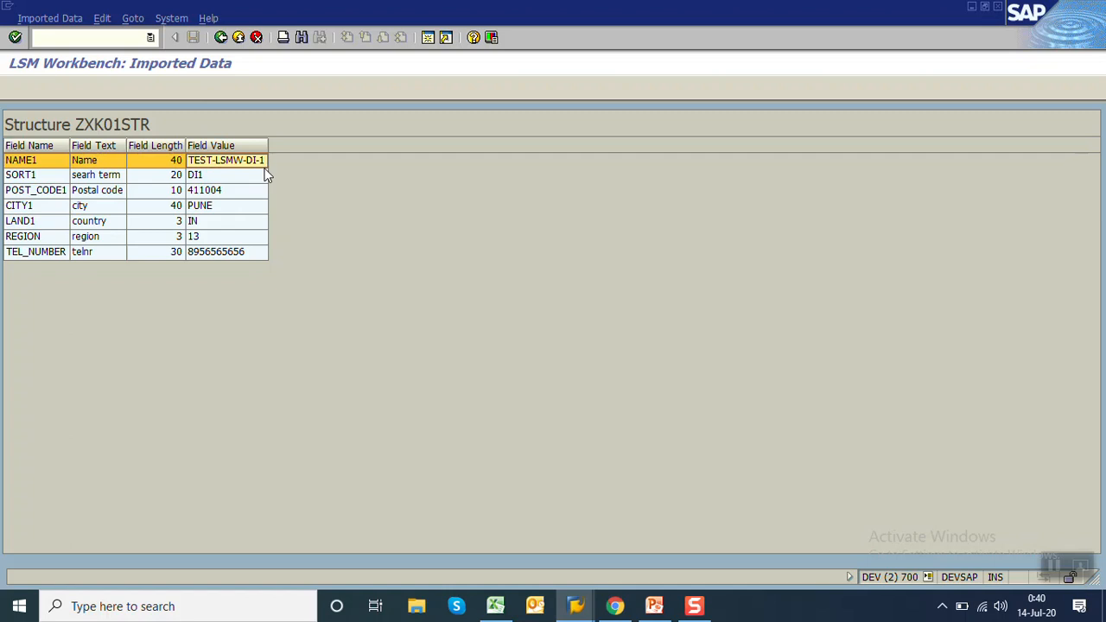
click(34, 191)
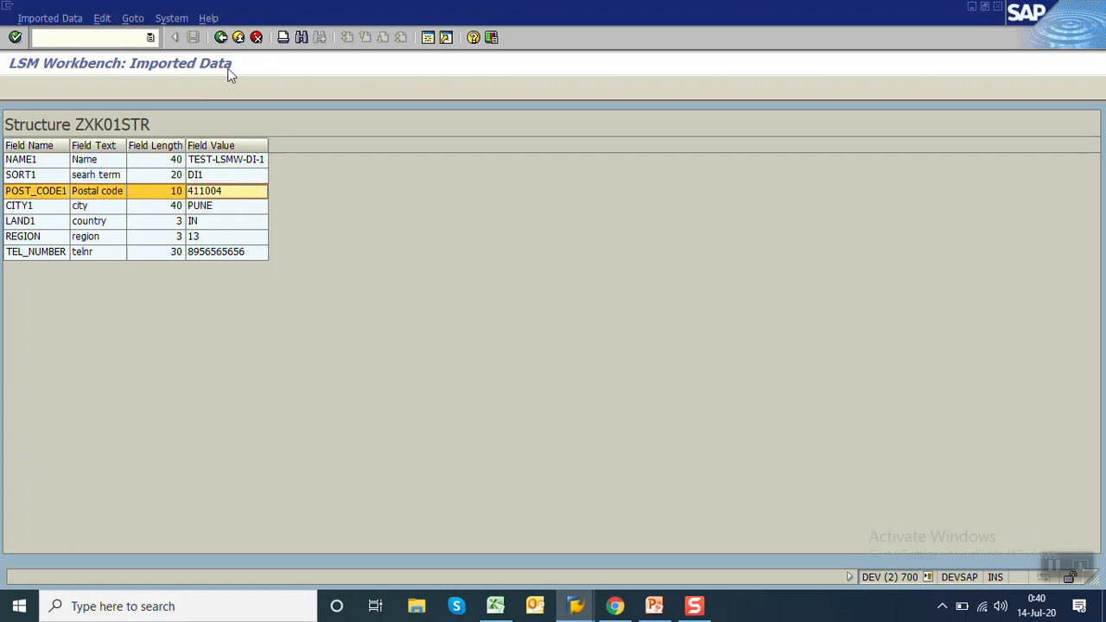
click(221, 38)
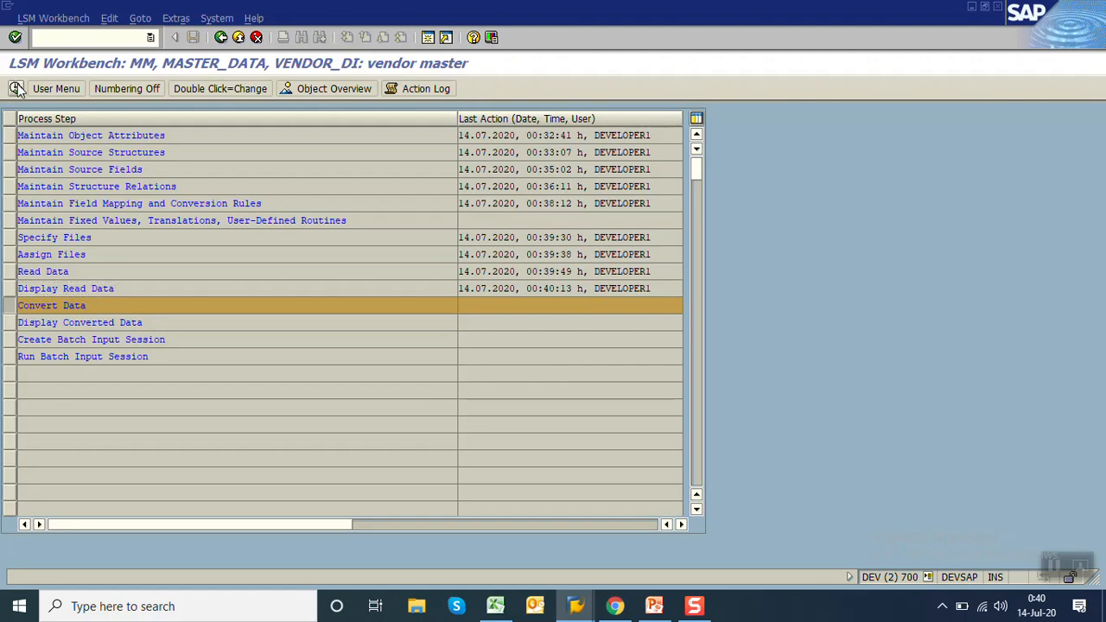
Step: Run the LSMW Convert Data step and display the converted vendor data
double_click(50, 306)
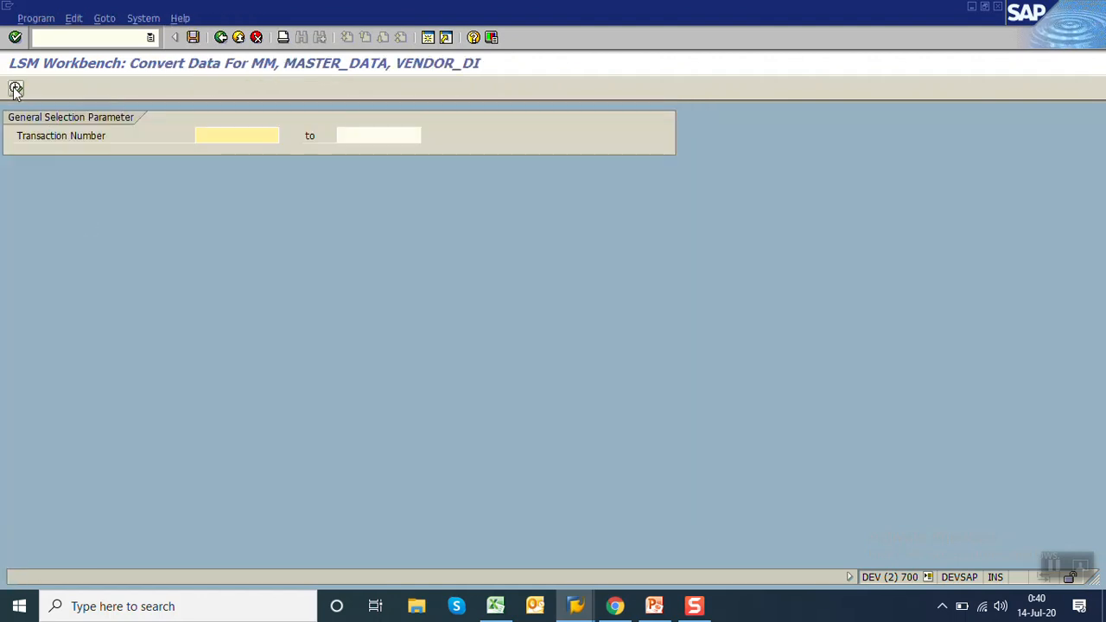
click(16, 87)
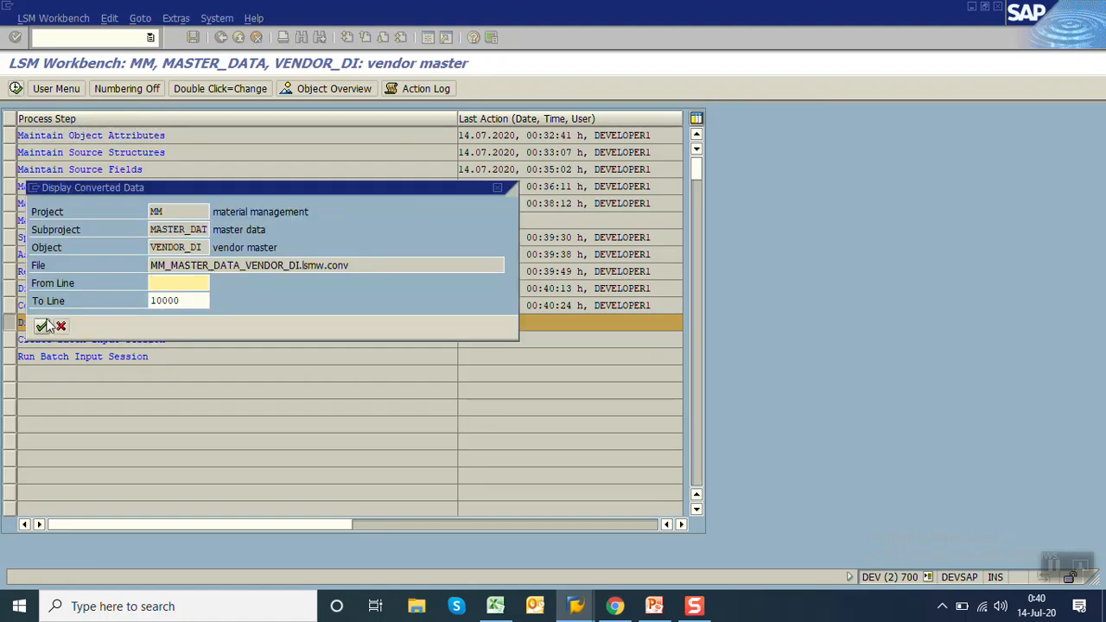
click(41, 326)
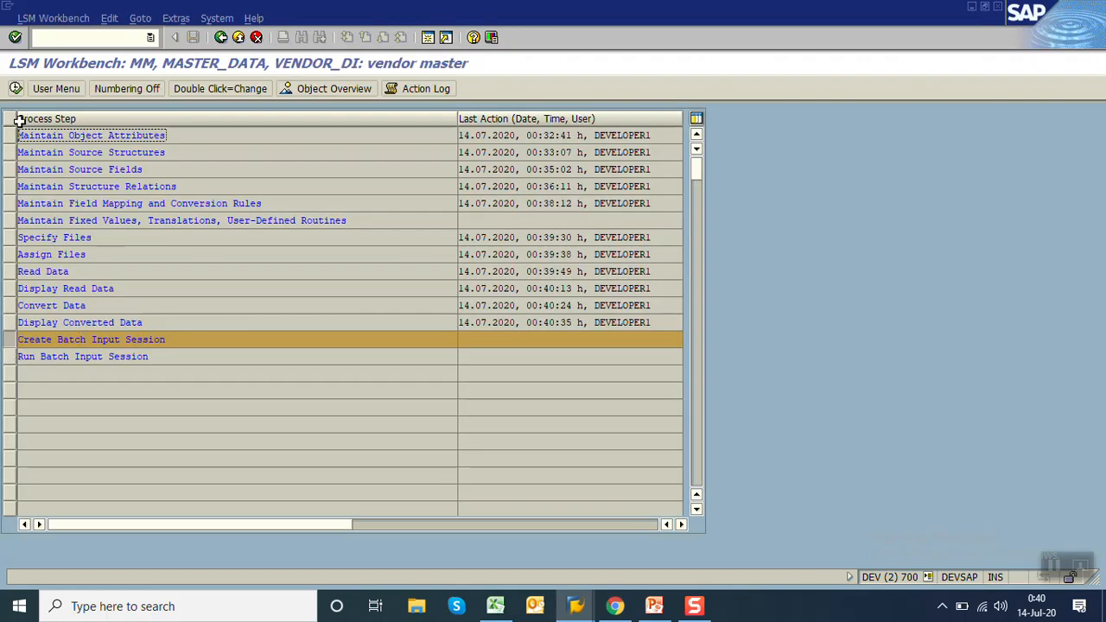
Step: Create batch session VENDOR_DI from the converted file, non-Unicode, with messages logged
double_click(91, 339)
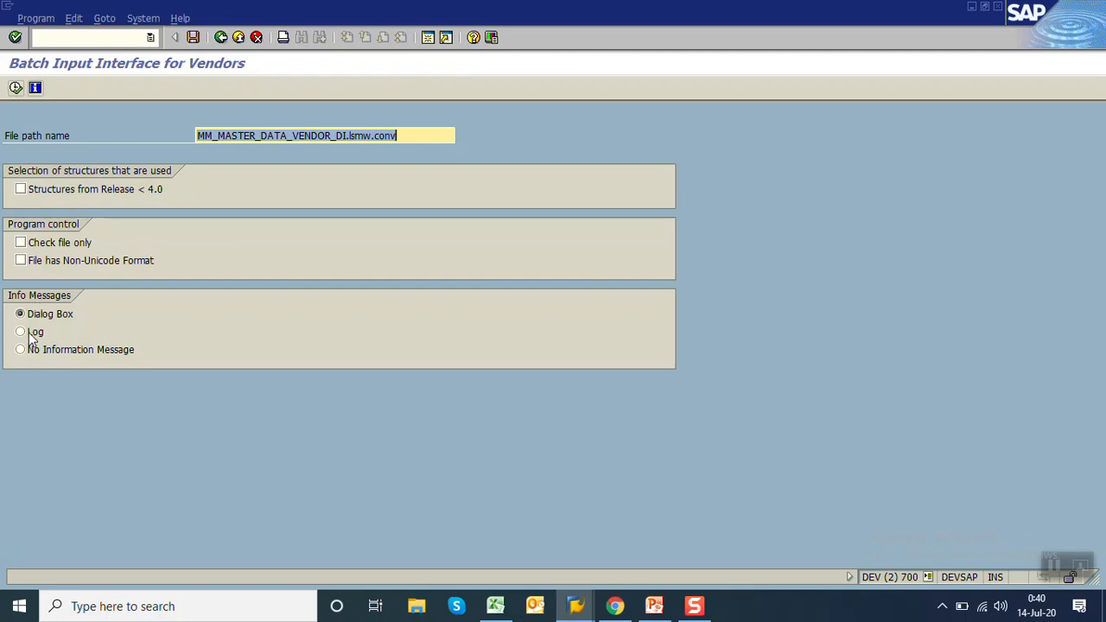
click(20, 331)
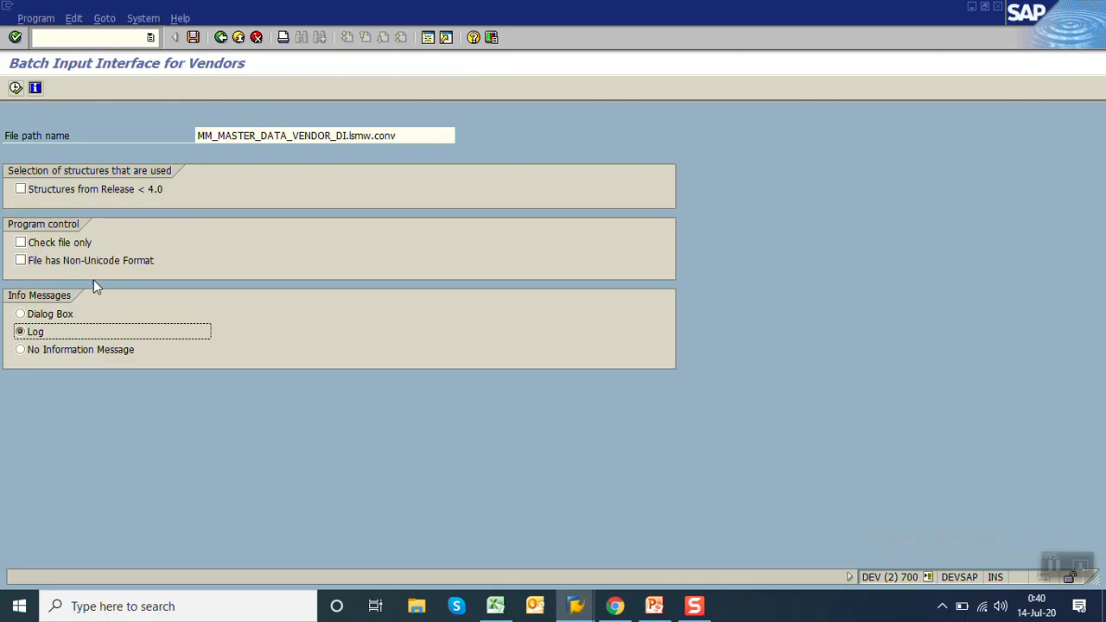
click(22, 260)
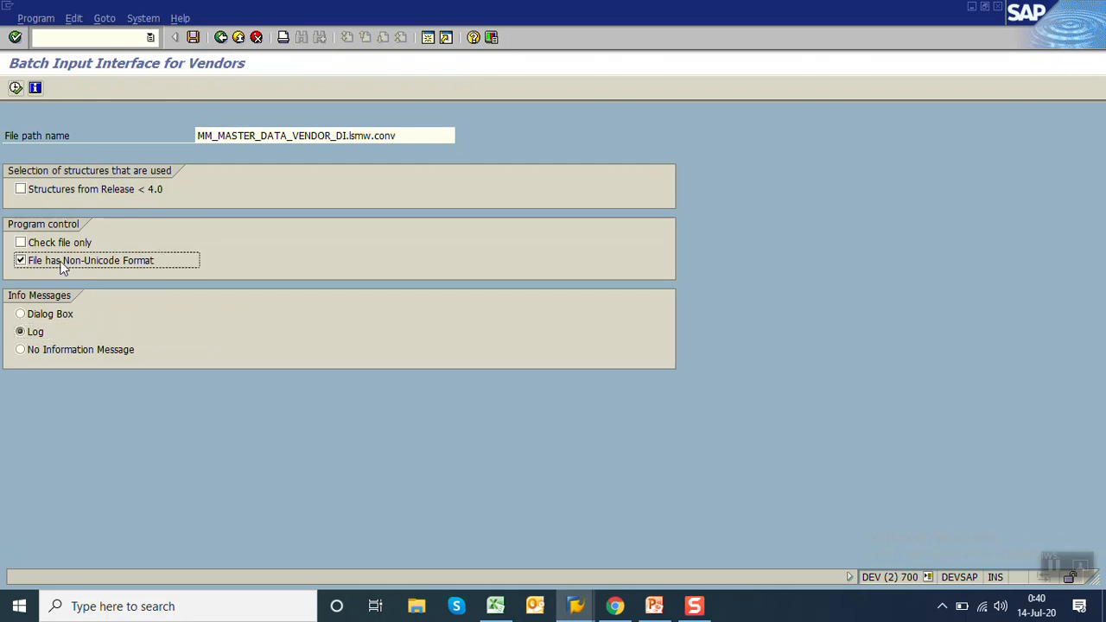
mouse_move(15, 89)
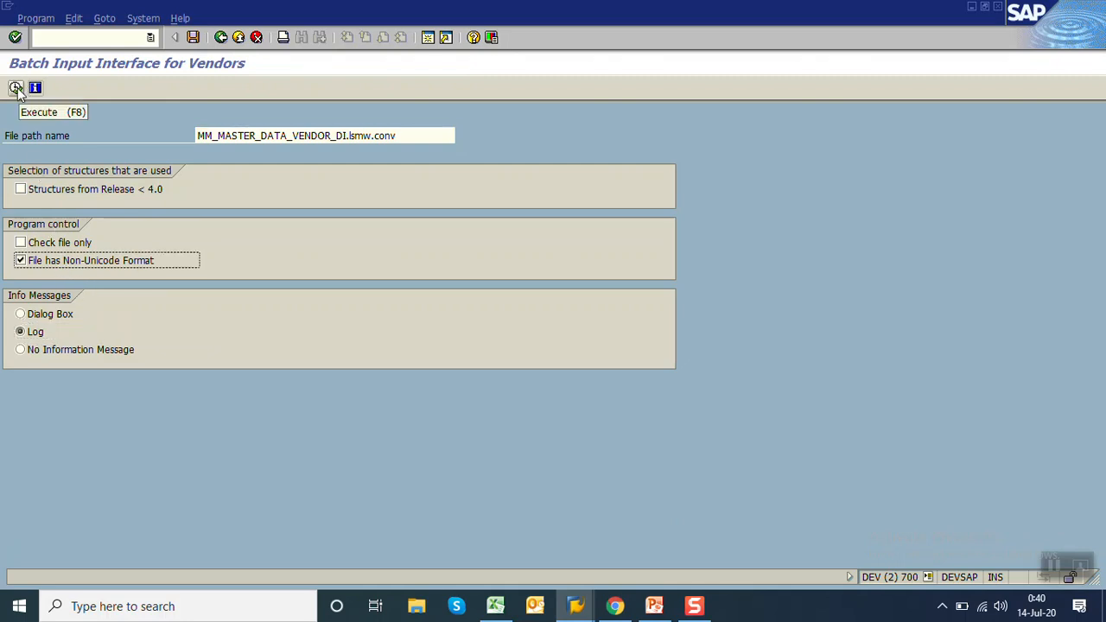
click(16, 89)
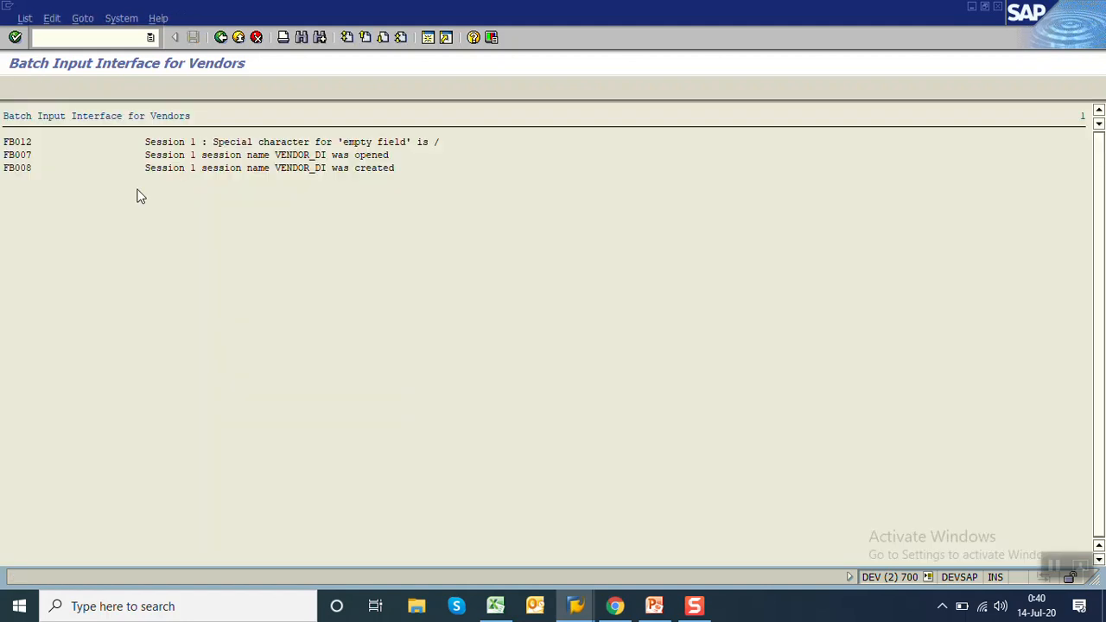
mouse_move(223, 185)
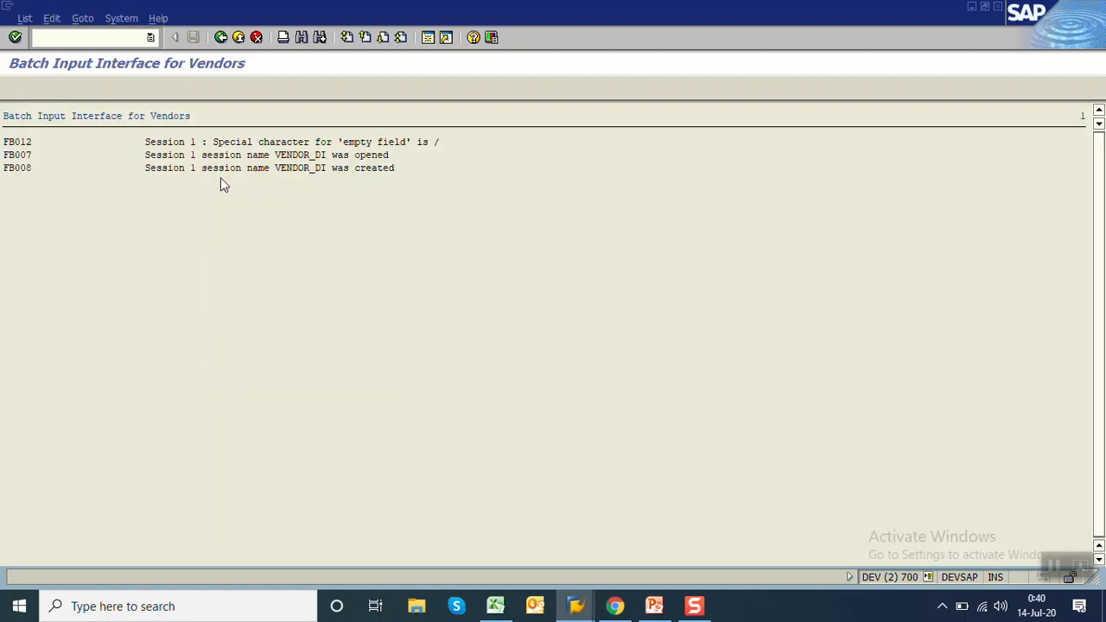
mouse_move(299, 177)
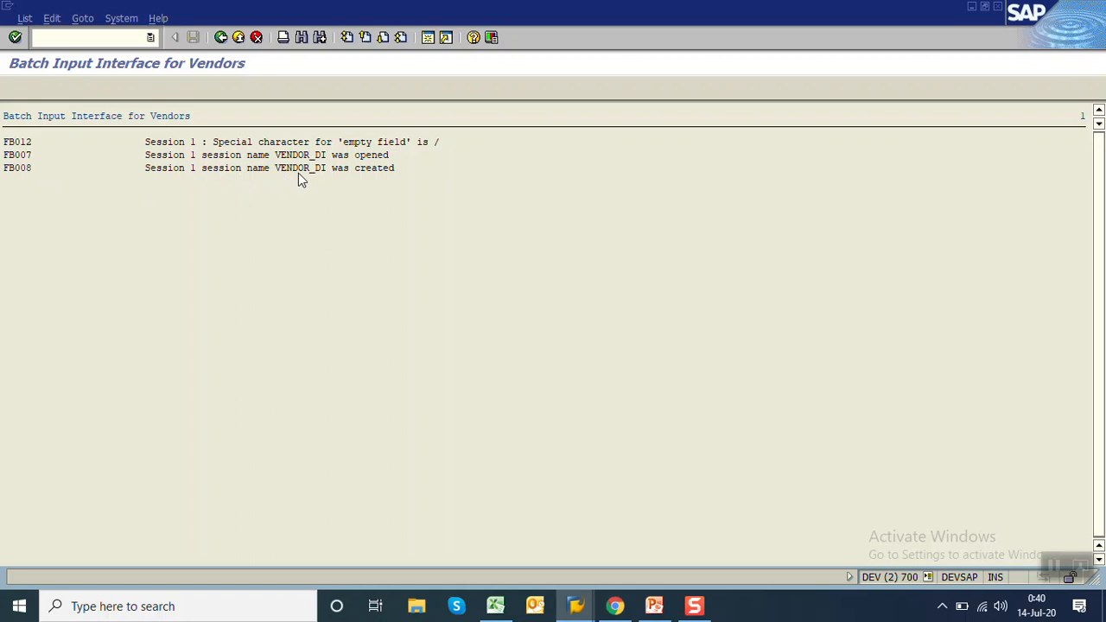
mouse_move(375, 178)
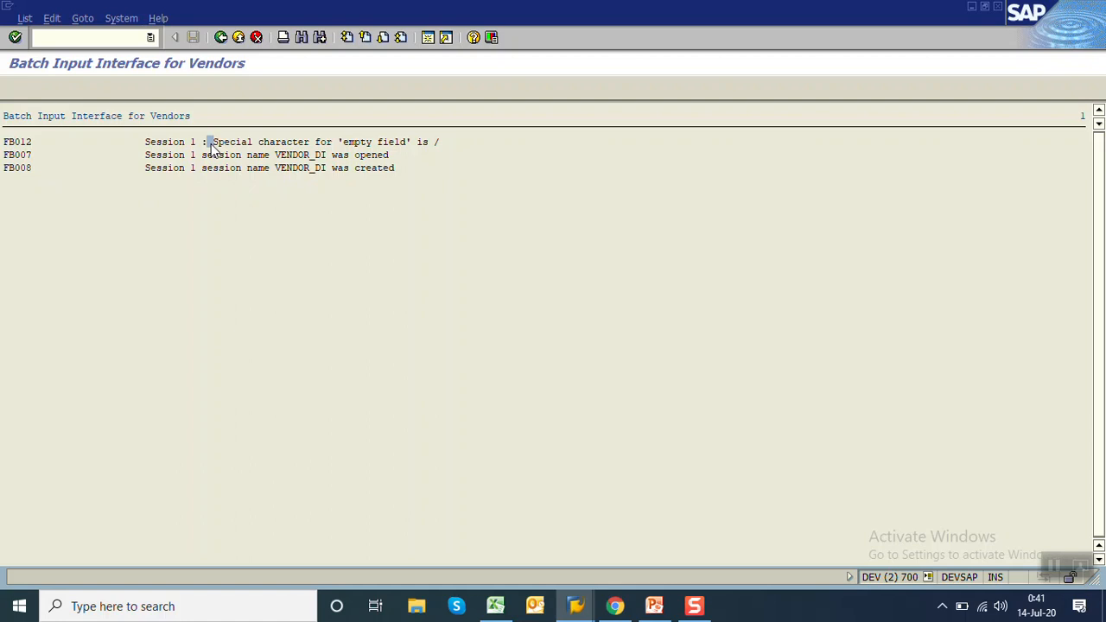
mouse_move(438, 149)
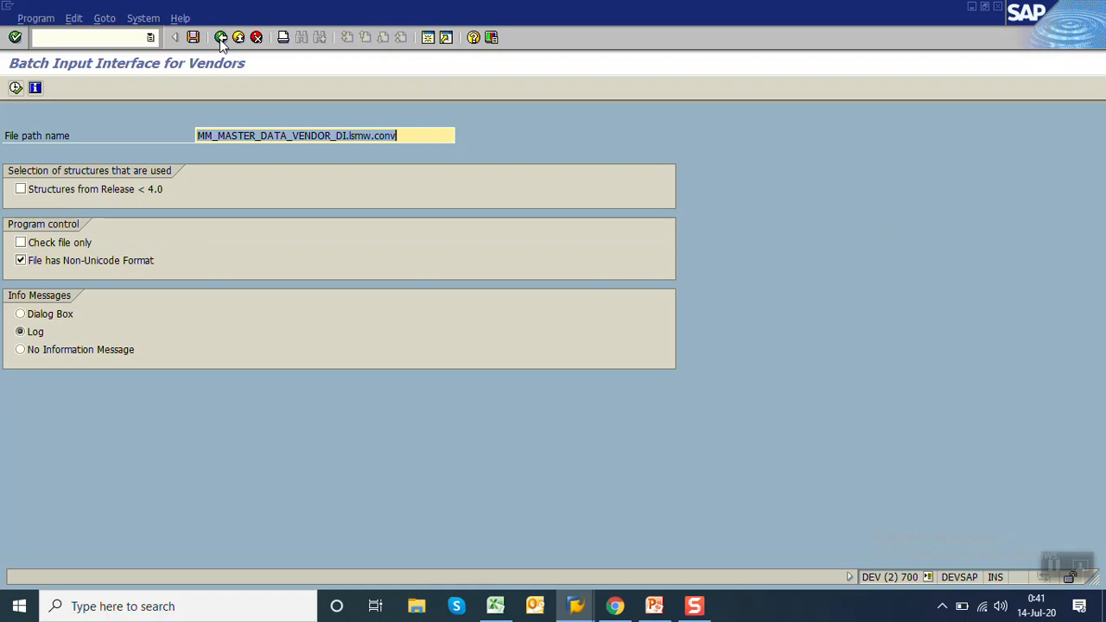
Step: Run Batch Input Session, select VENDOR_DI in SM35 and open its processing options
click(228, 38)
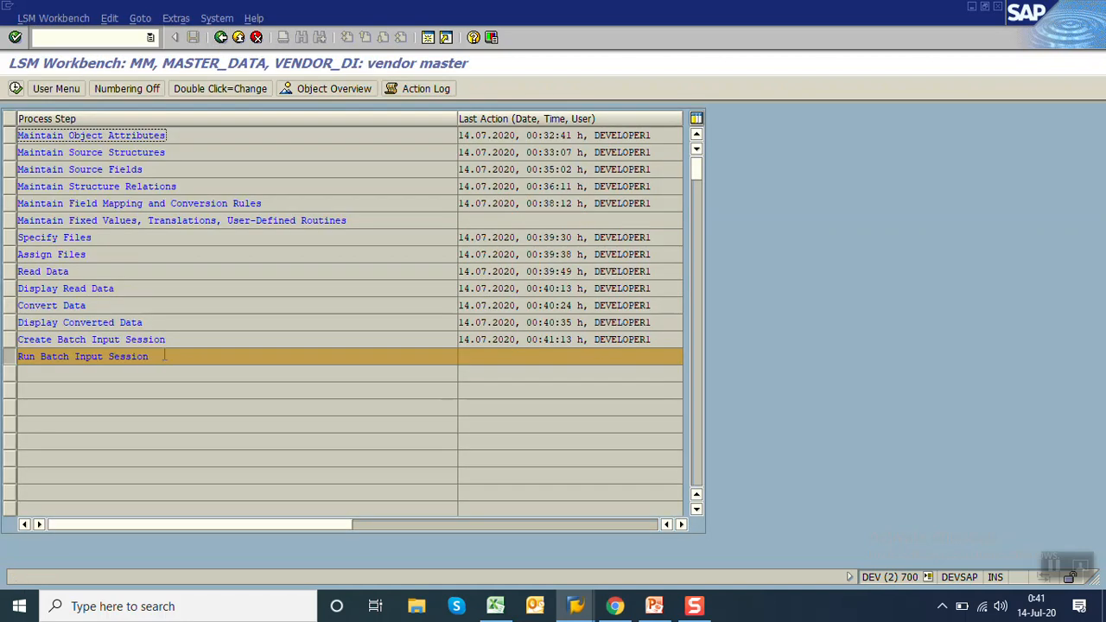
click(91, 338)
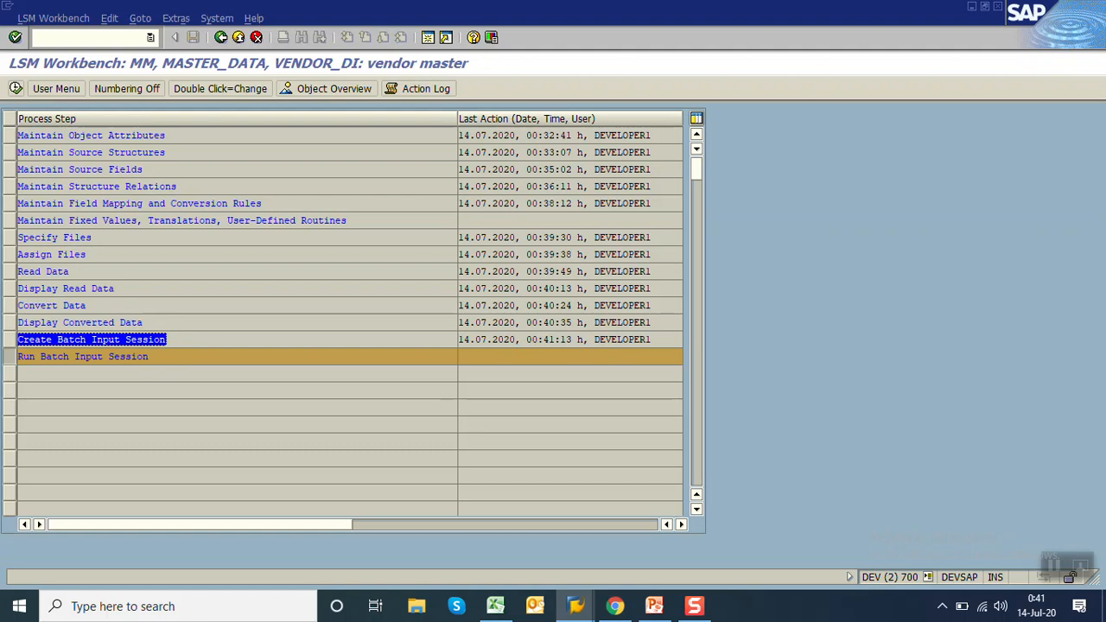
mouse_move(26, 357)
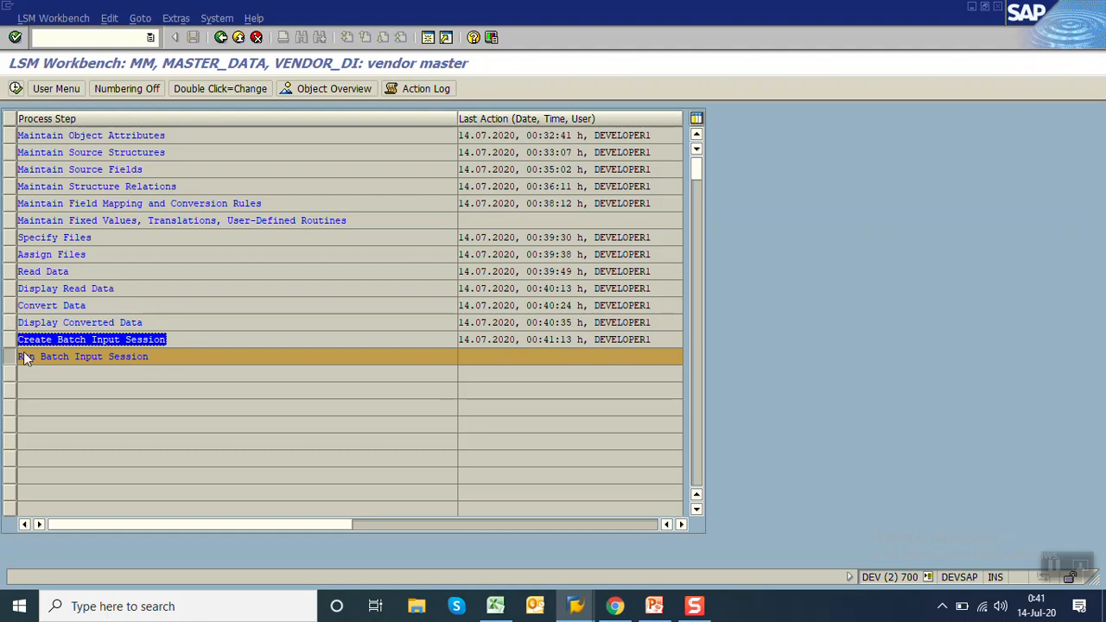
click(82, 356)
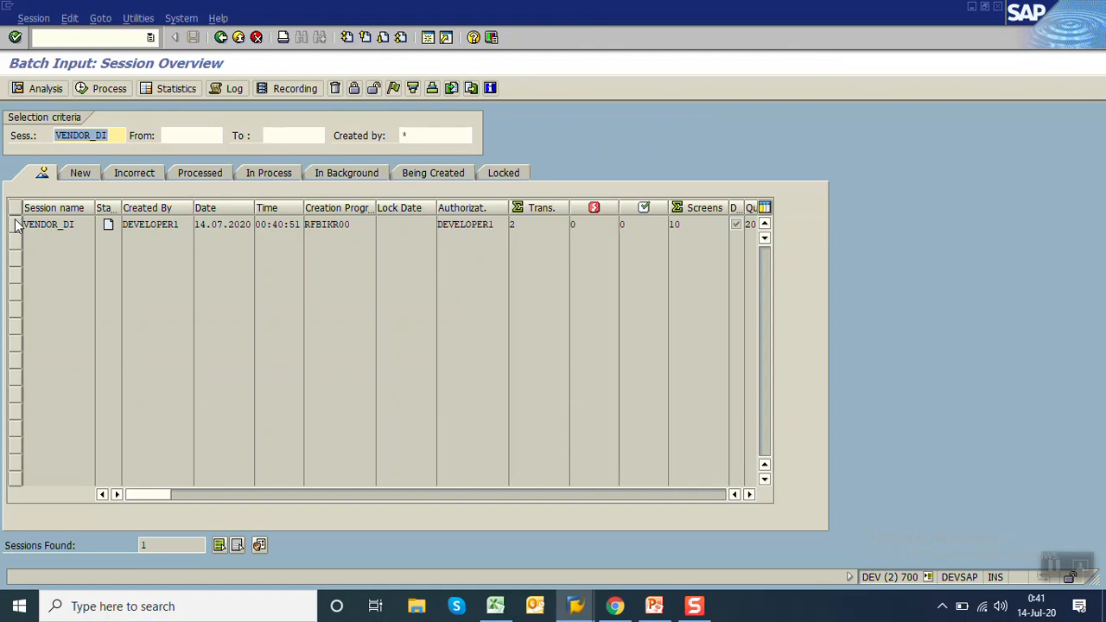
click(50, 227)
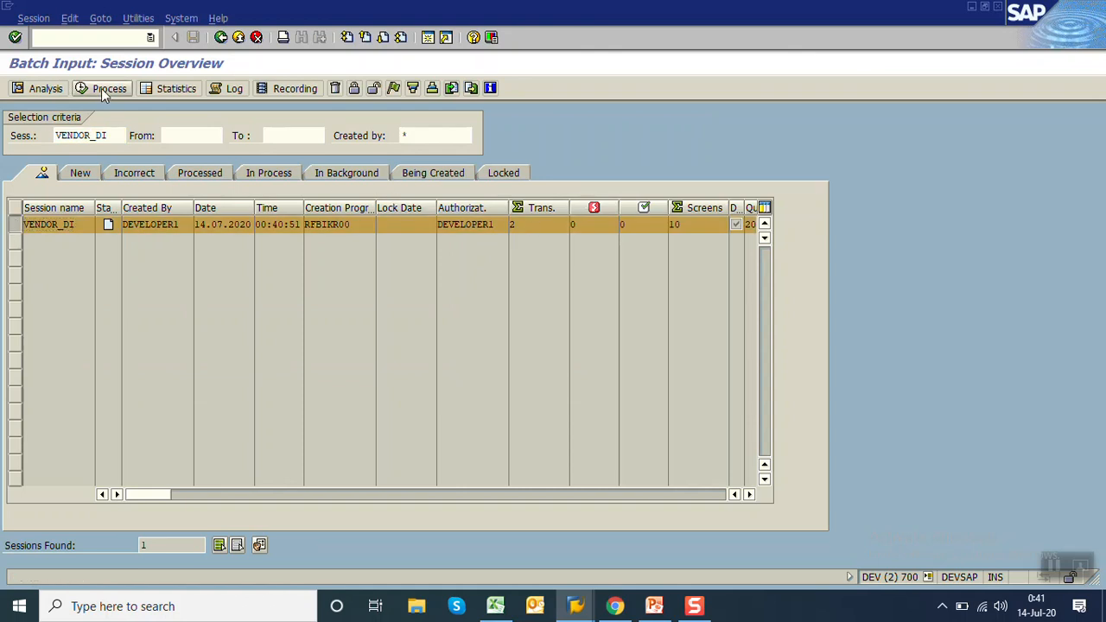
click(107, 87)
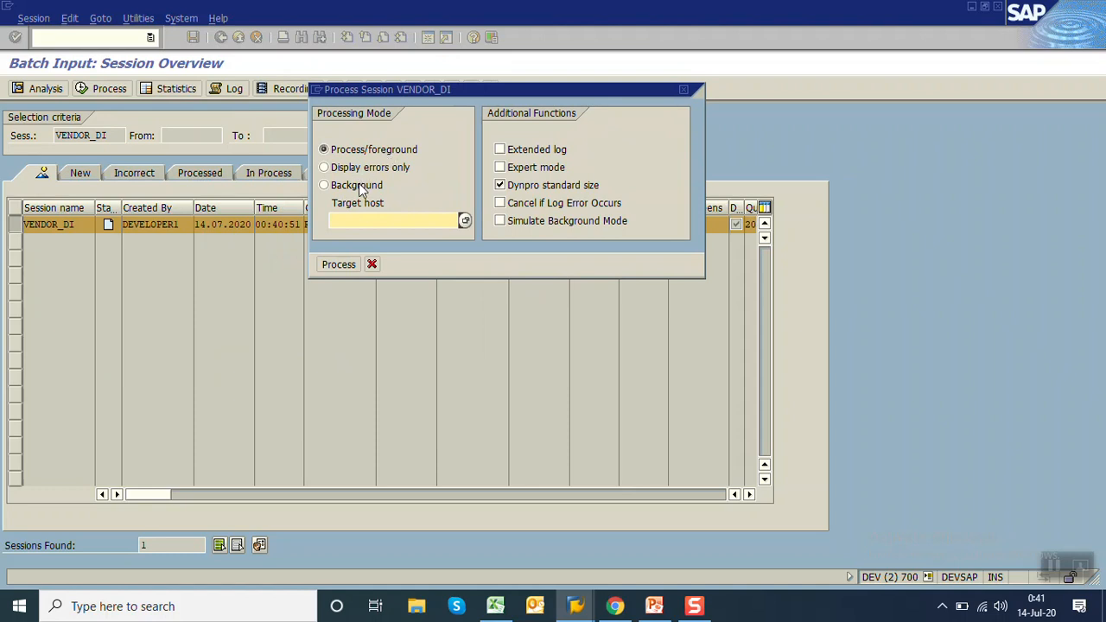
mouse_move(362, 174)
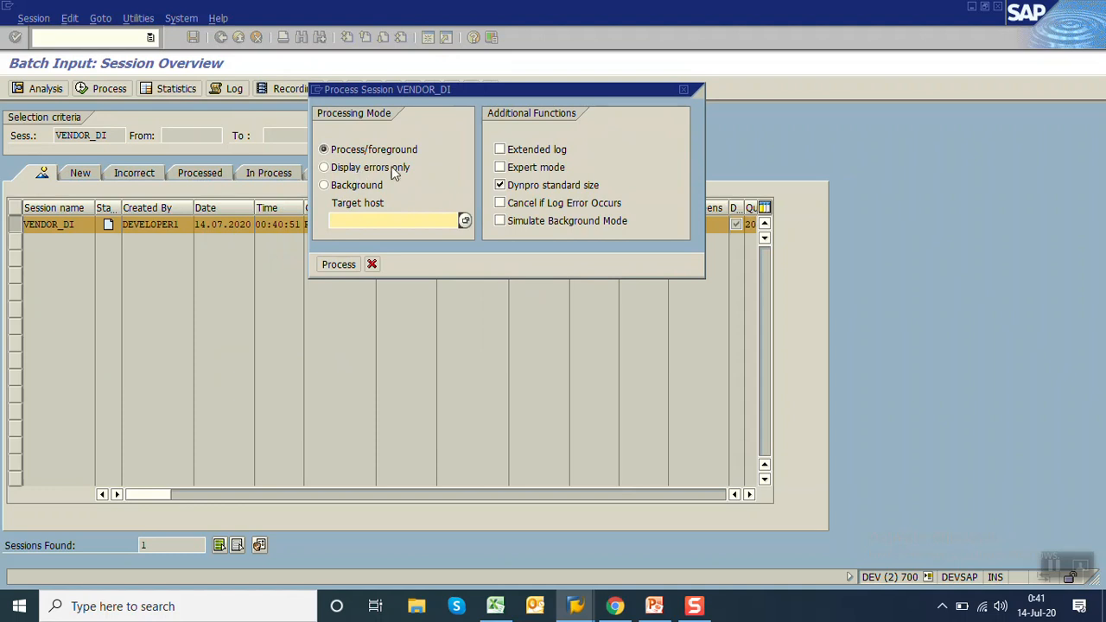
mouse_move(382, 159)
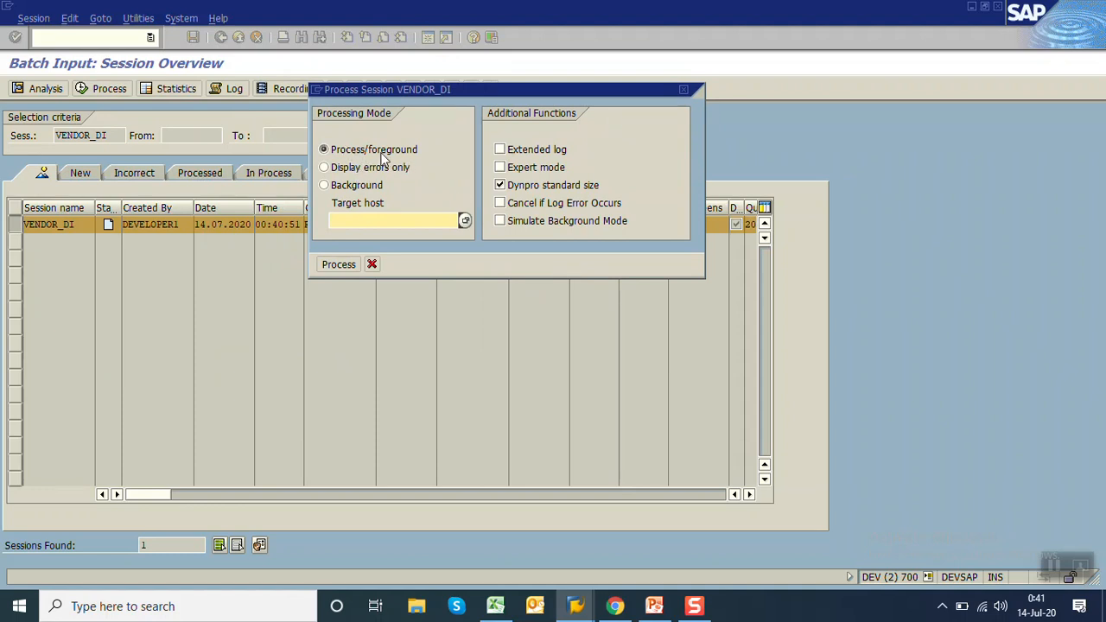
Step: Process VENDOR_DI in the foreground through the Create Vendor screens until completion
click(338, 264)
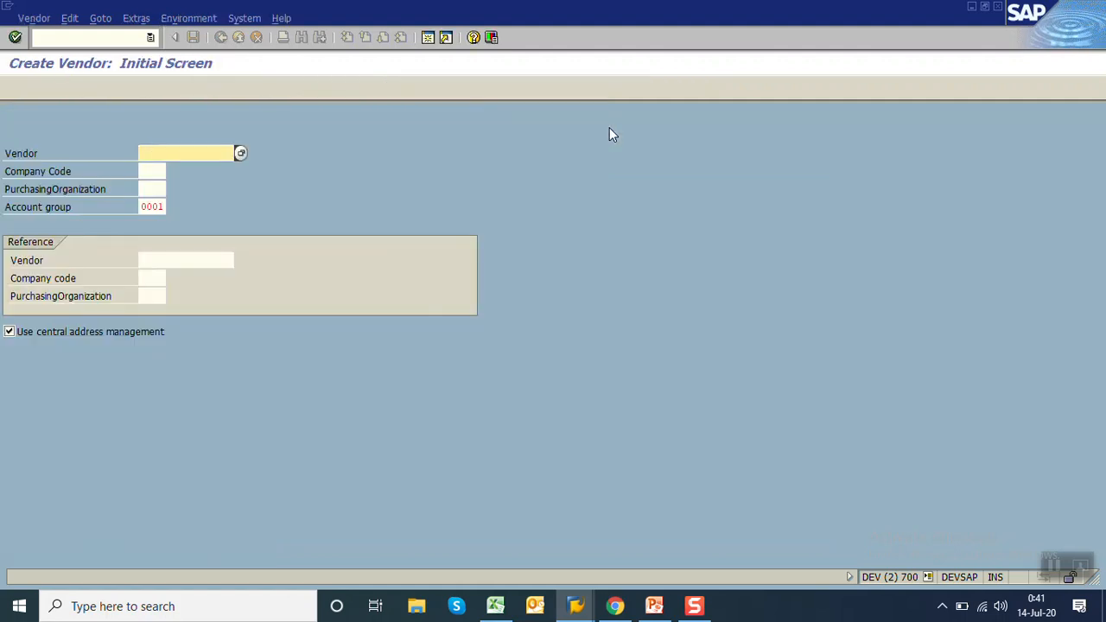
mouse_move(418, 378)
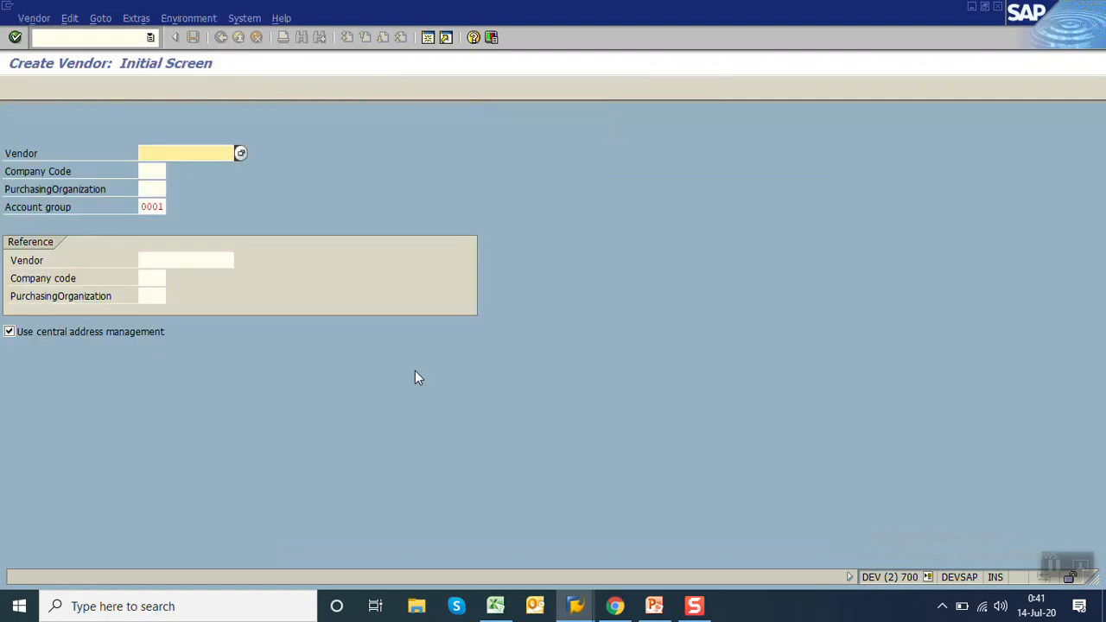
mouse_move(136, 221)
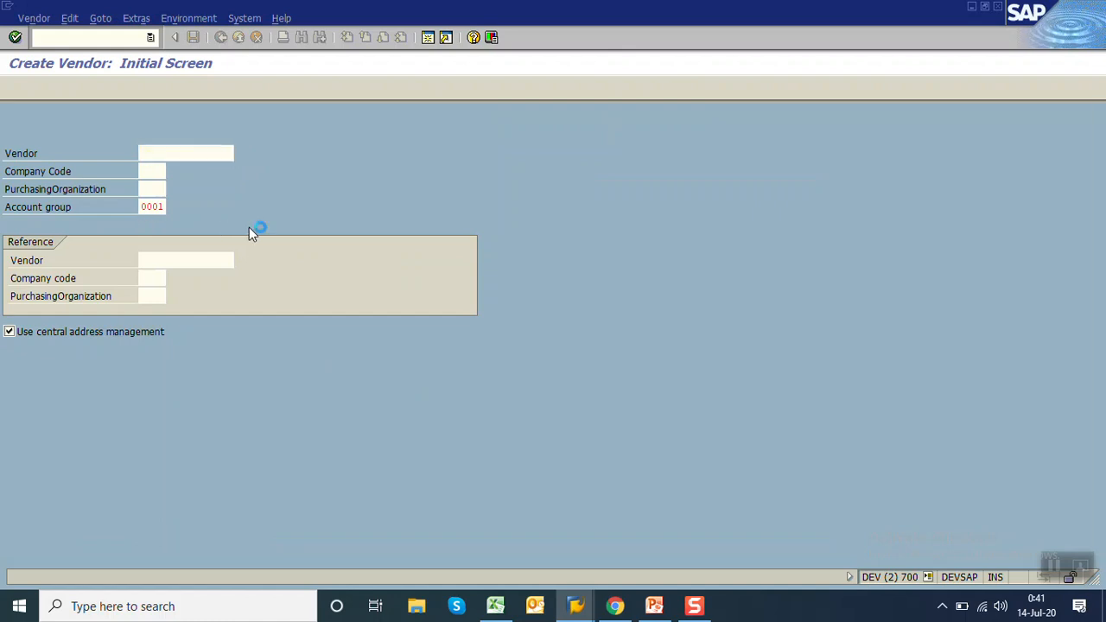
key(Enter)
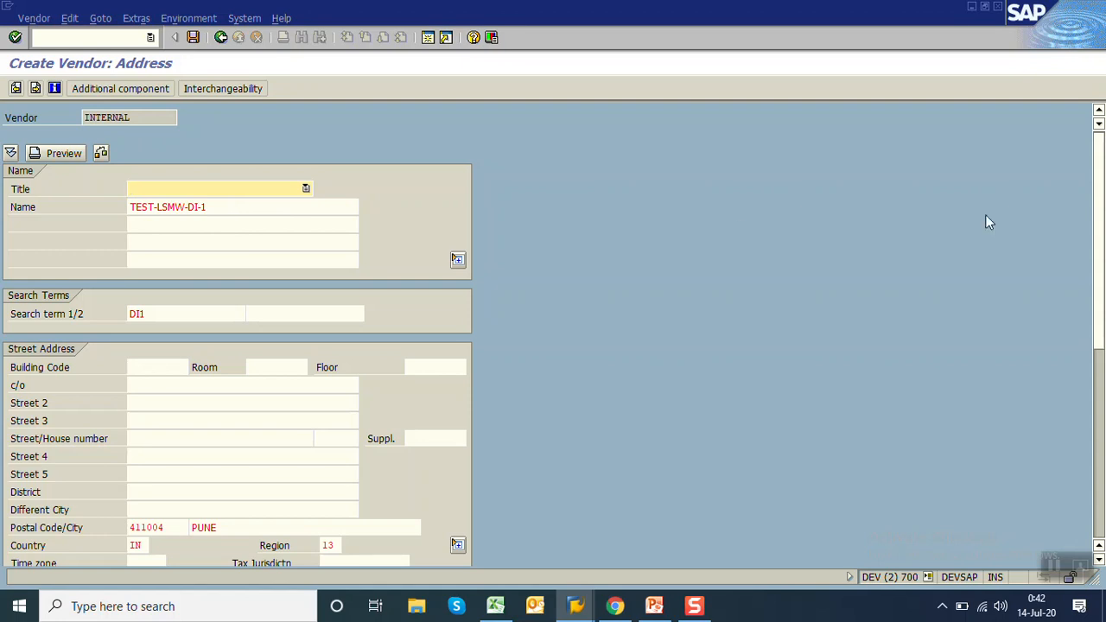
scroll(down, 3)
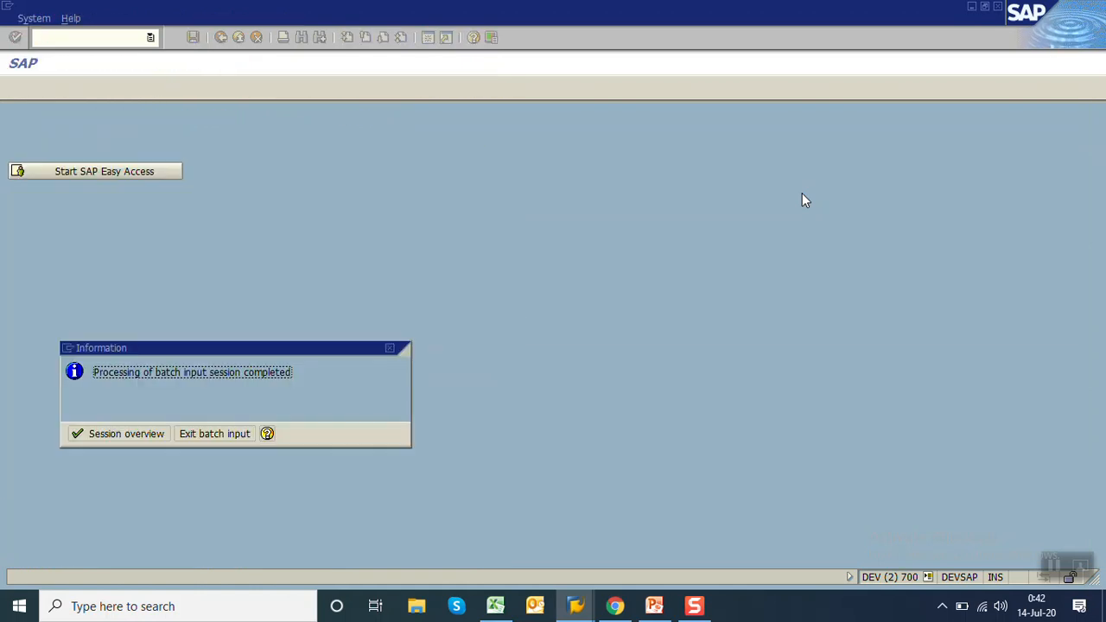
click(126, 434)
text(se11)
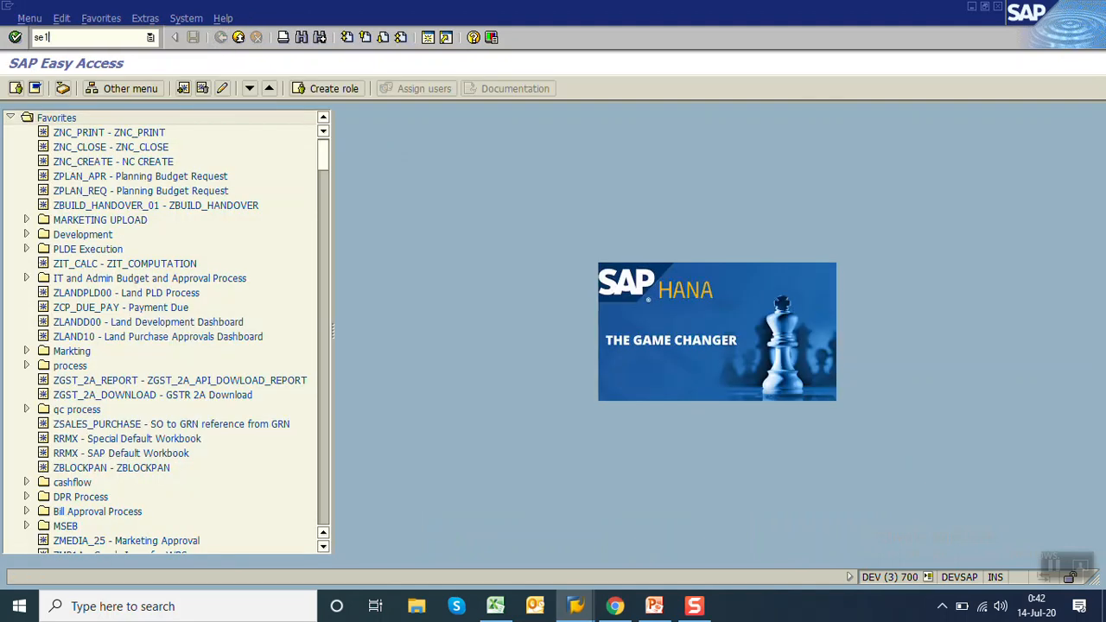
Step: Exit batch input and list LFA1 vendors created 14.07.2020, widening the NAME1 column
key(Enter)
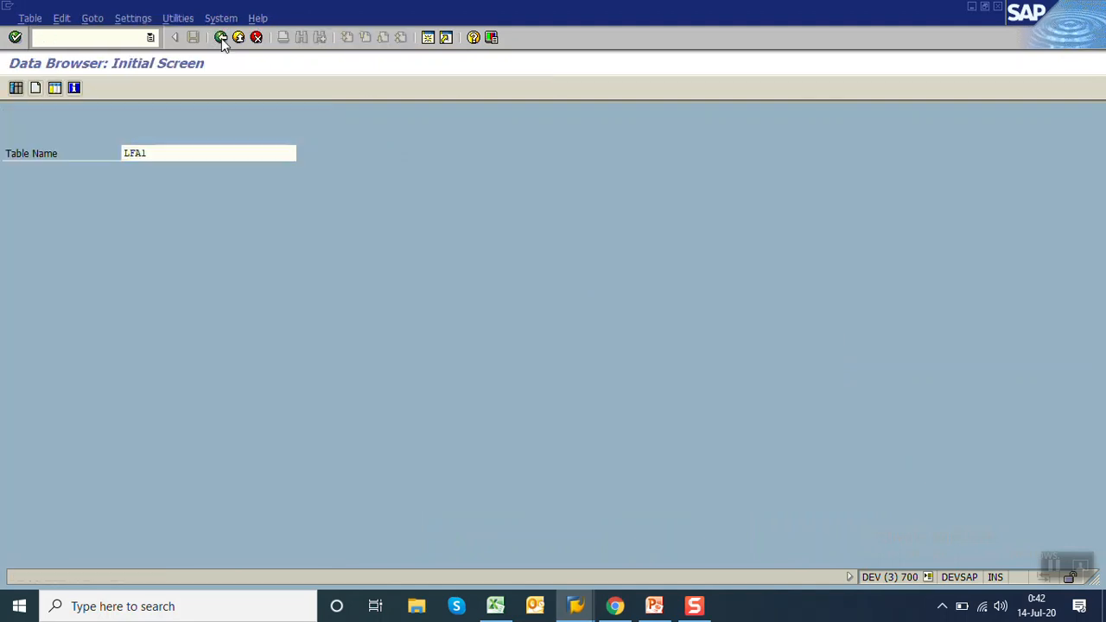
click(223, 38)
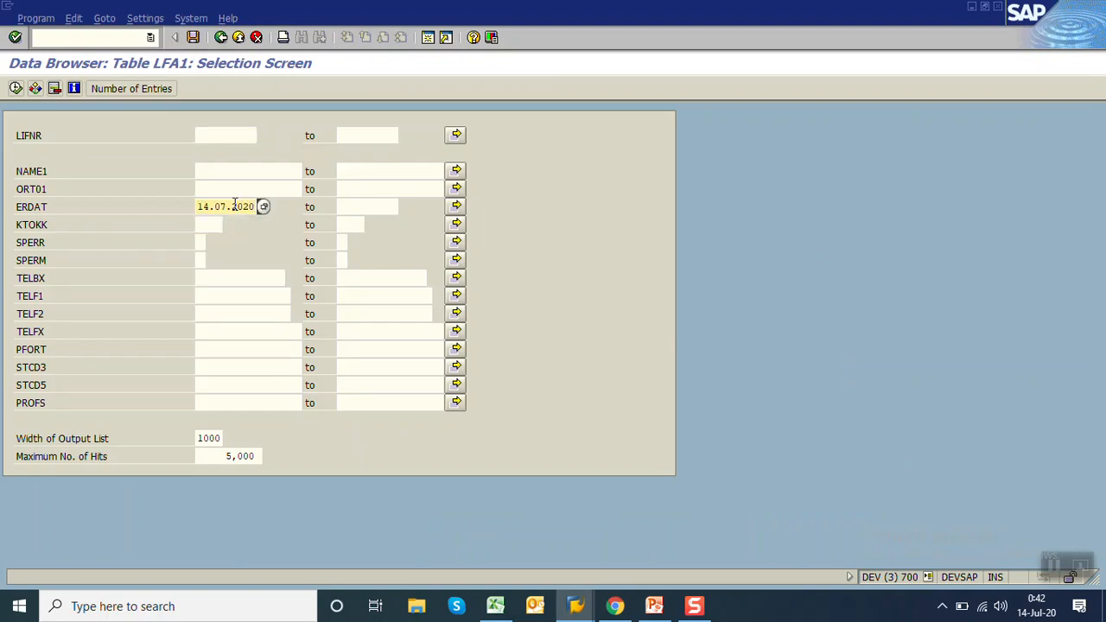
click(10, 88)
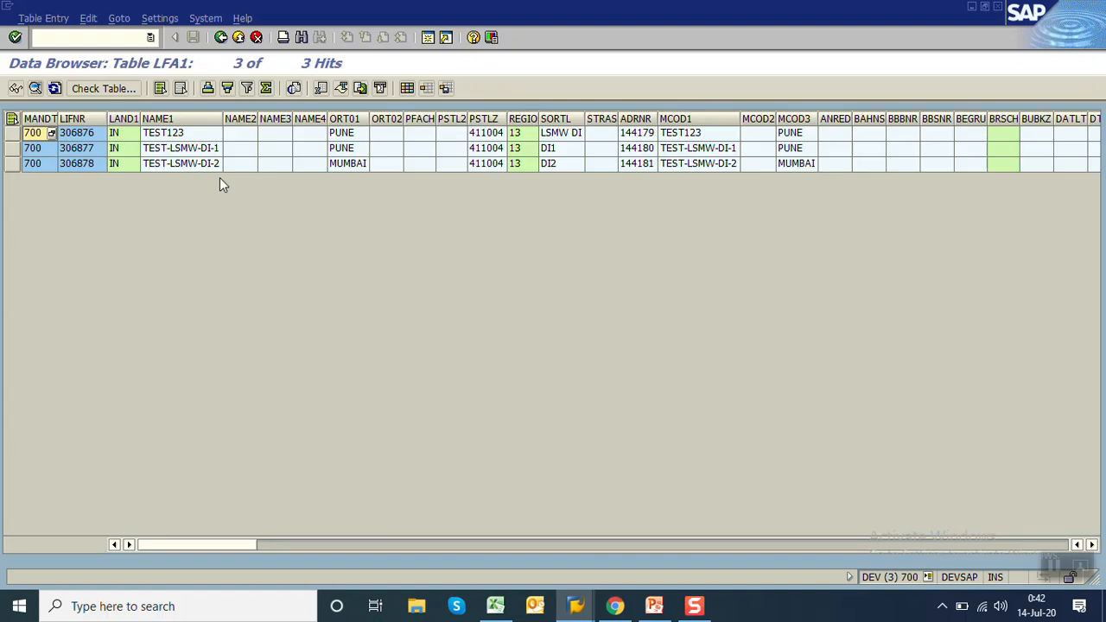
click(180, 148)
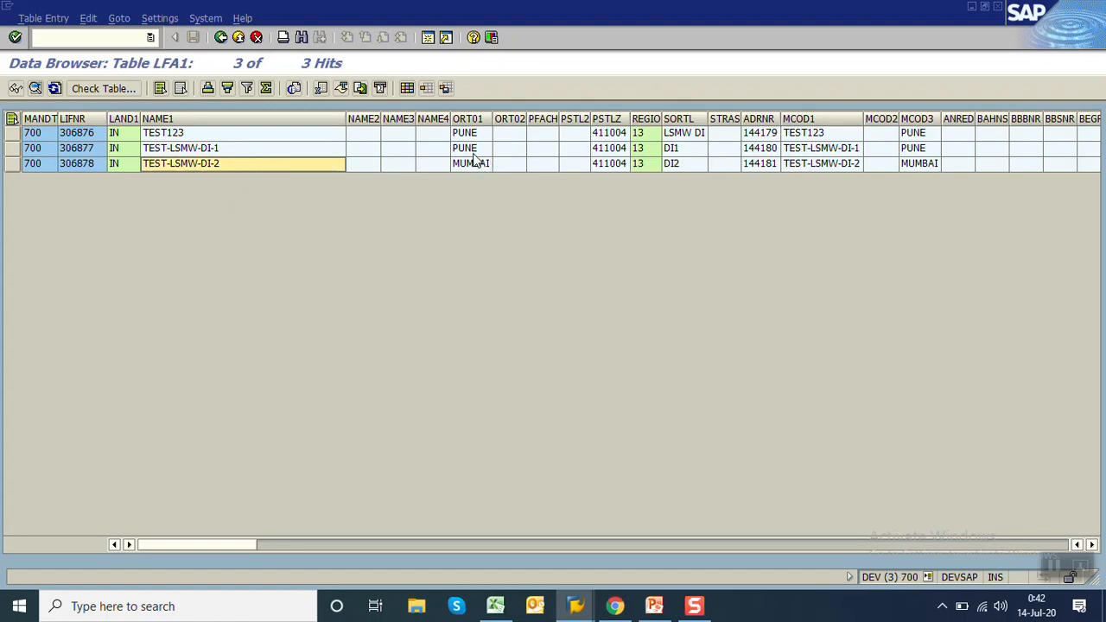
click(79, 148)
text(XK0)
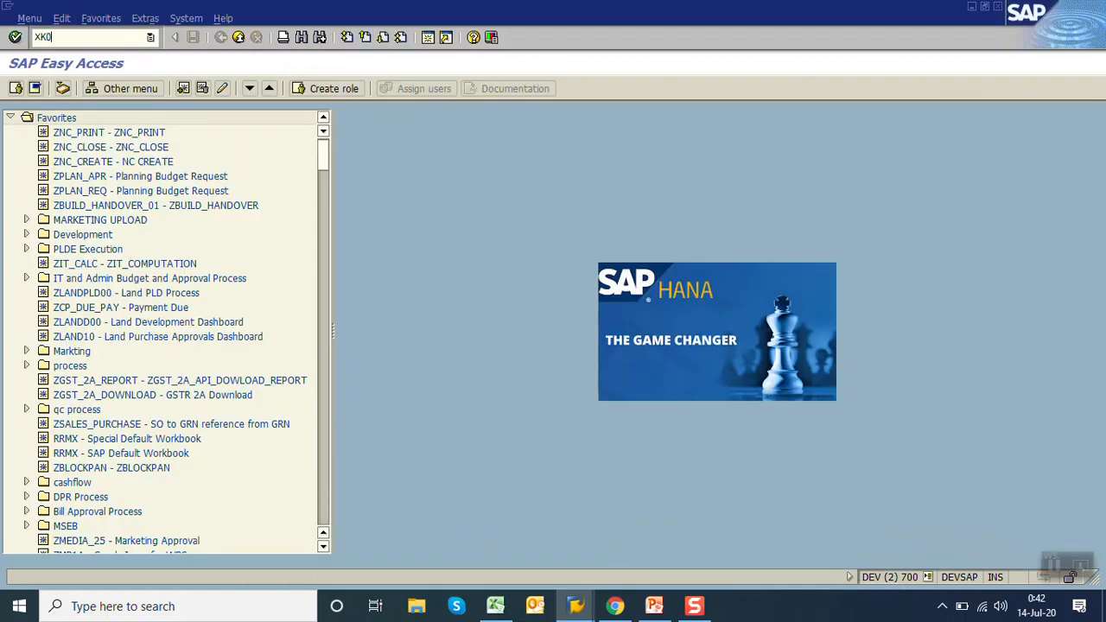
Step: Display vendor 306877's address (TEST-LSMW-DI-1, Pune) in XK03, then return to PowerPoint
key(Enter)
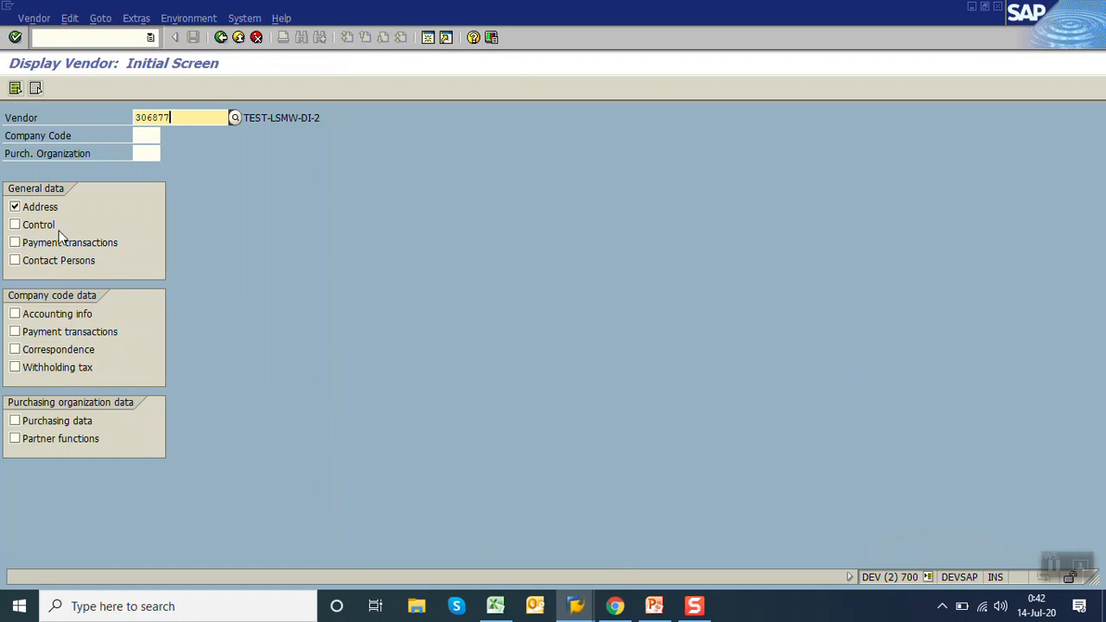
key(Enter)
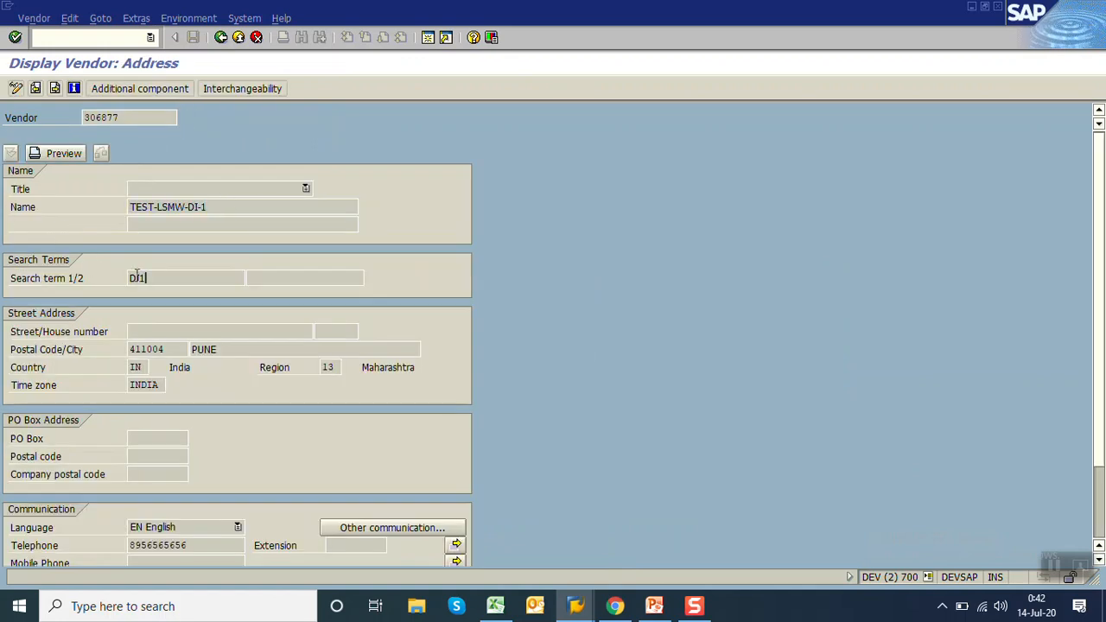
scroll(down, 3)
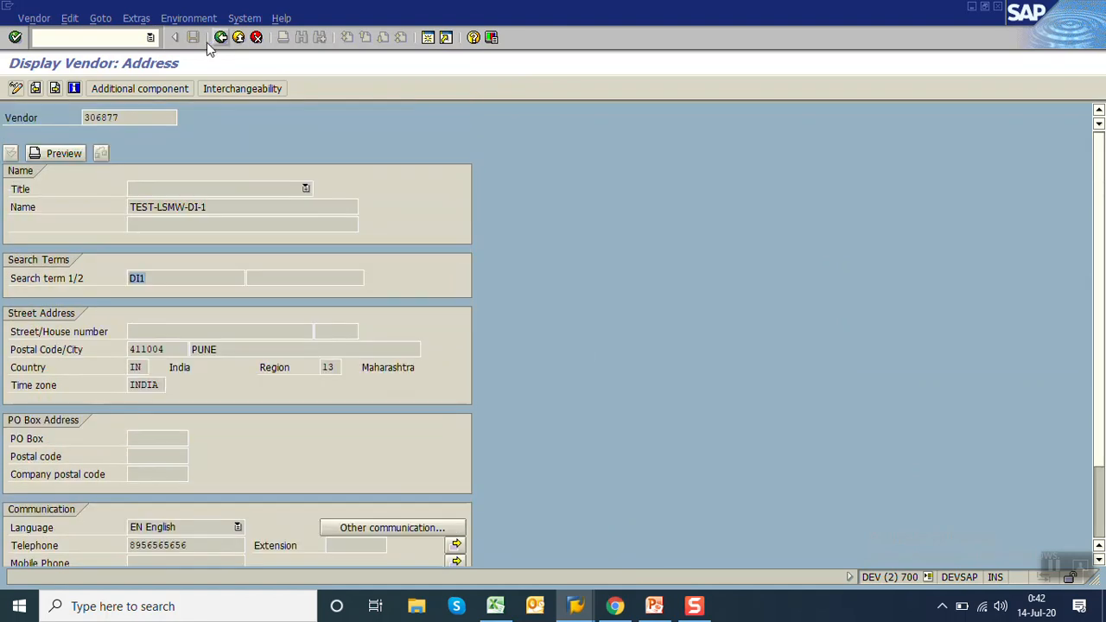
click(228, 39)
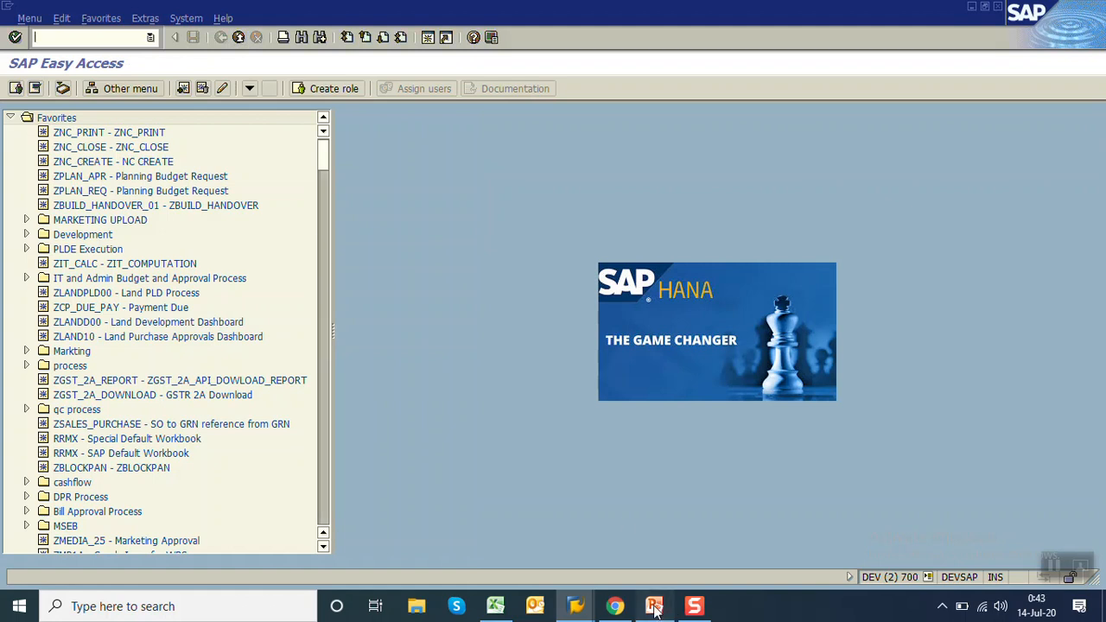
click(654, 606)
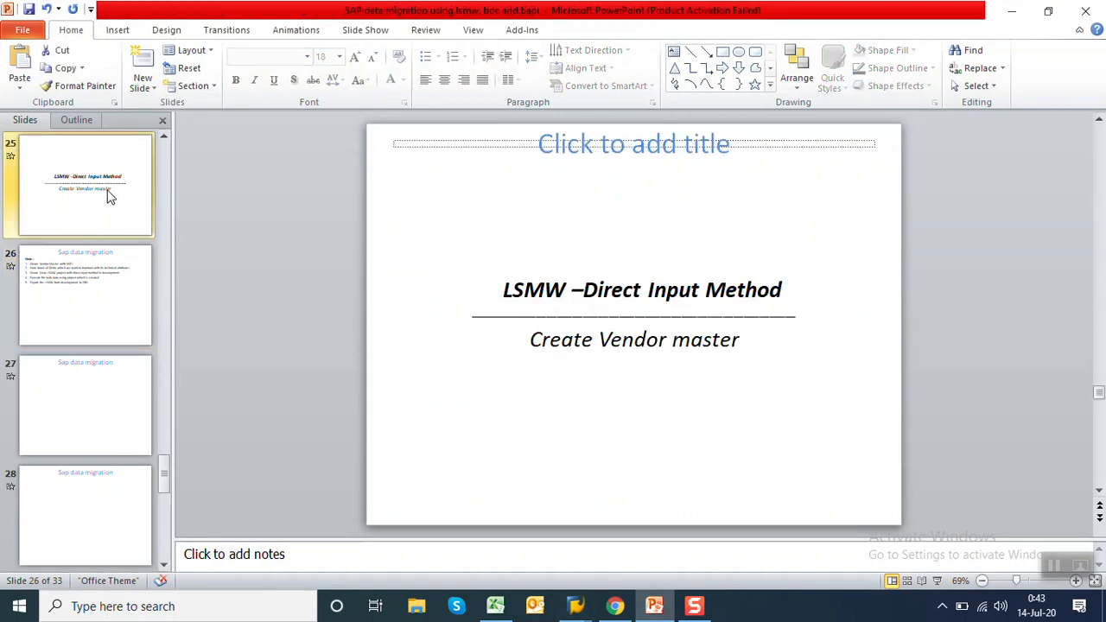
click(635, 289)
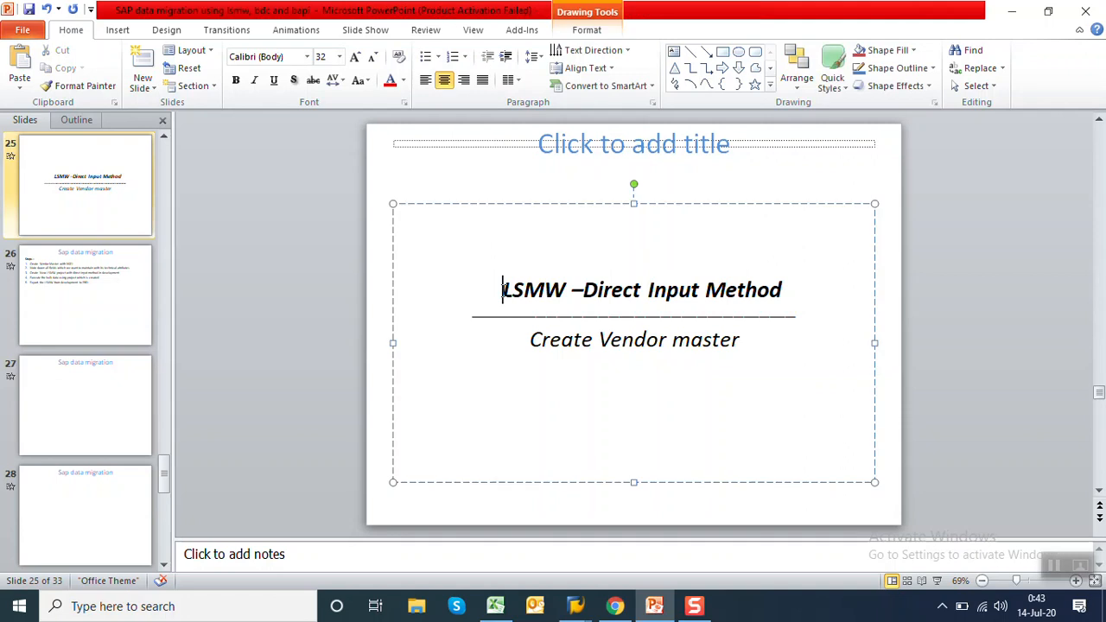
mouse_move(693, 604)
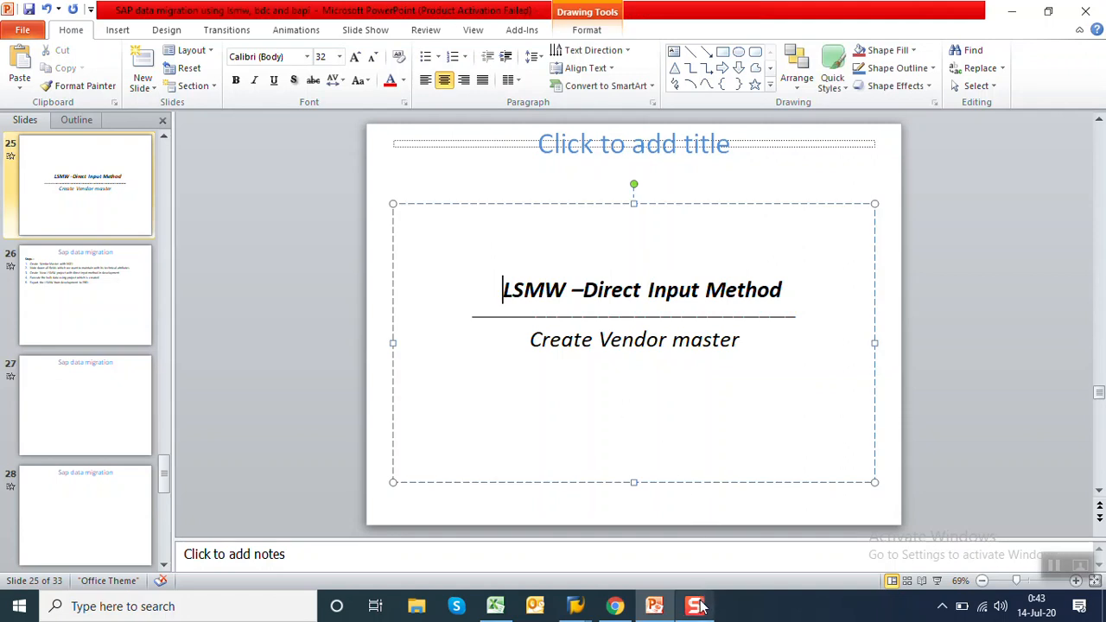